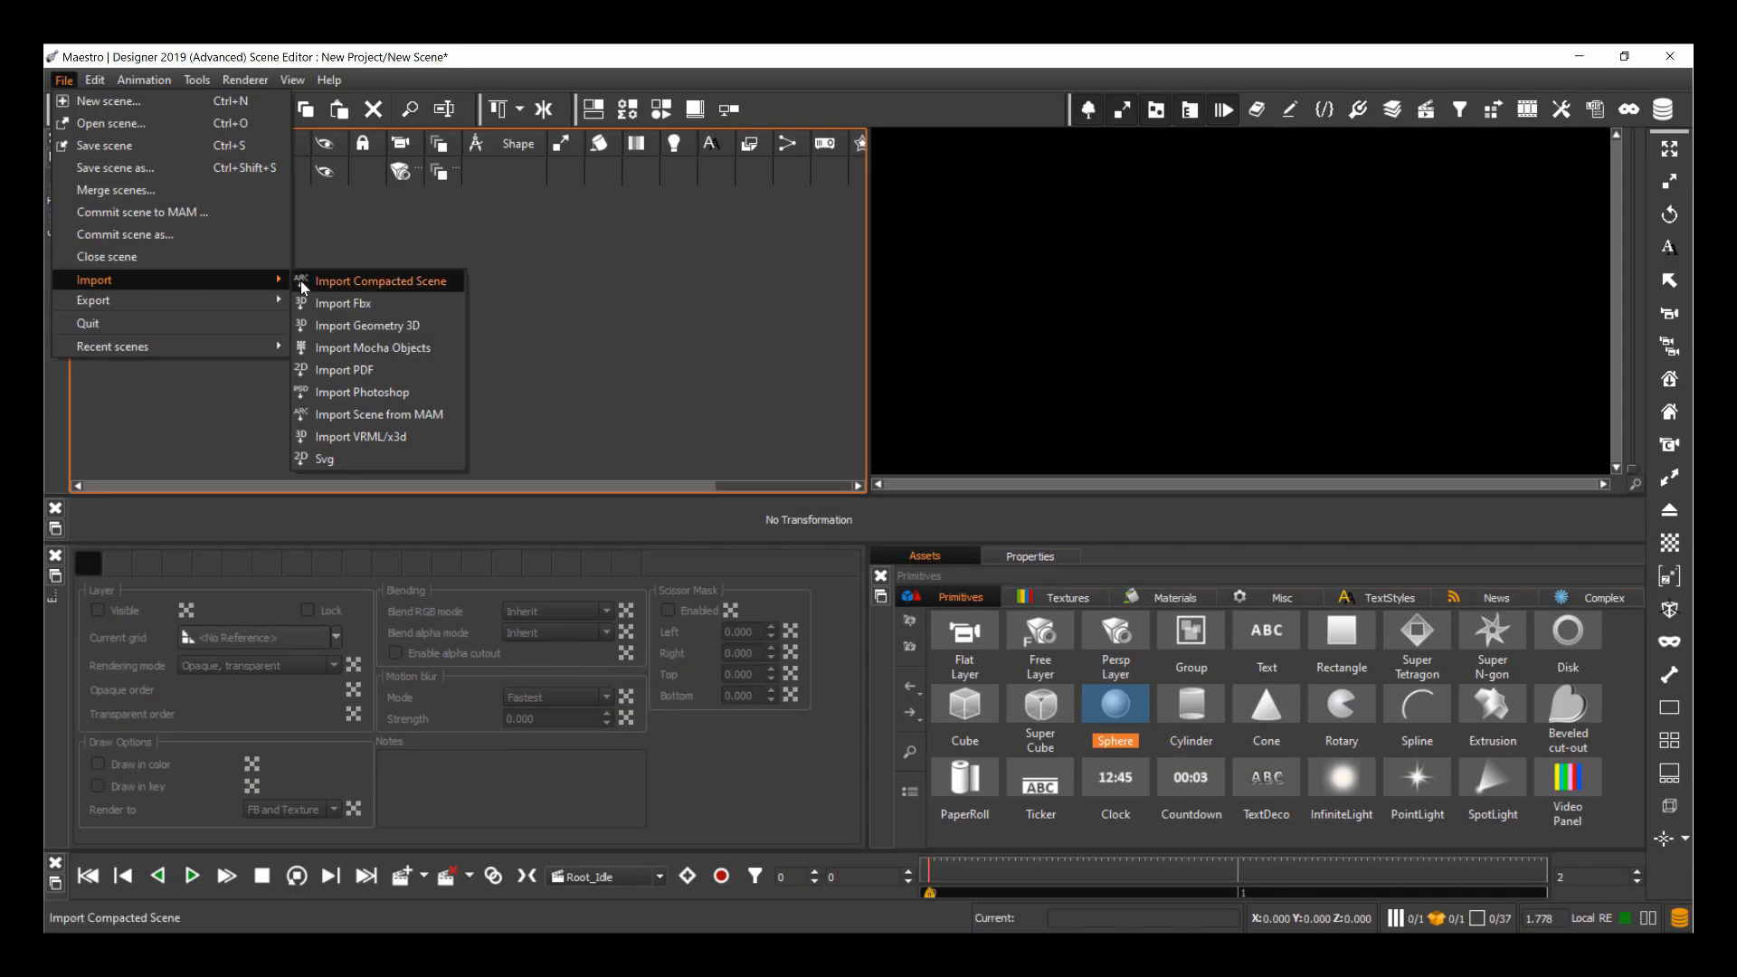
mouse_move(371, 325)
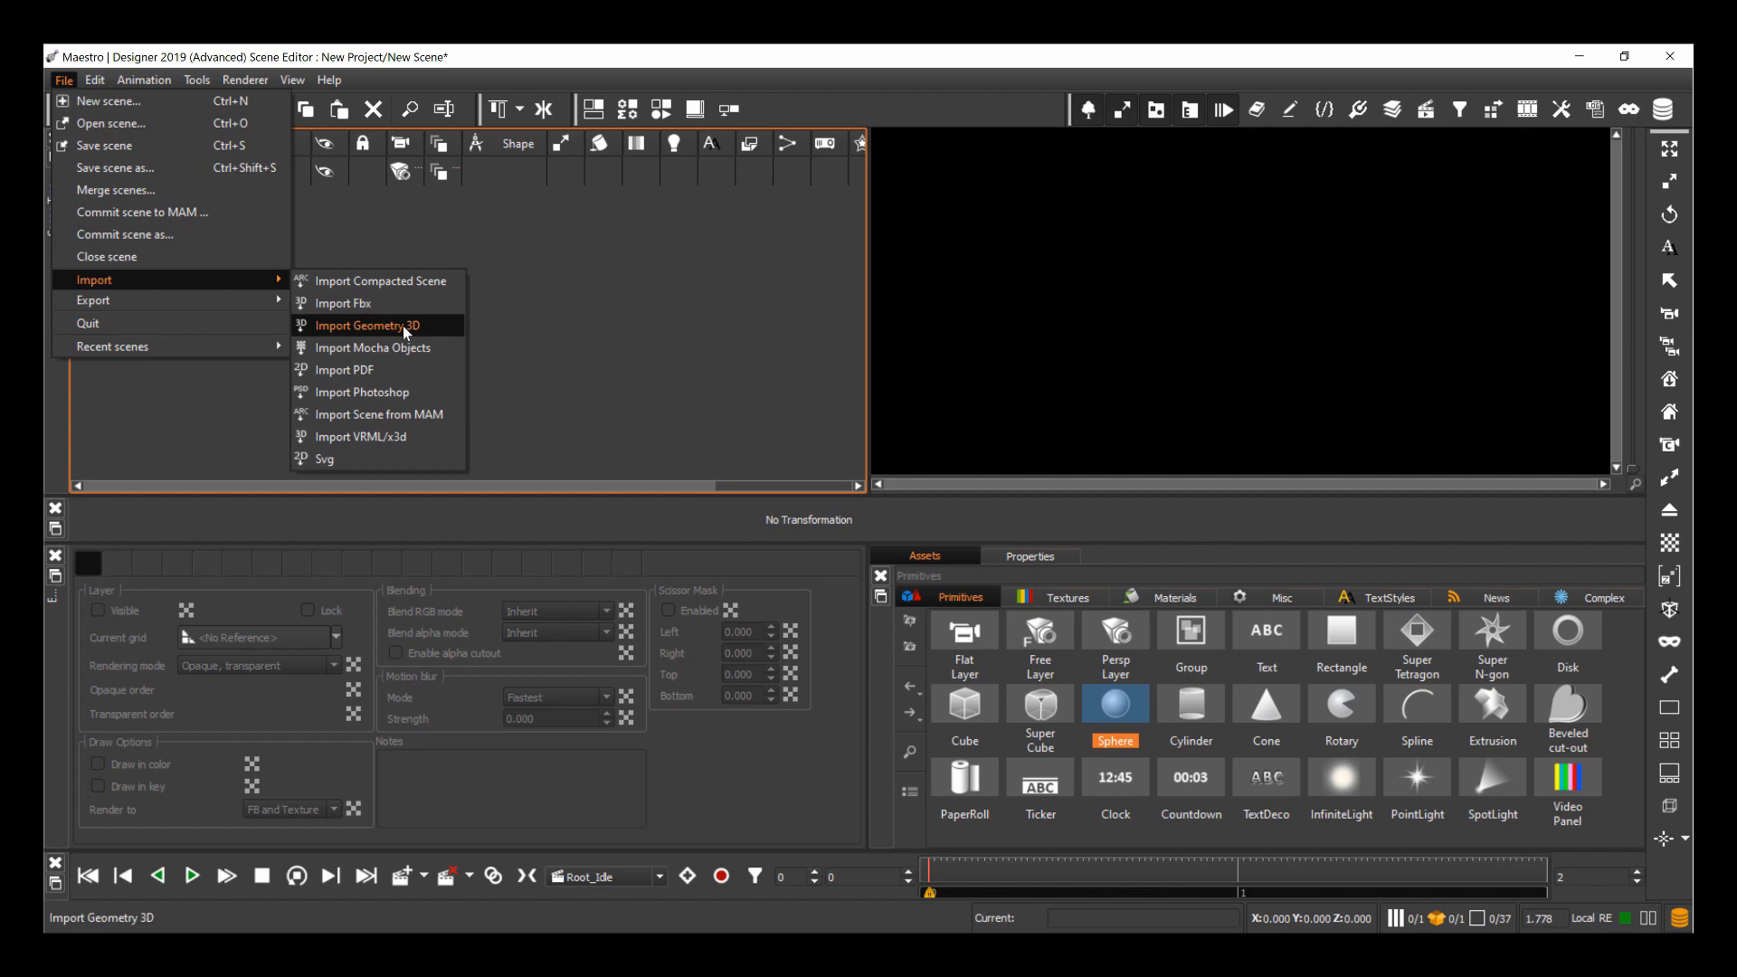
mouse_move(343, 304)
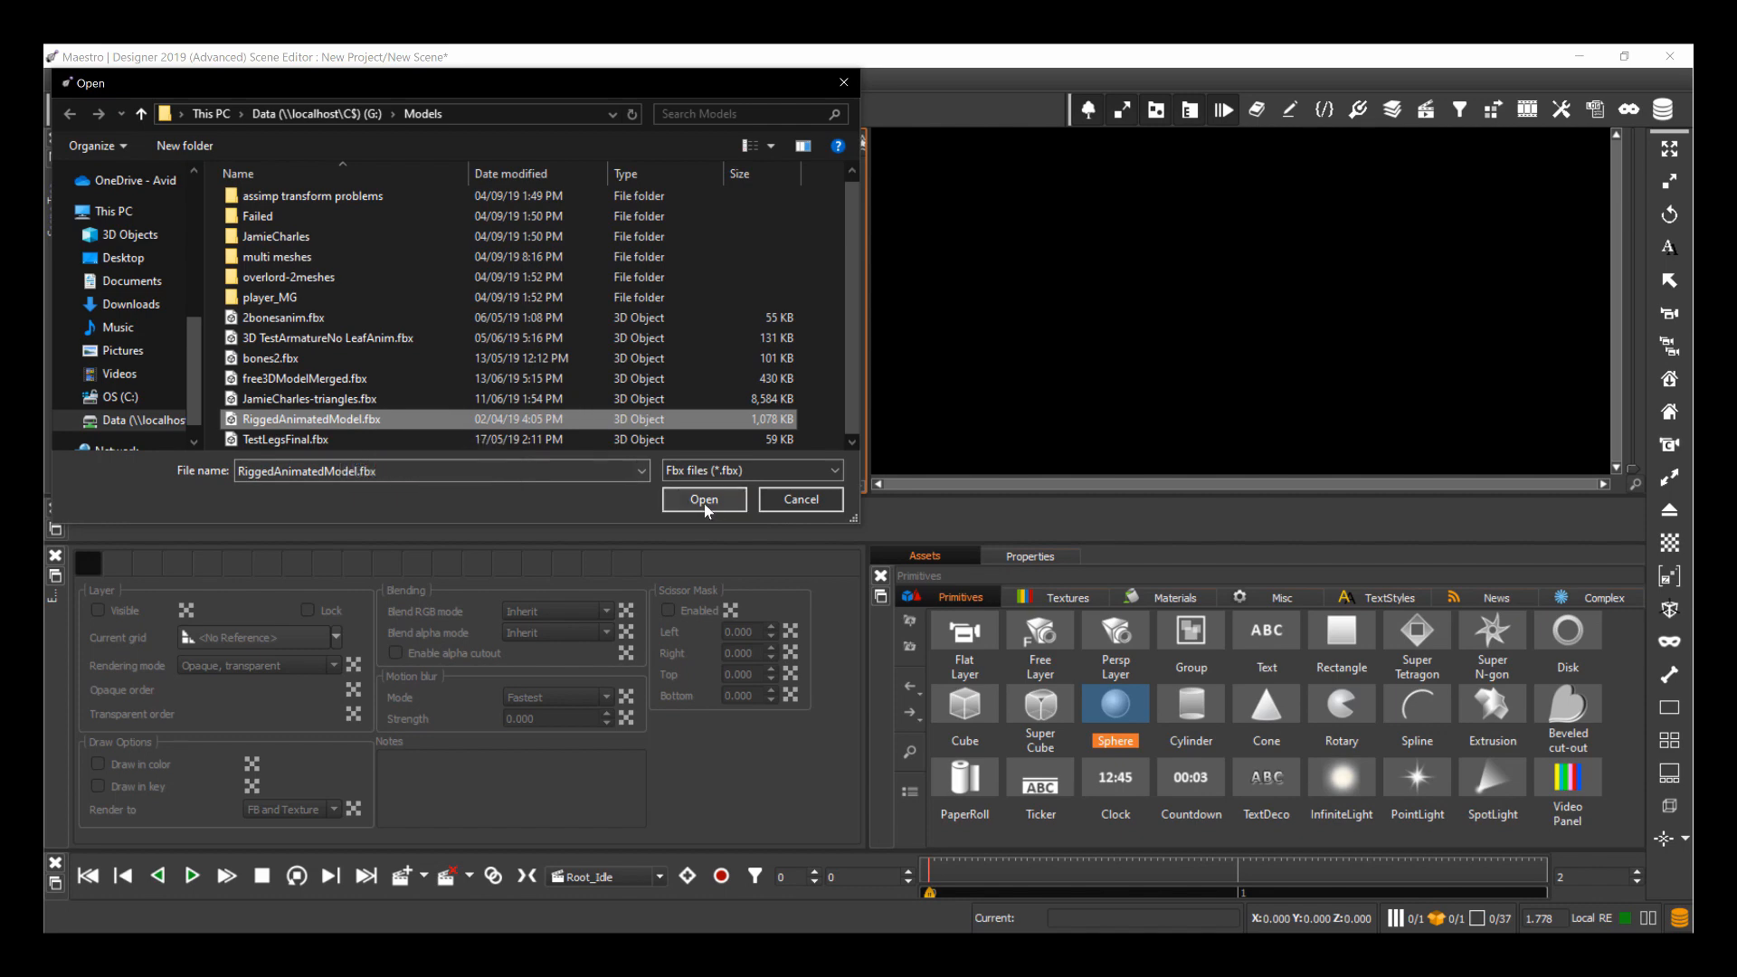
Import RiggedAnimatedModel.fbx with its animations included.
left_click(704, 499)
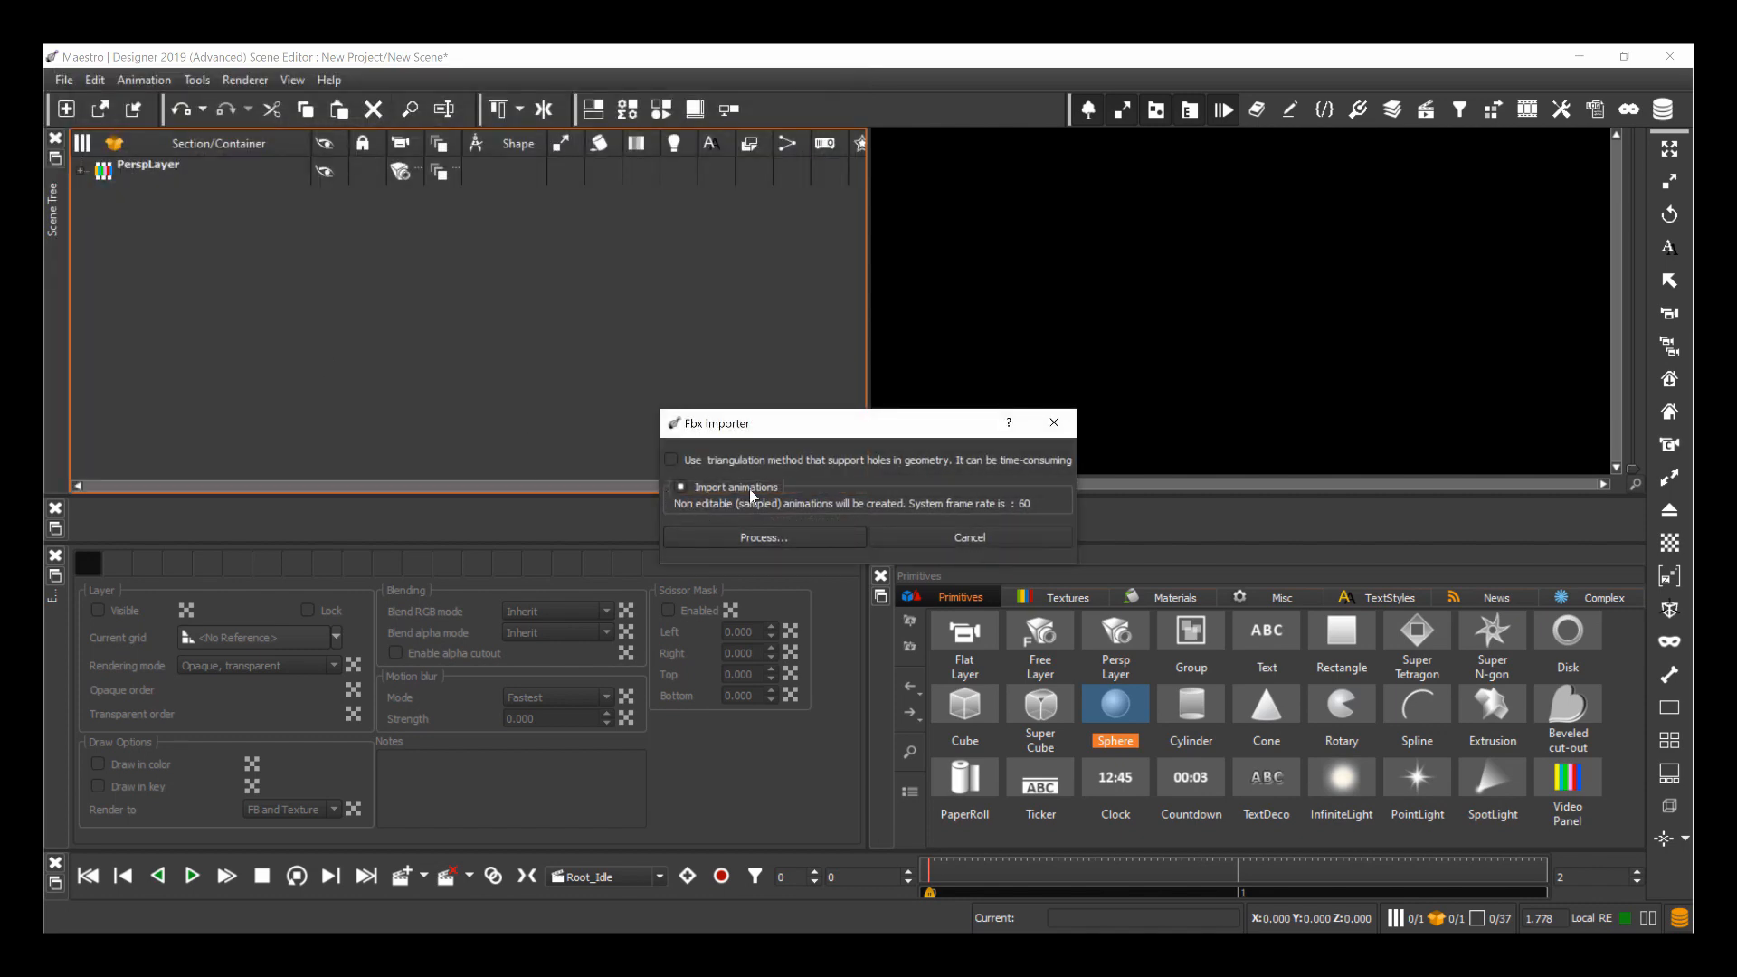
mouse_move(764, 537)
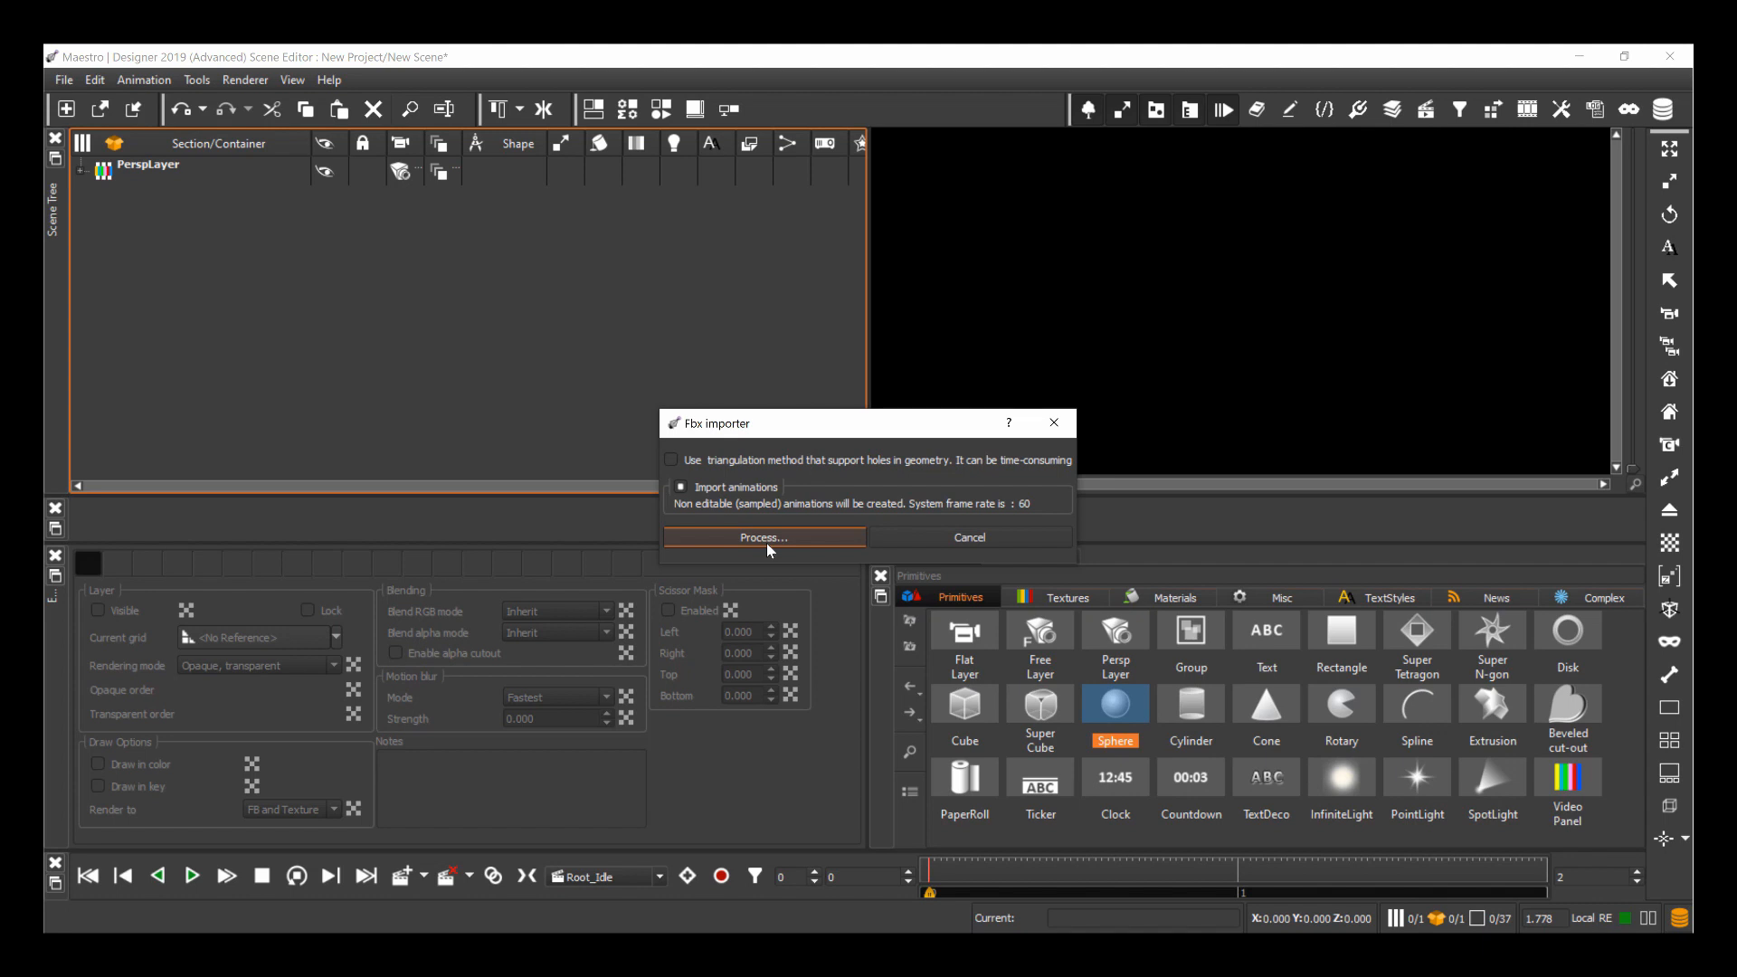
left_click(764, 538)
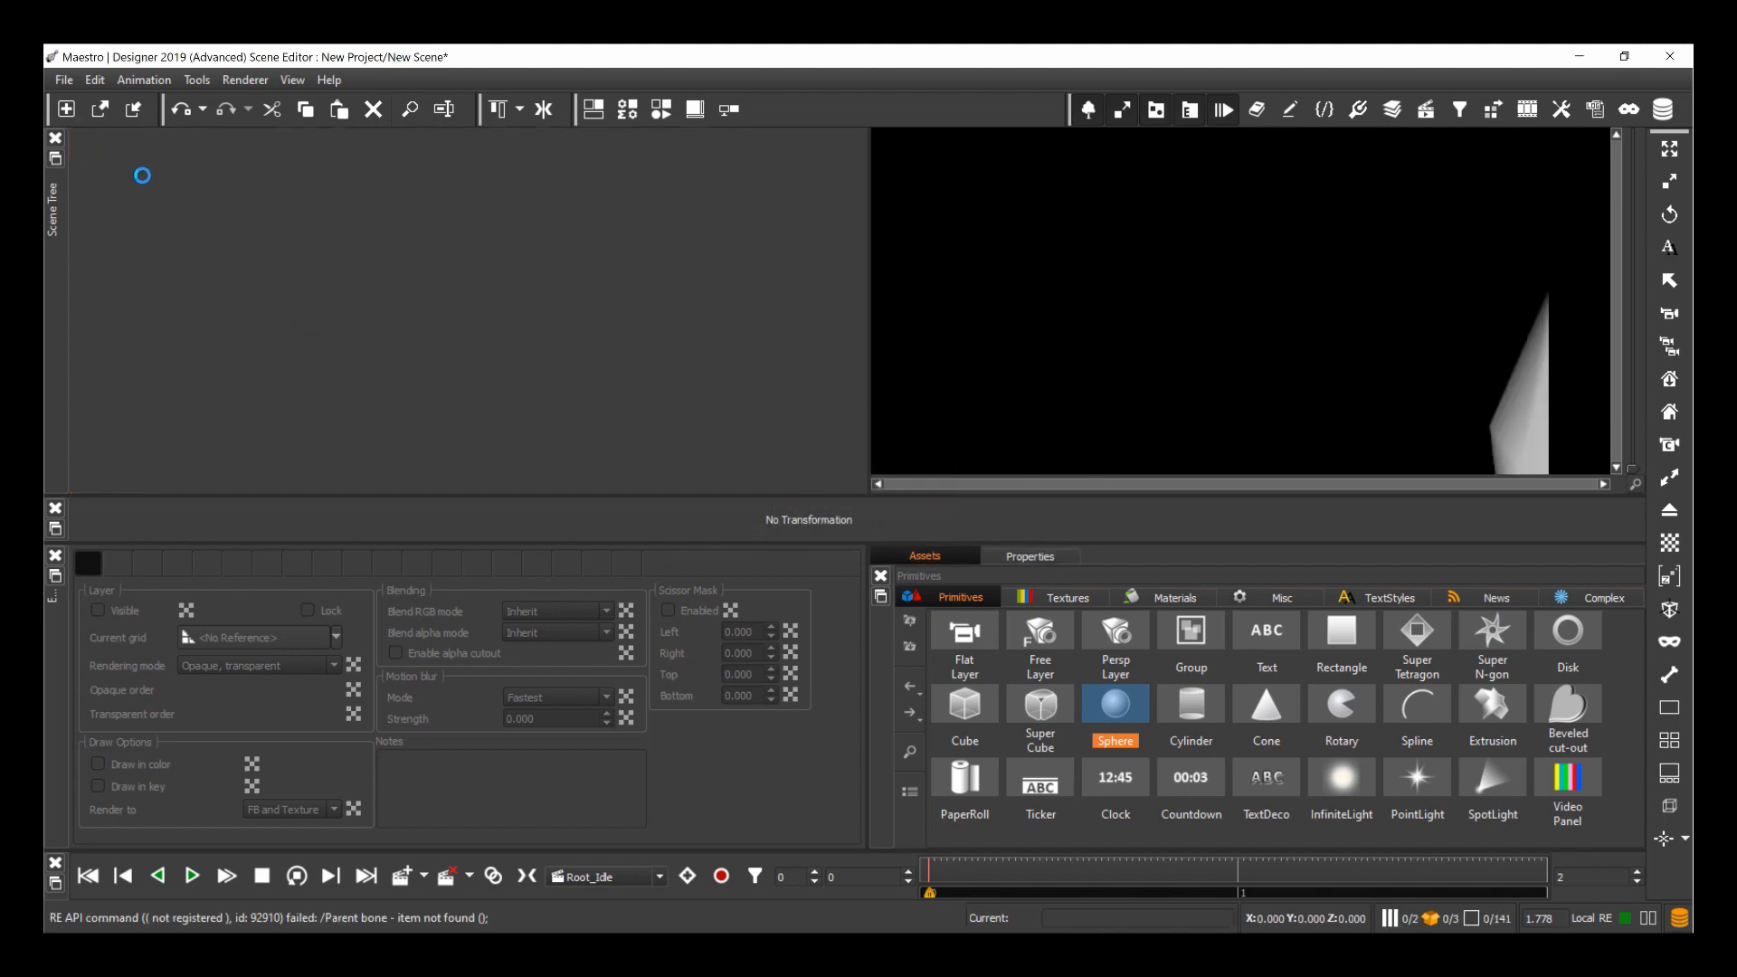
Rotate the Imported_Root node -90 on X and set its Z position to -22.400.
left_click_drag(142, 175, 372, 280)
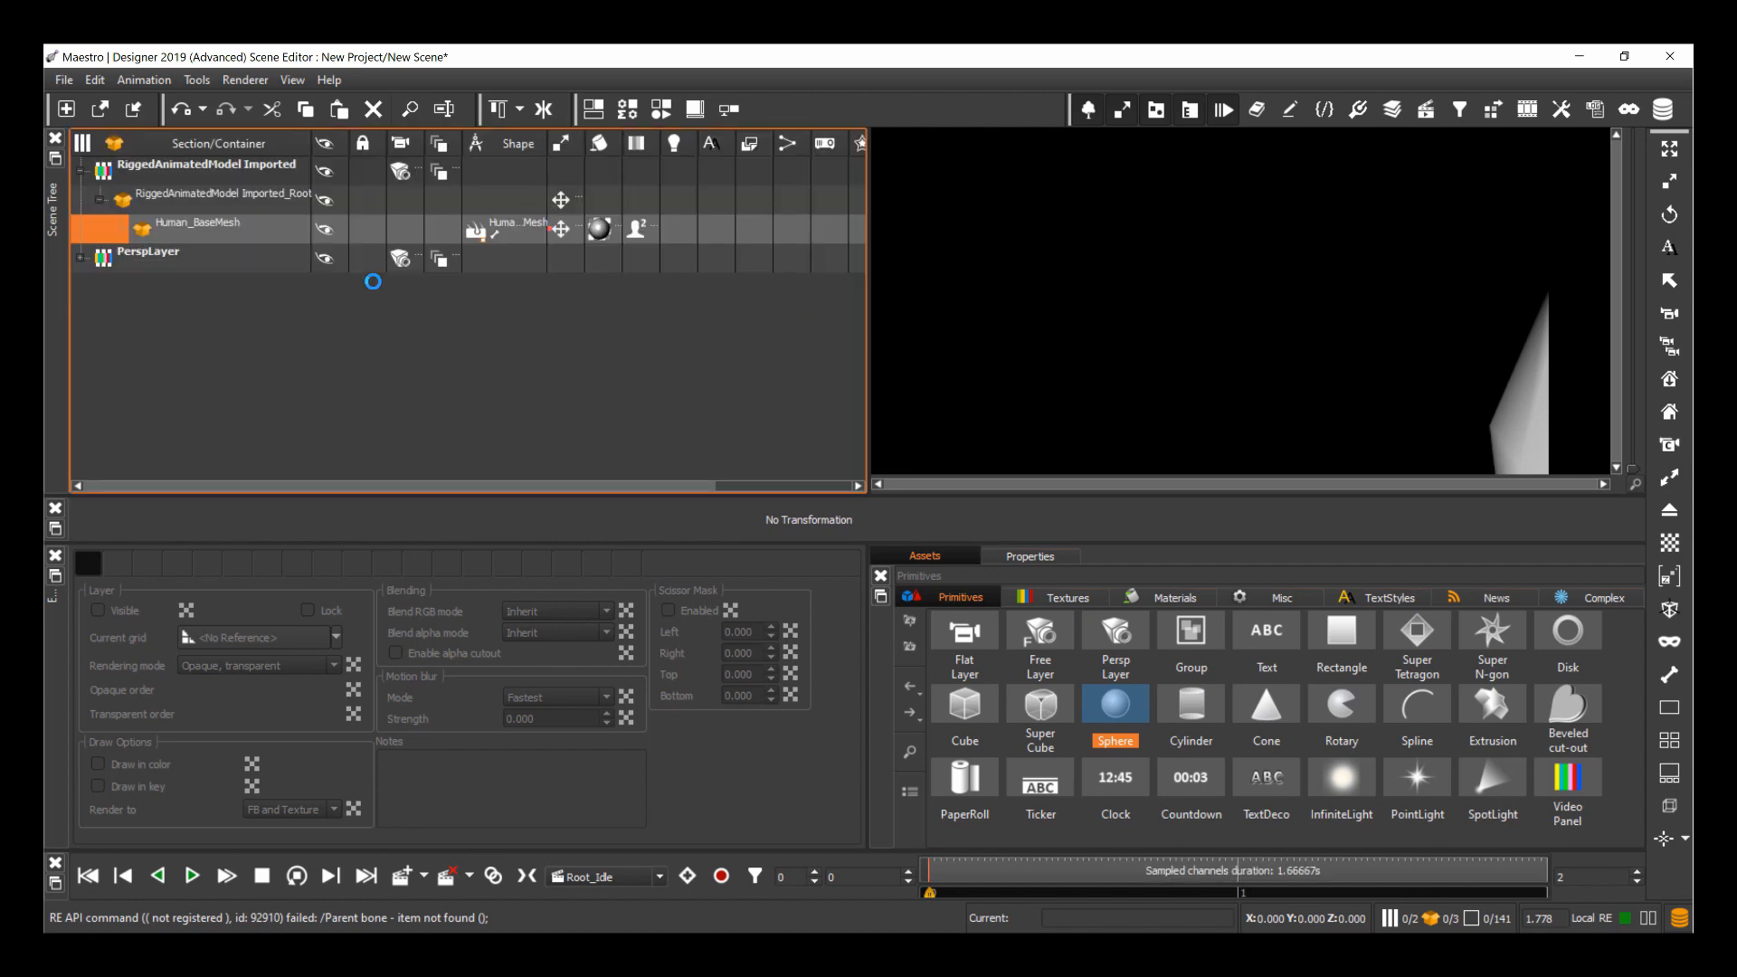
mouse_move(478, 280)
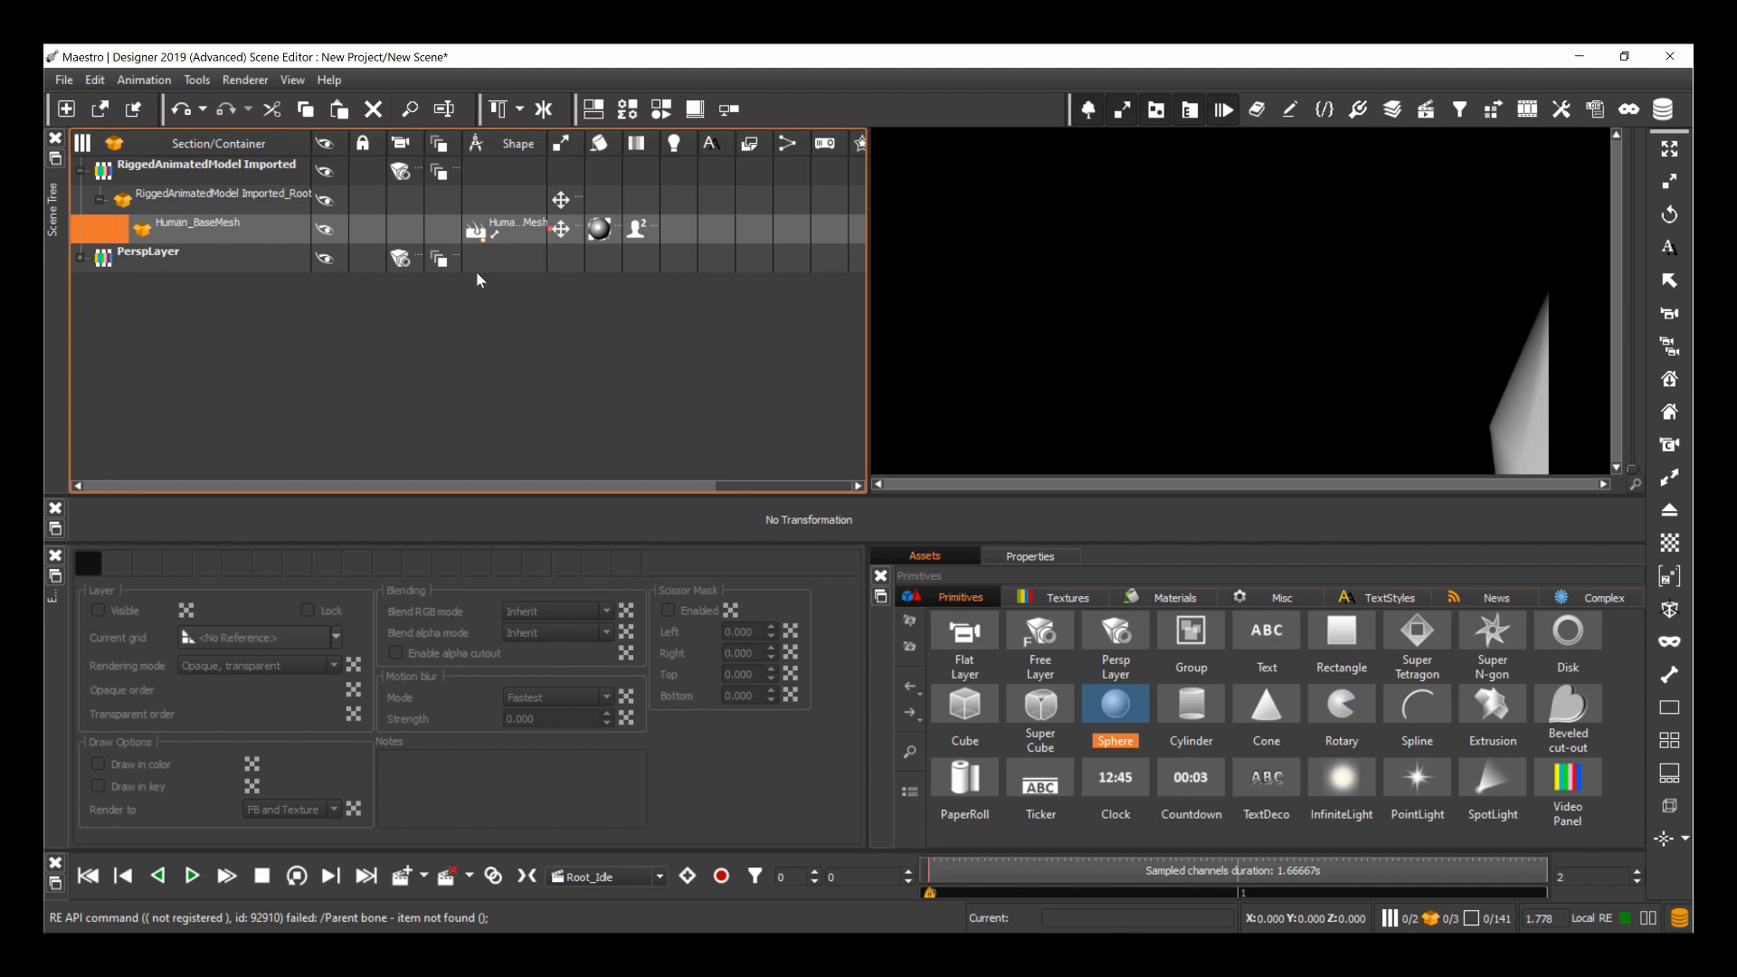
left_click(223, 193)
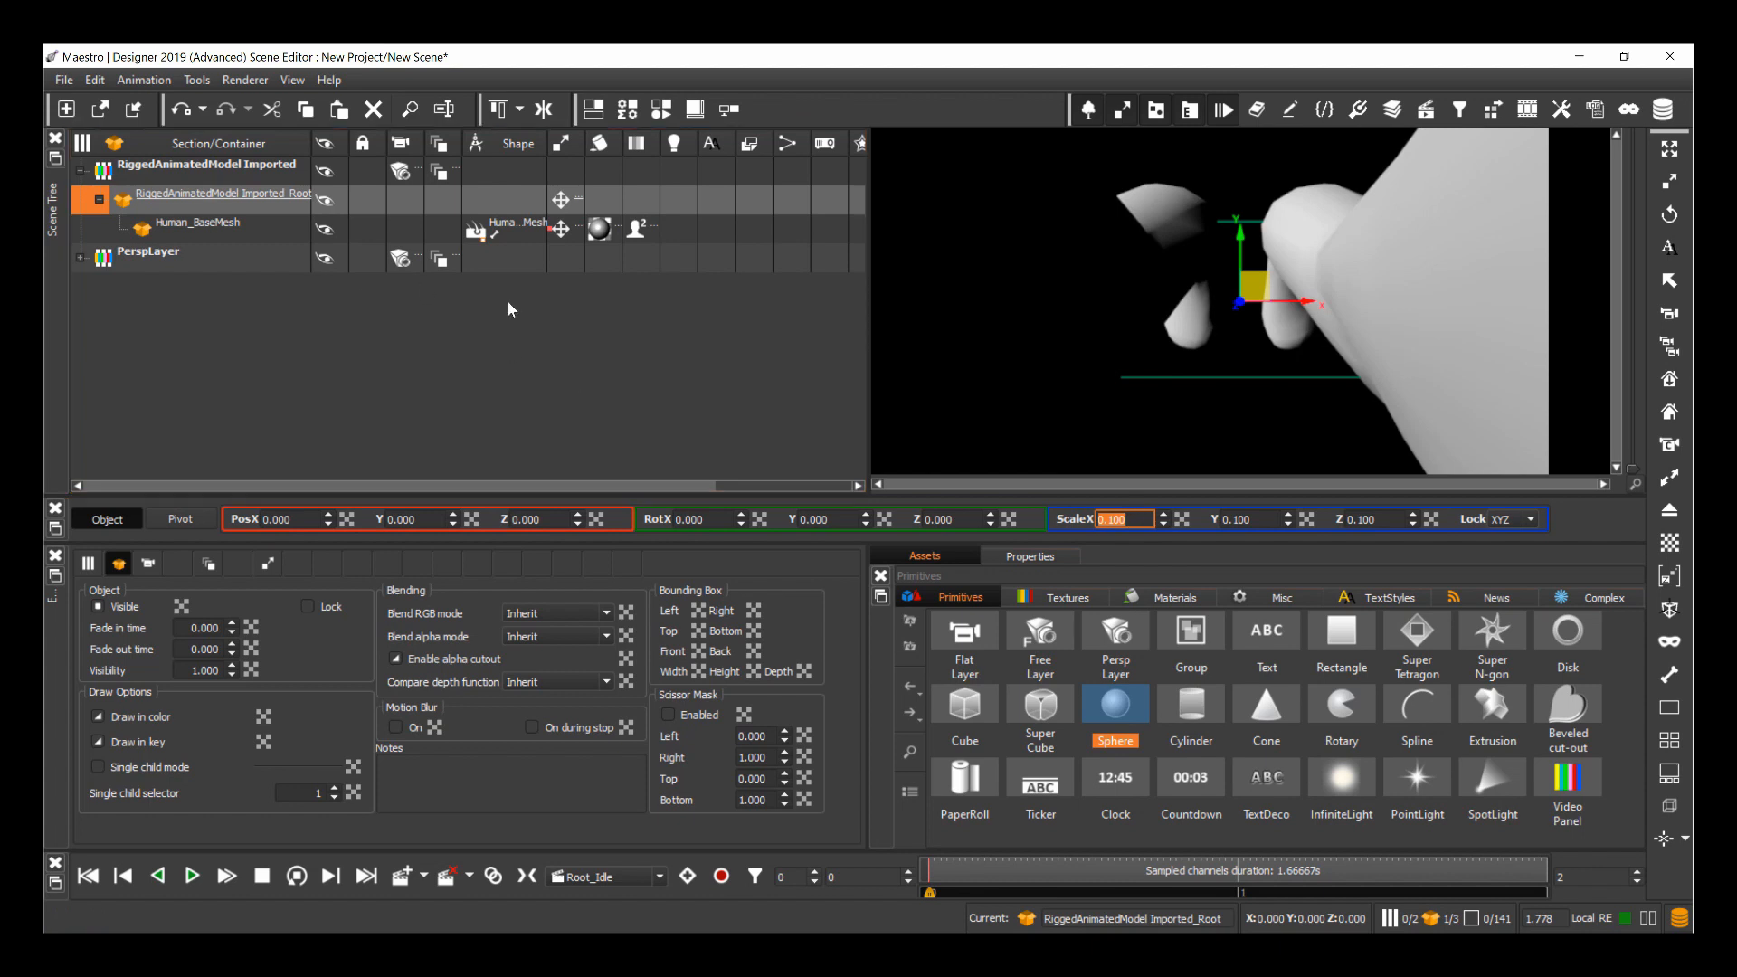
left_click(685, 518)
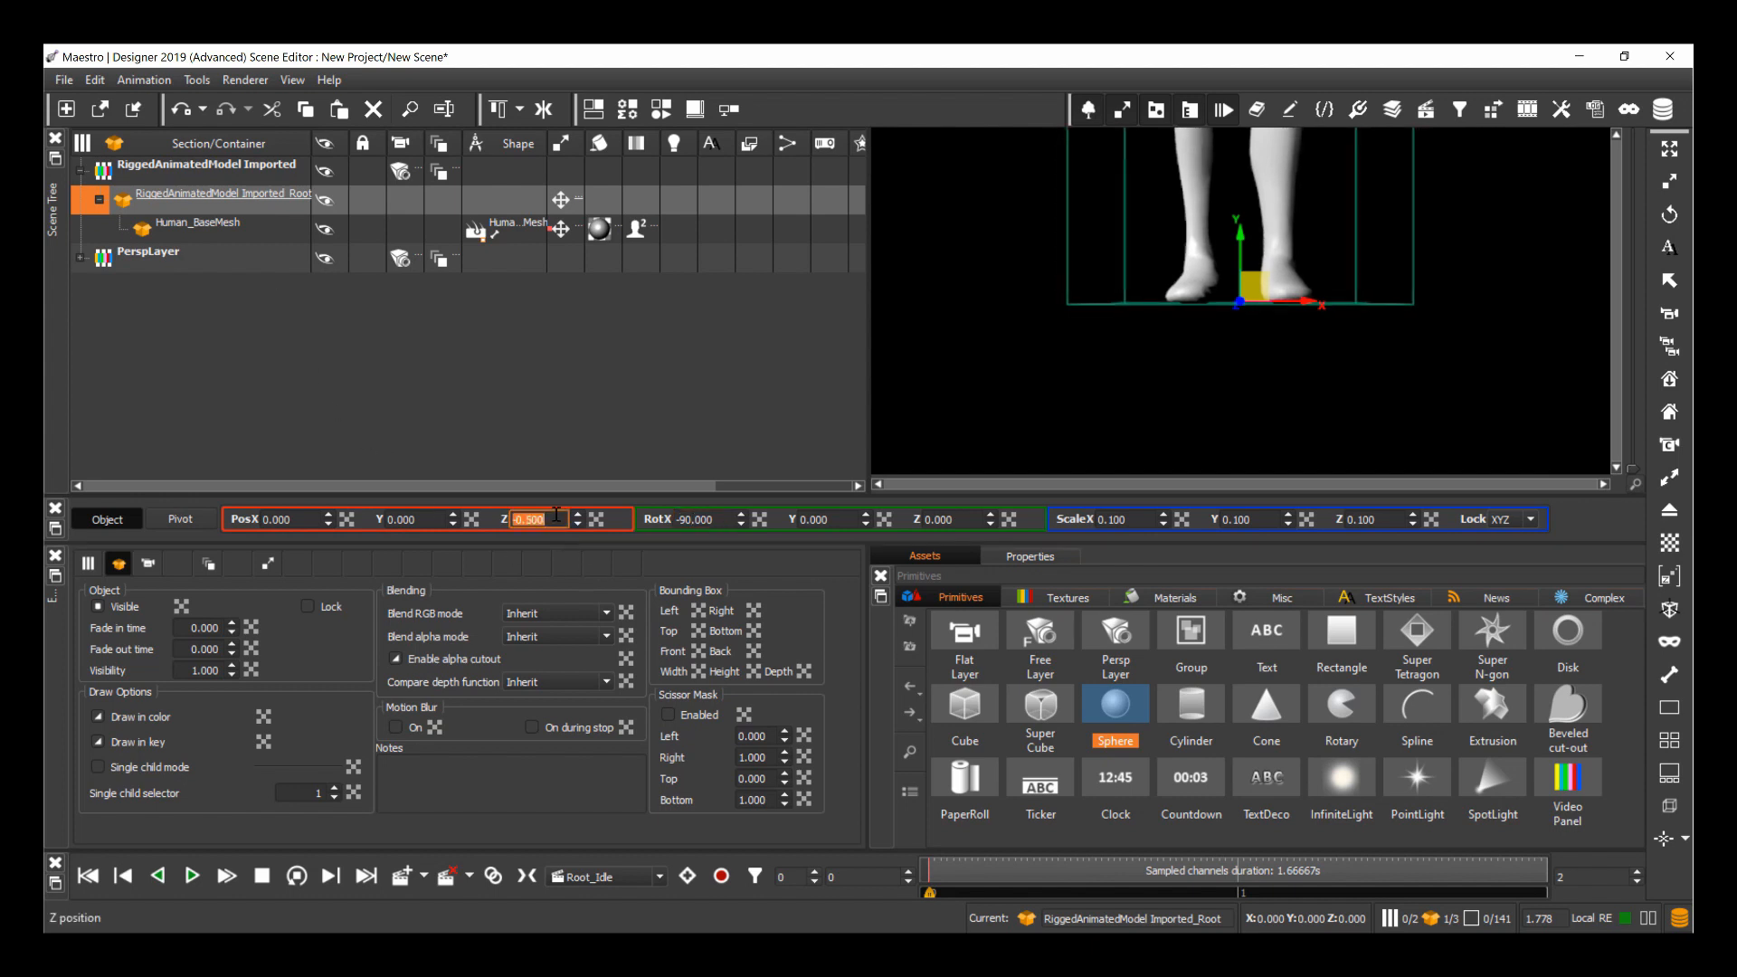
type("-6.500")
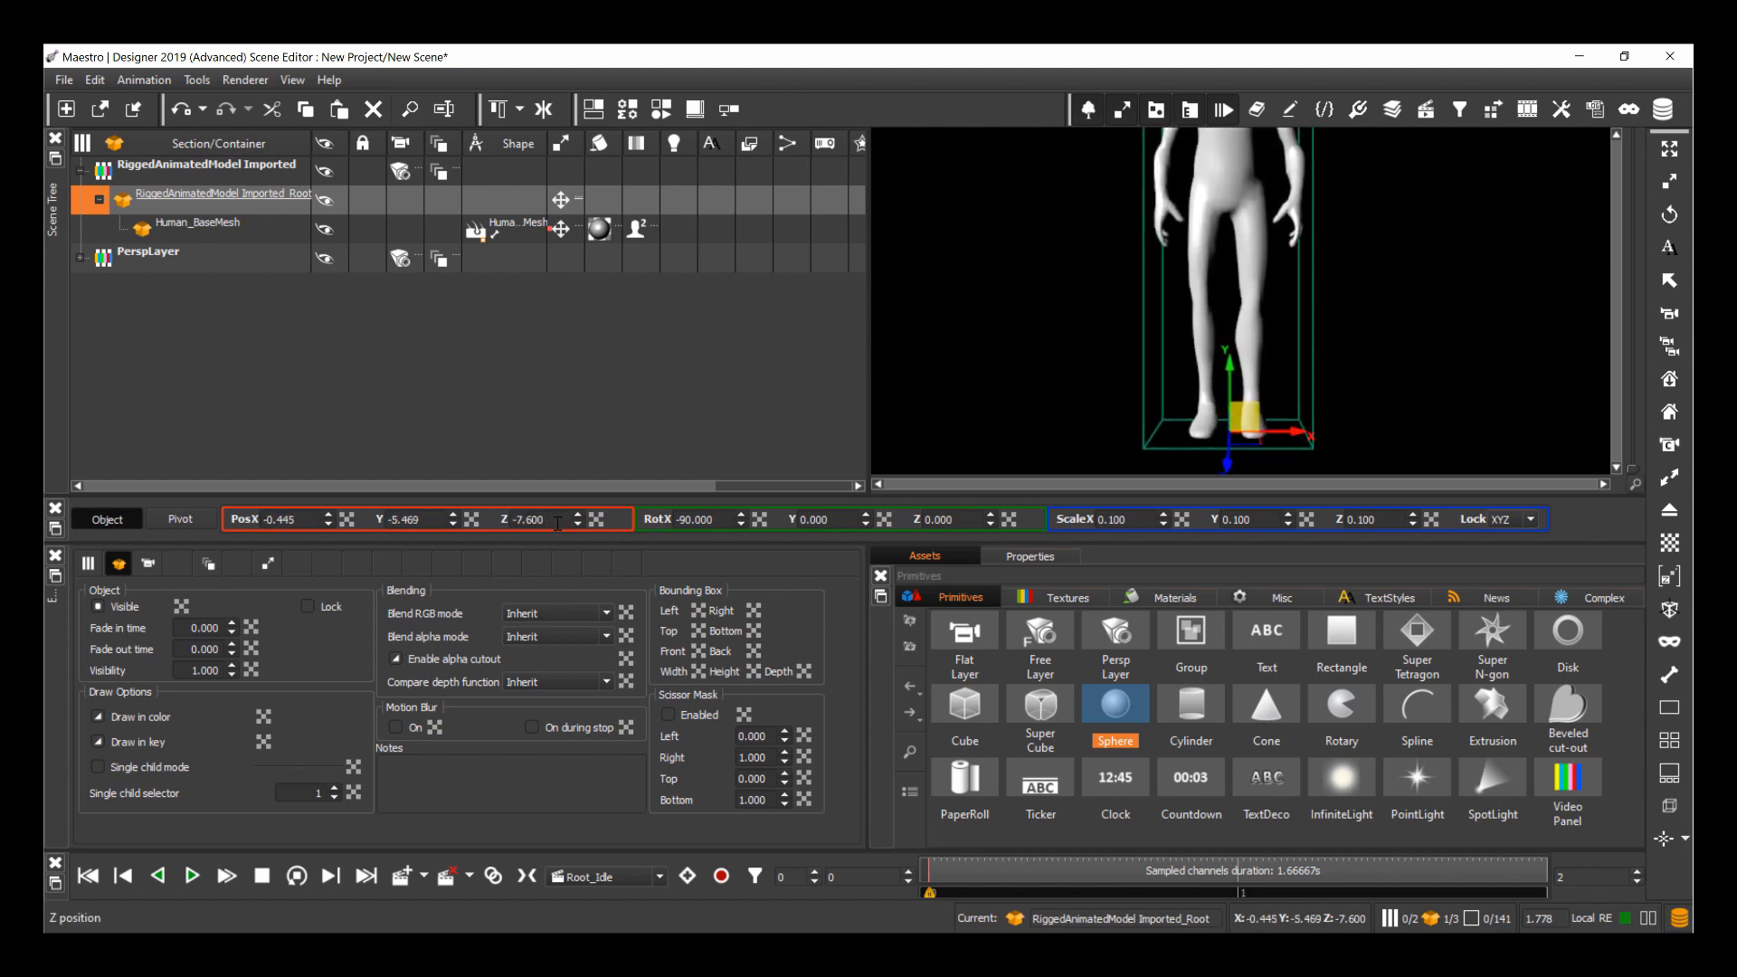
type("-16.100")
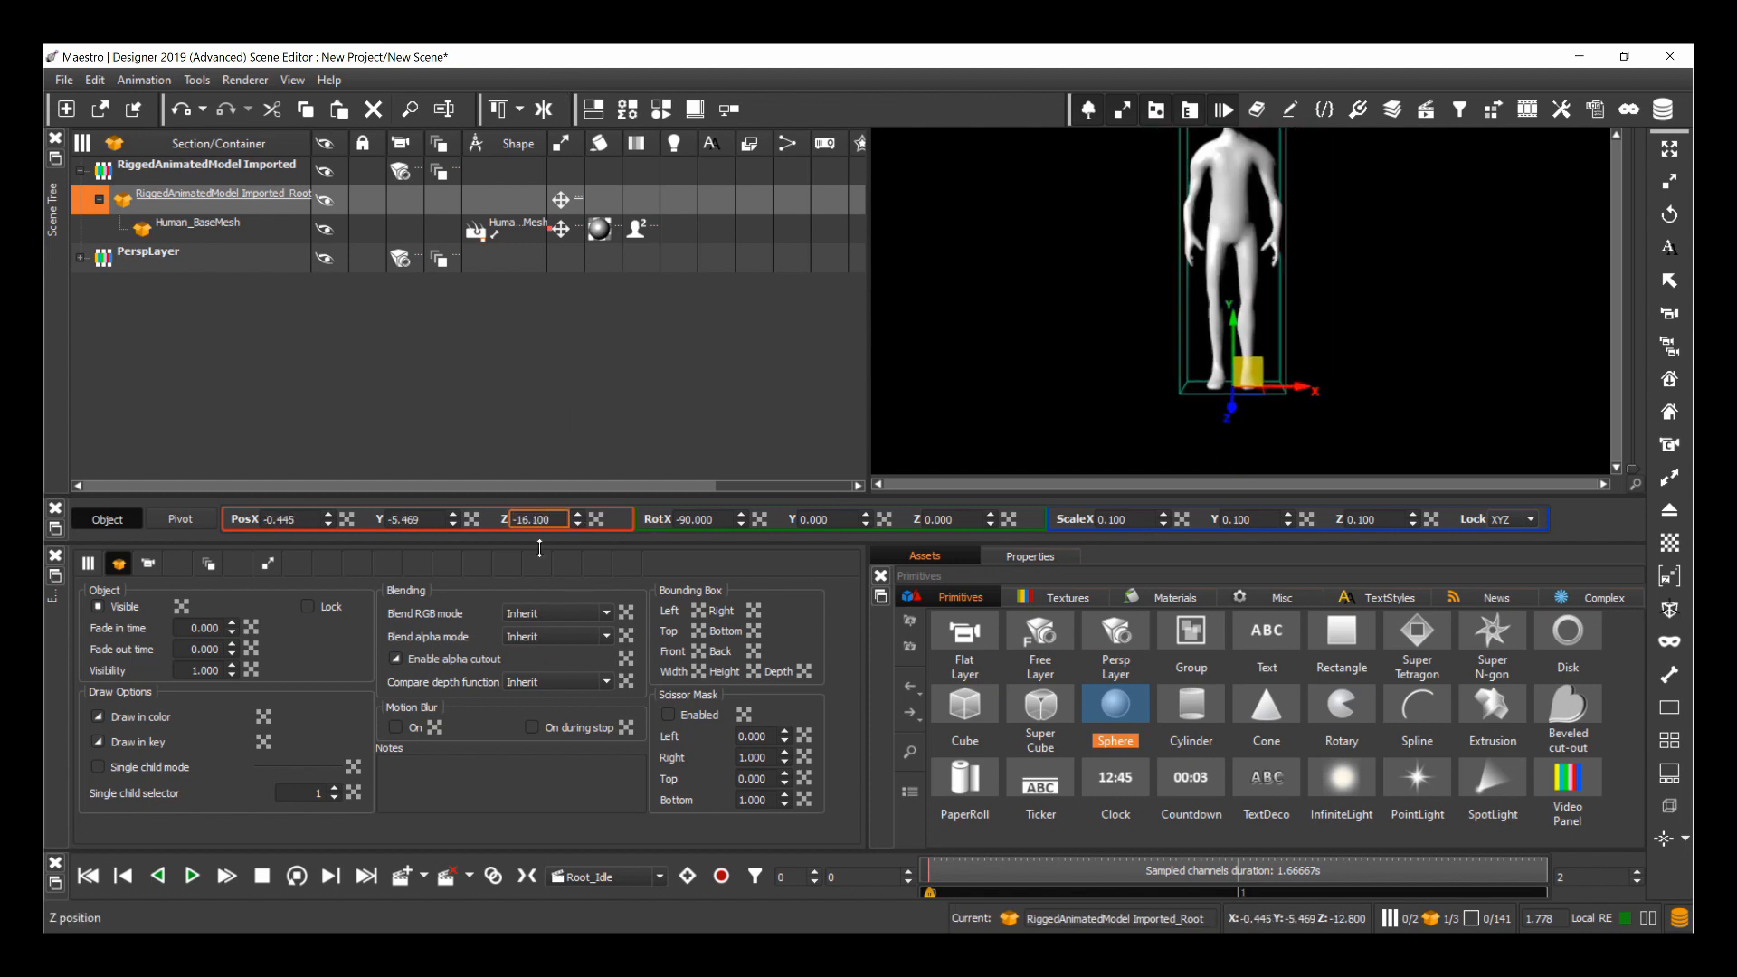
type("-22.400")
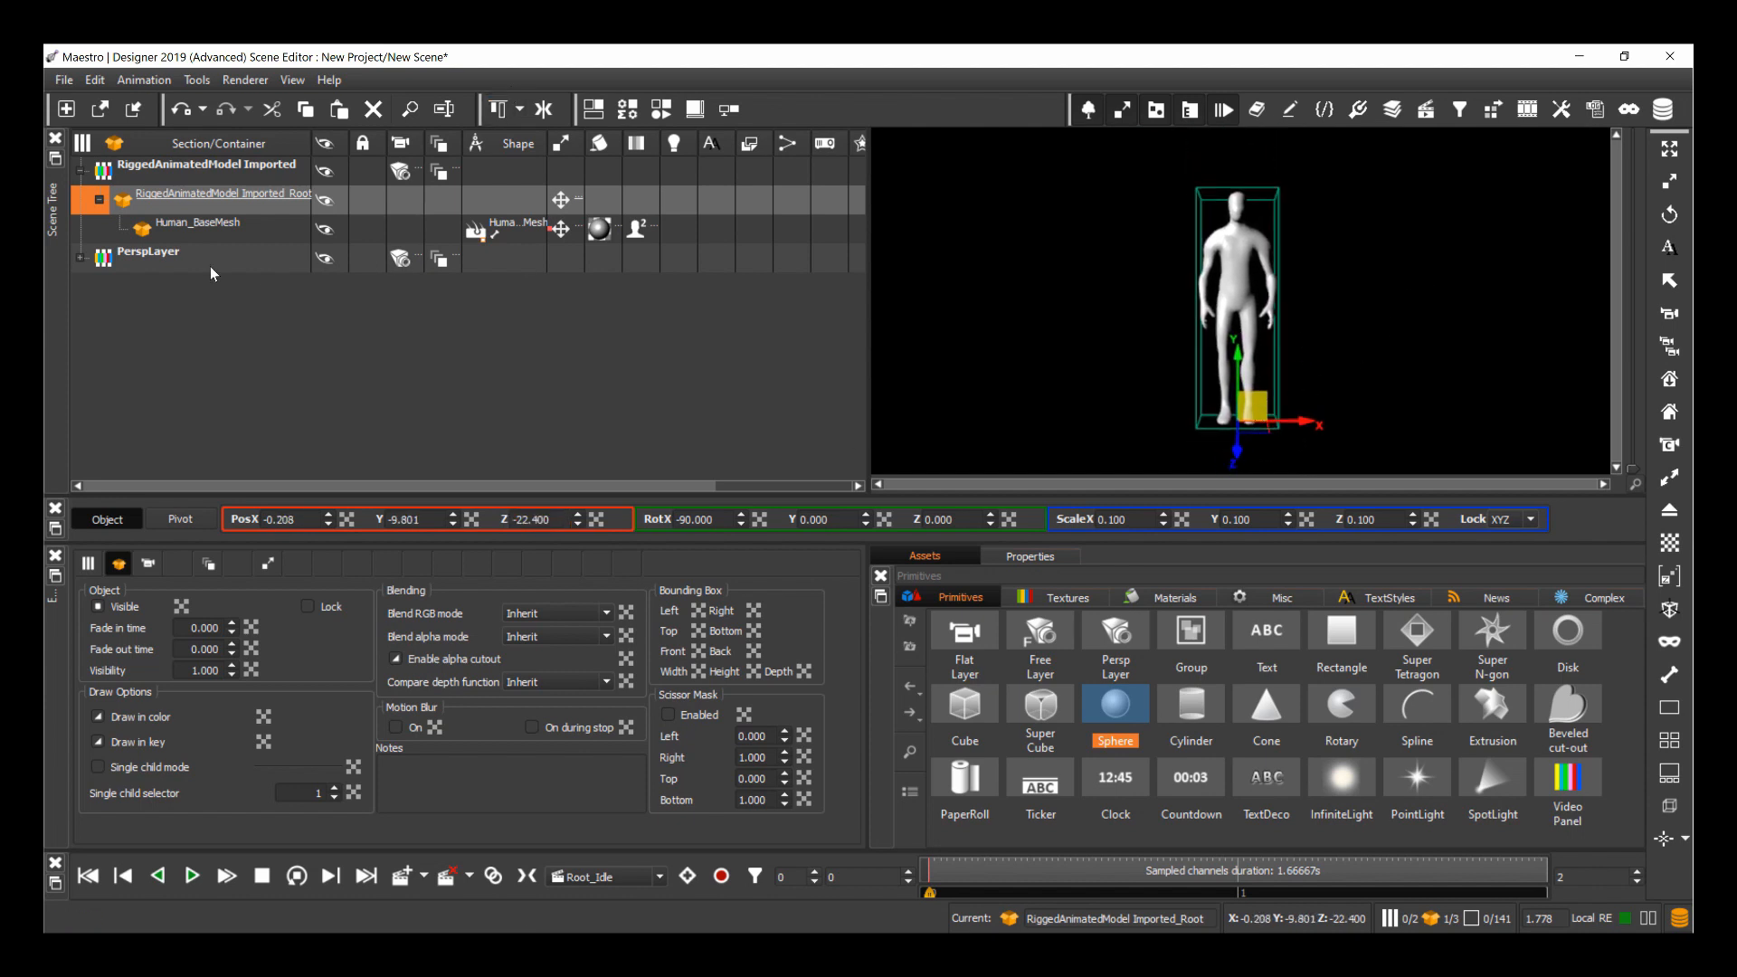
mouse_move(659, 879)
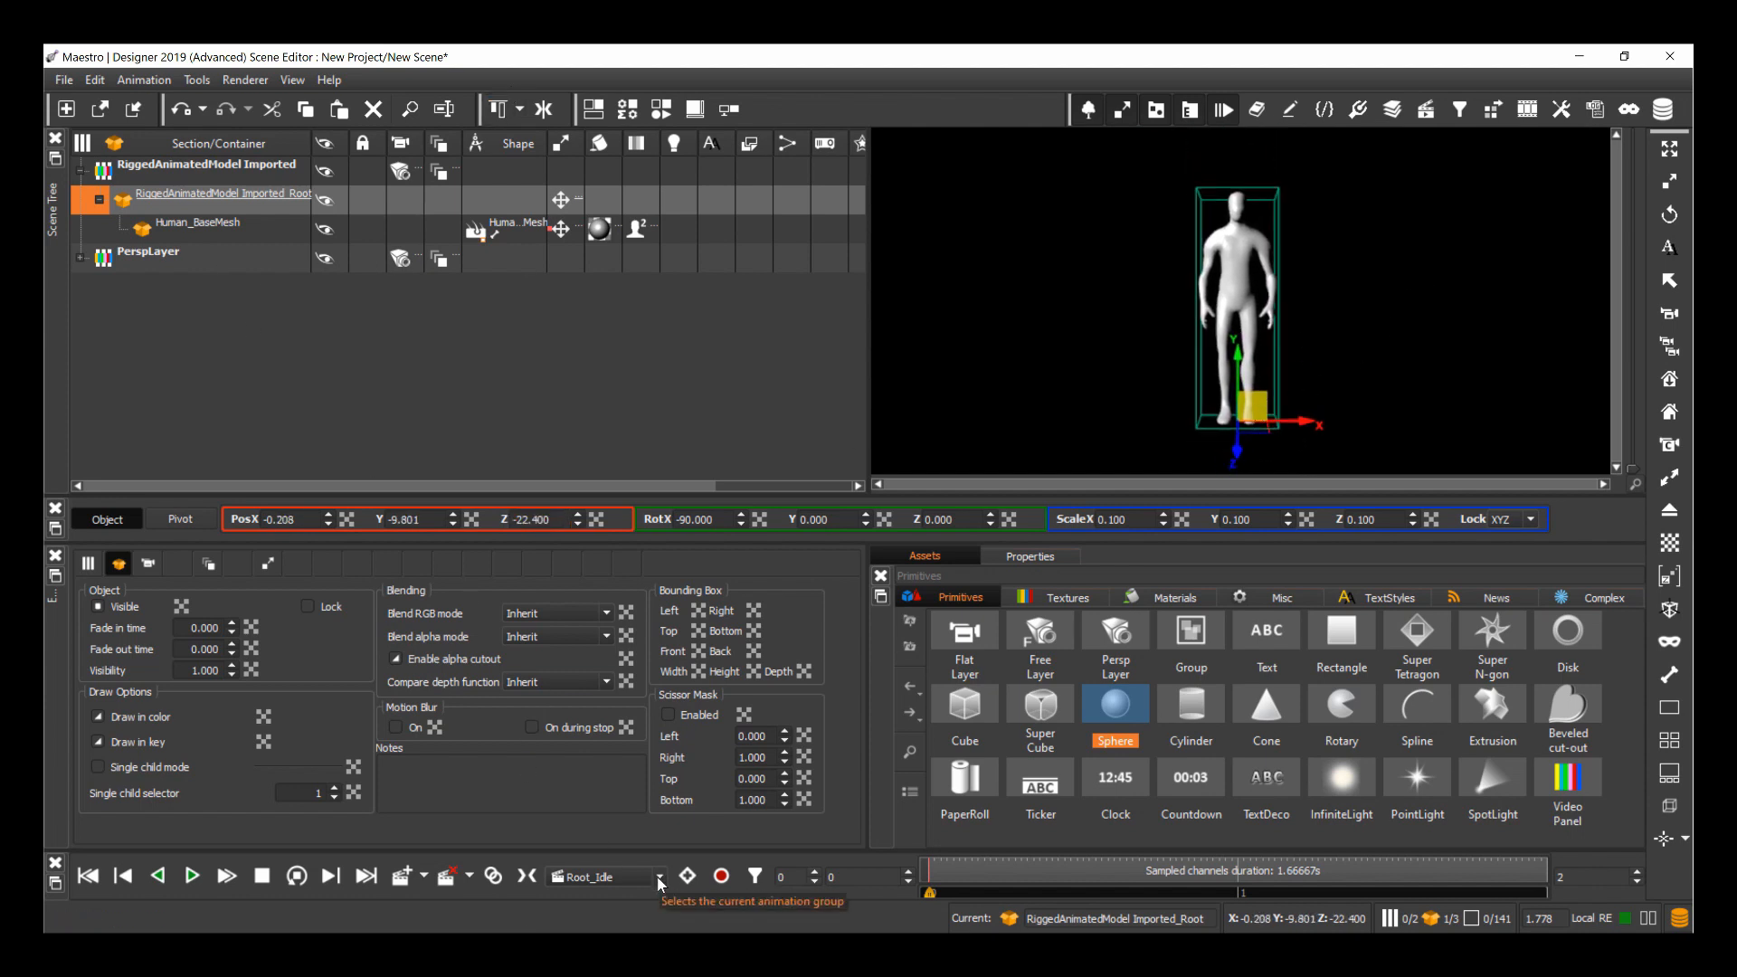
Make Root_Idle the current animation group and play it.
left_click(640, 877)
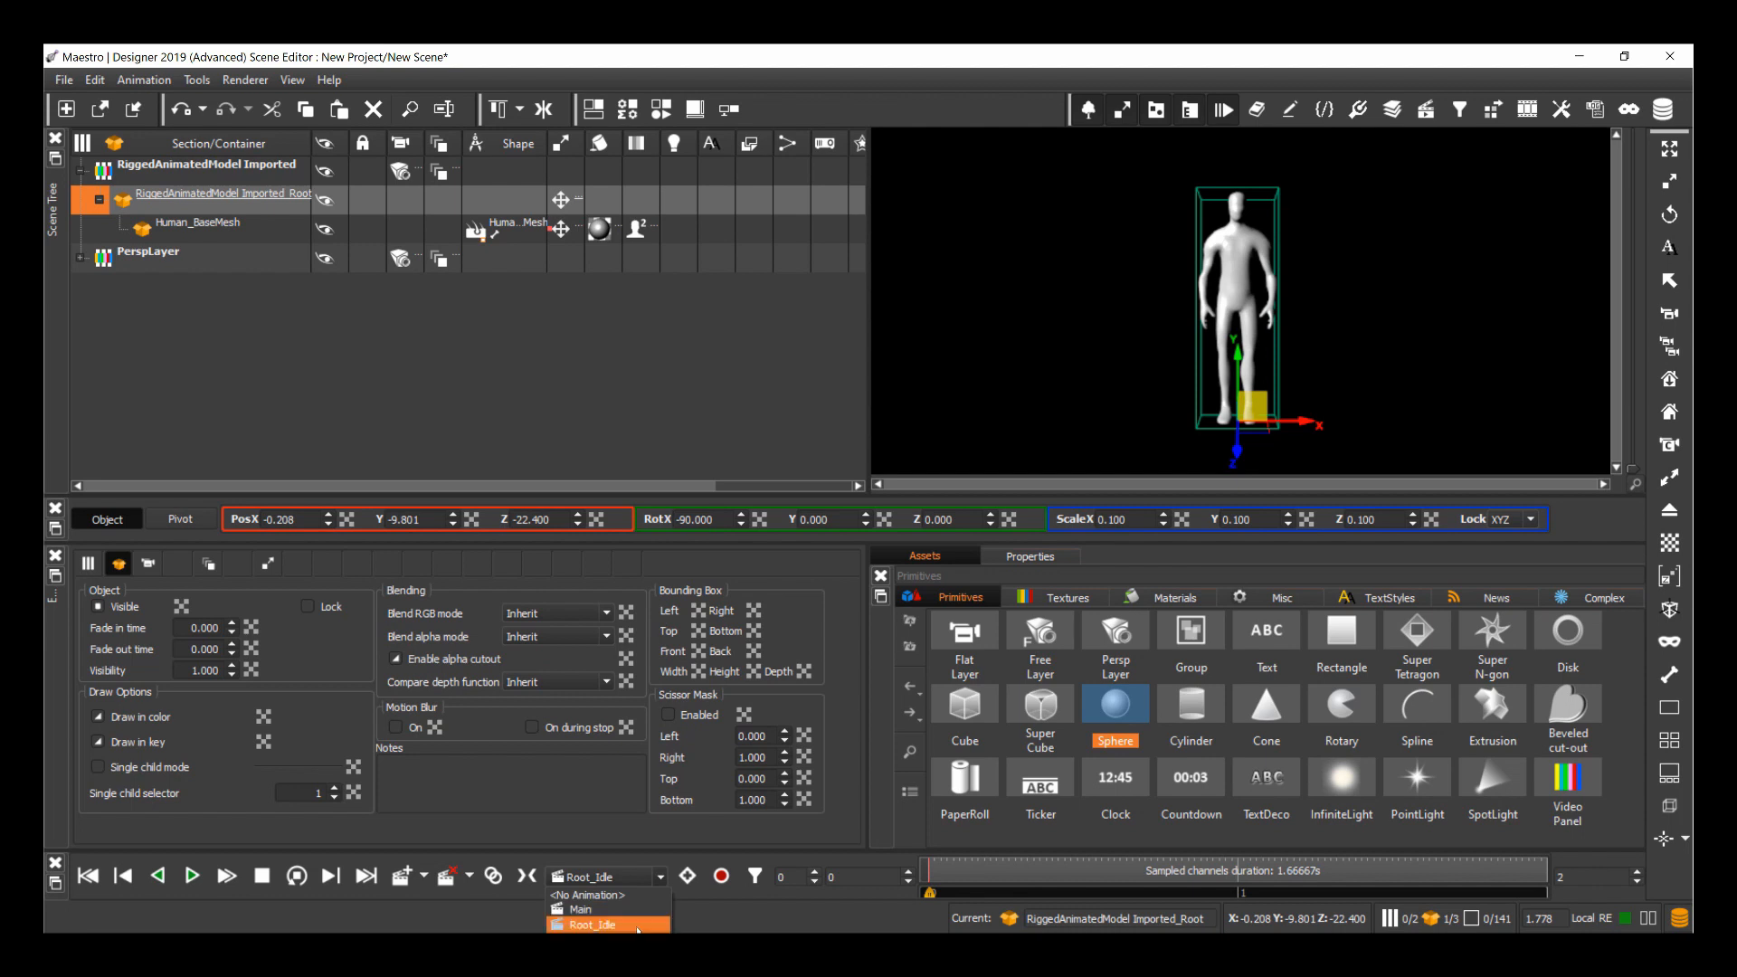
left_click(608, 923)
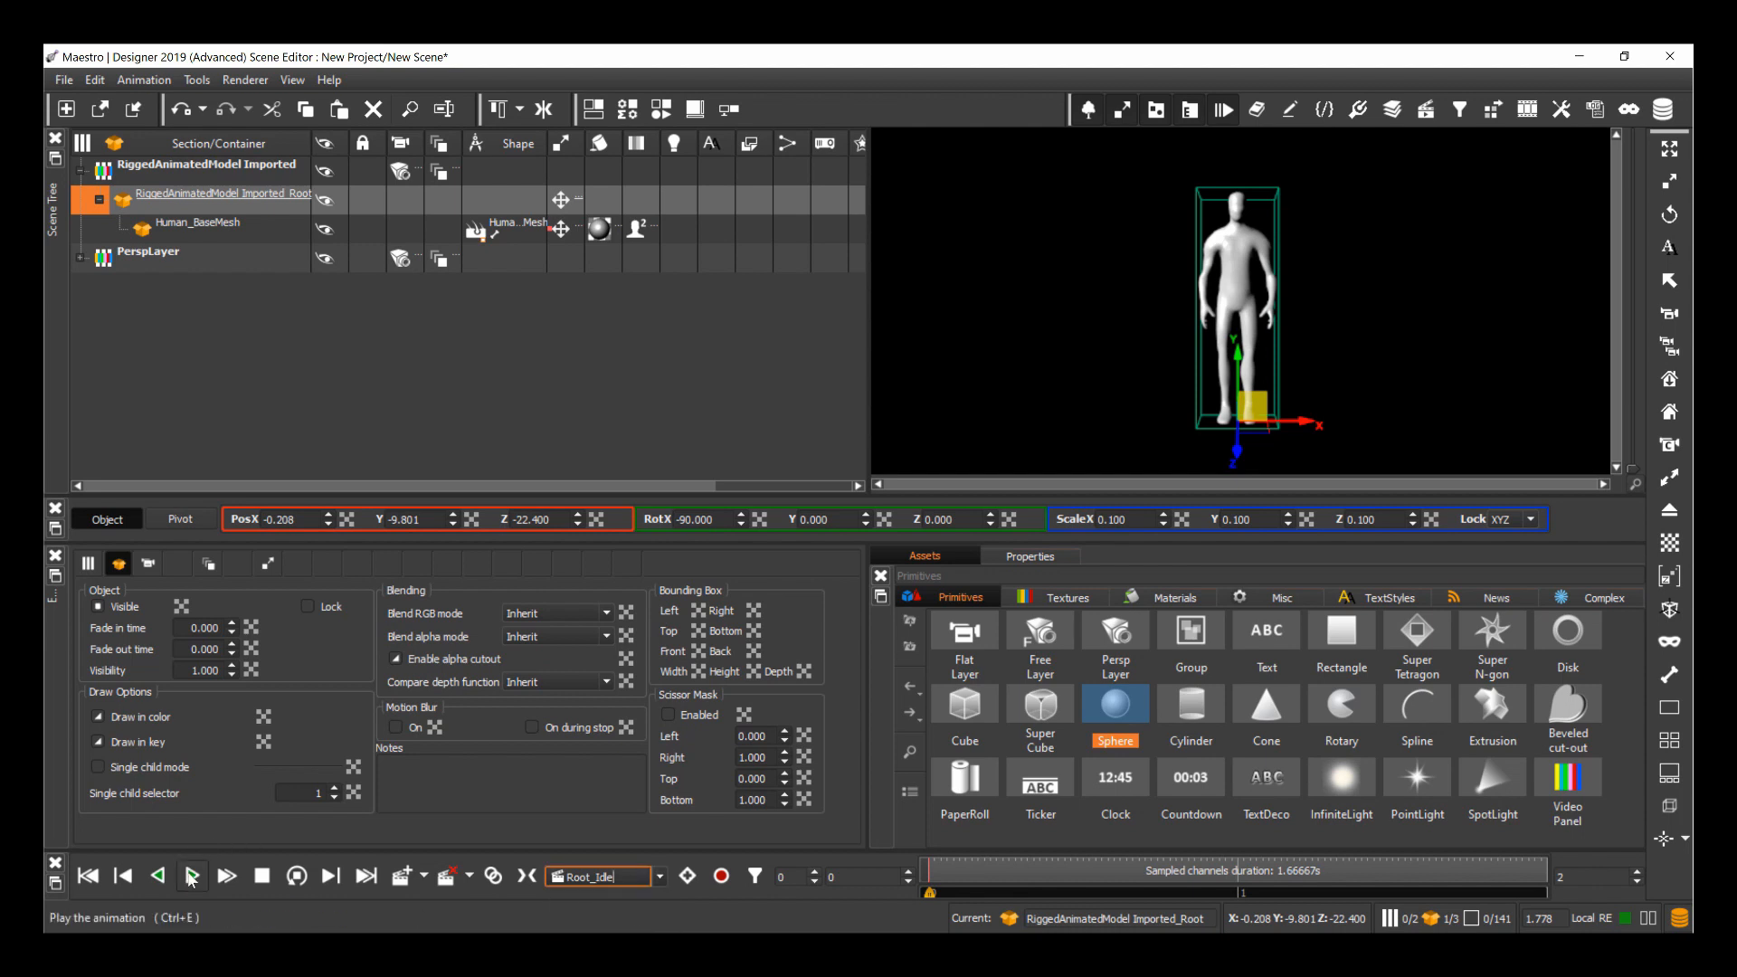
left_click(191, 876)
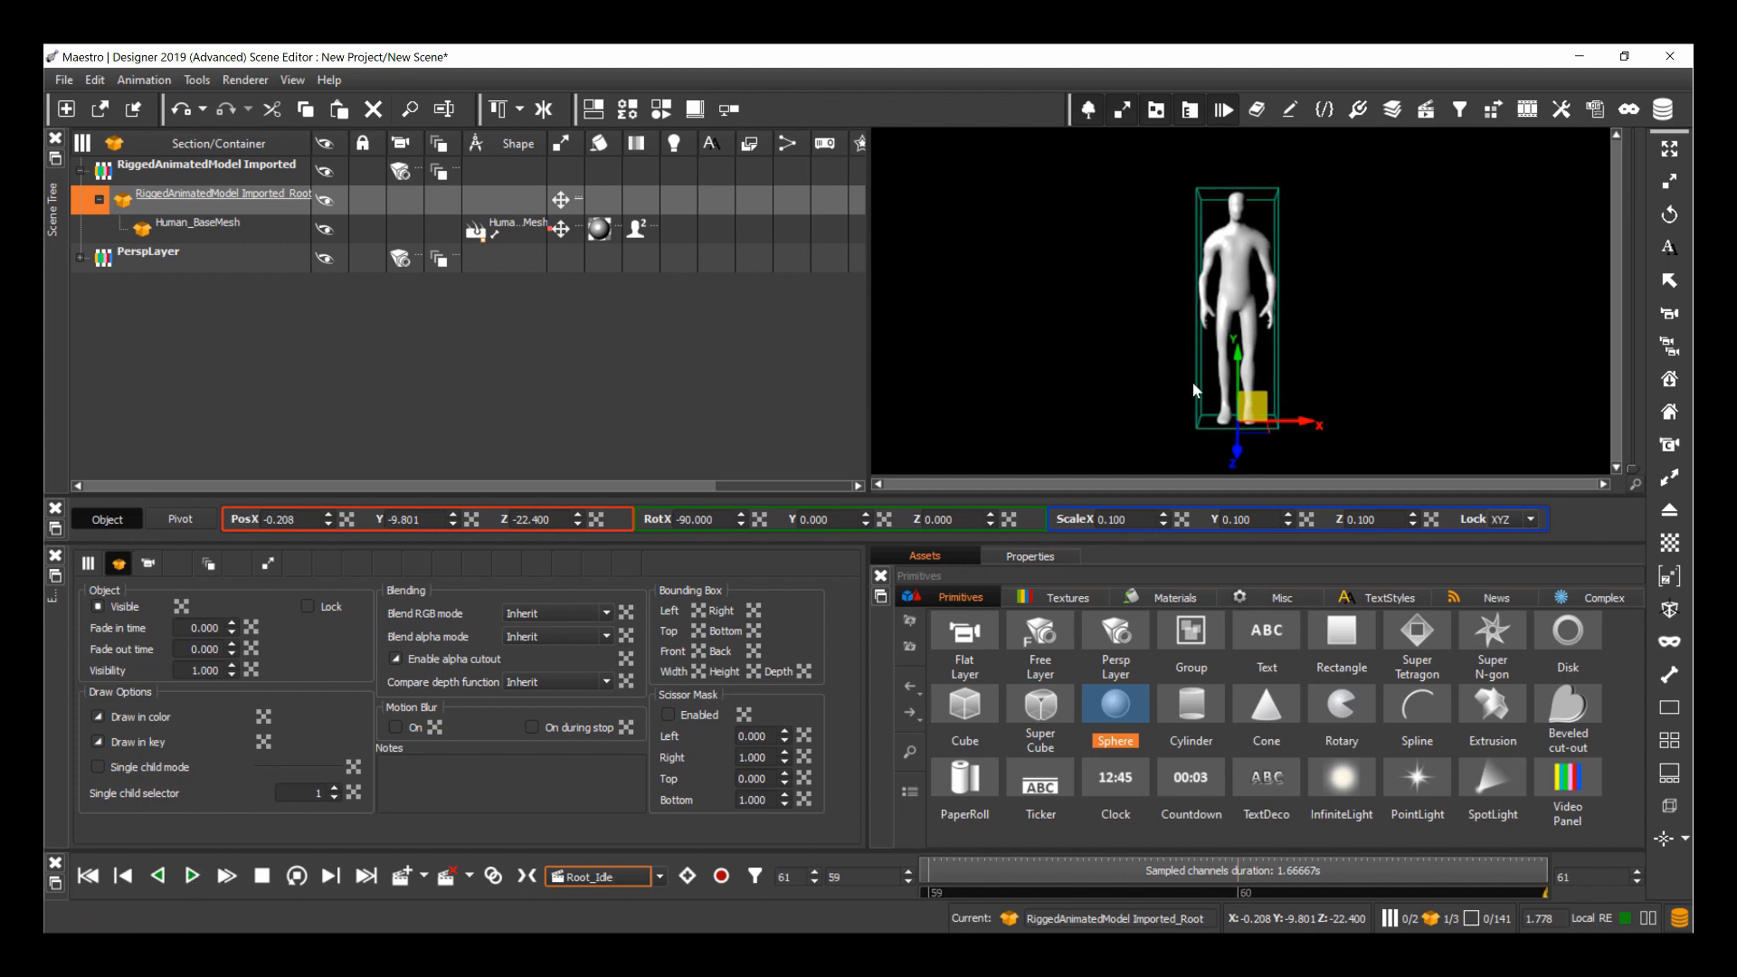
Switch to Root_Run_loop, play it and show its channels in the Animation View.
left_click(661, 877)
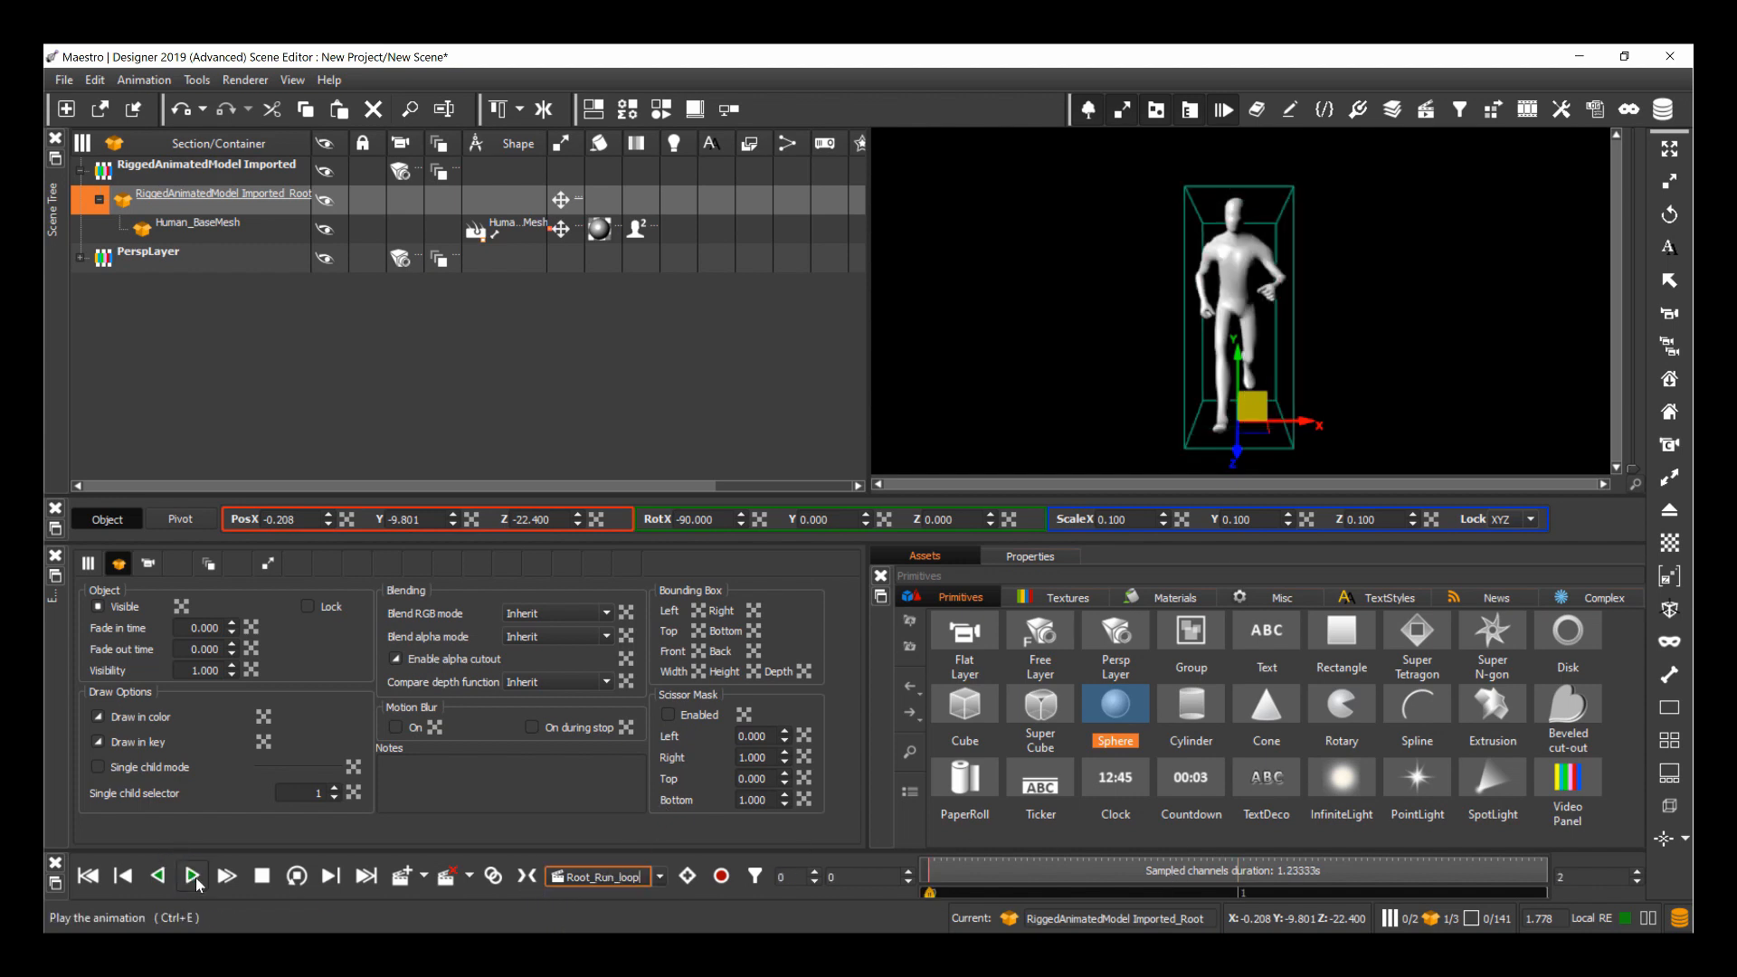
left_click(192, 875)
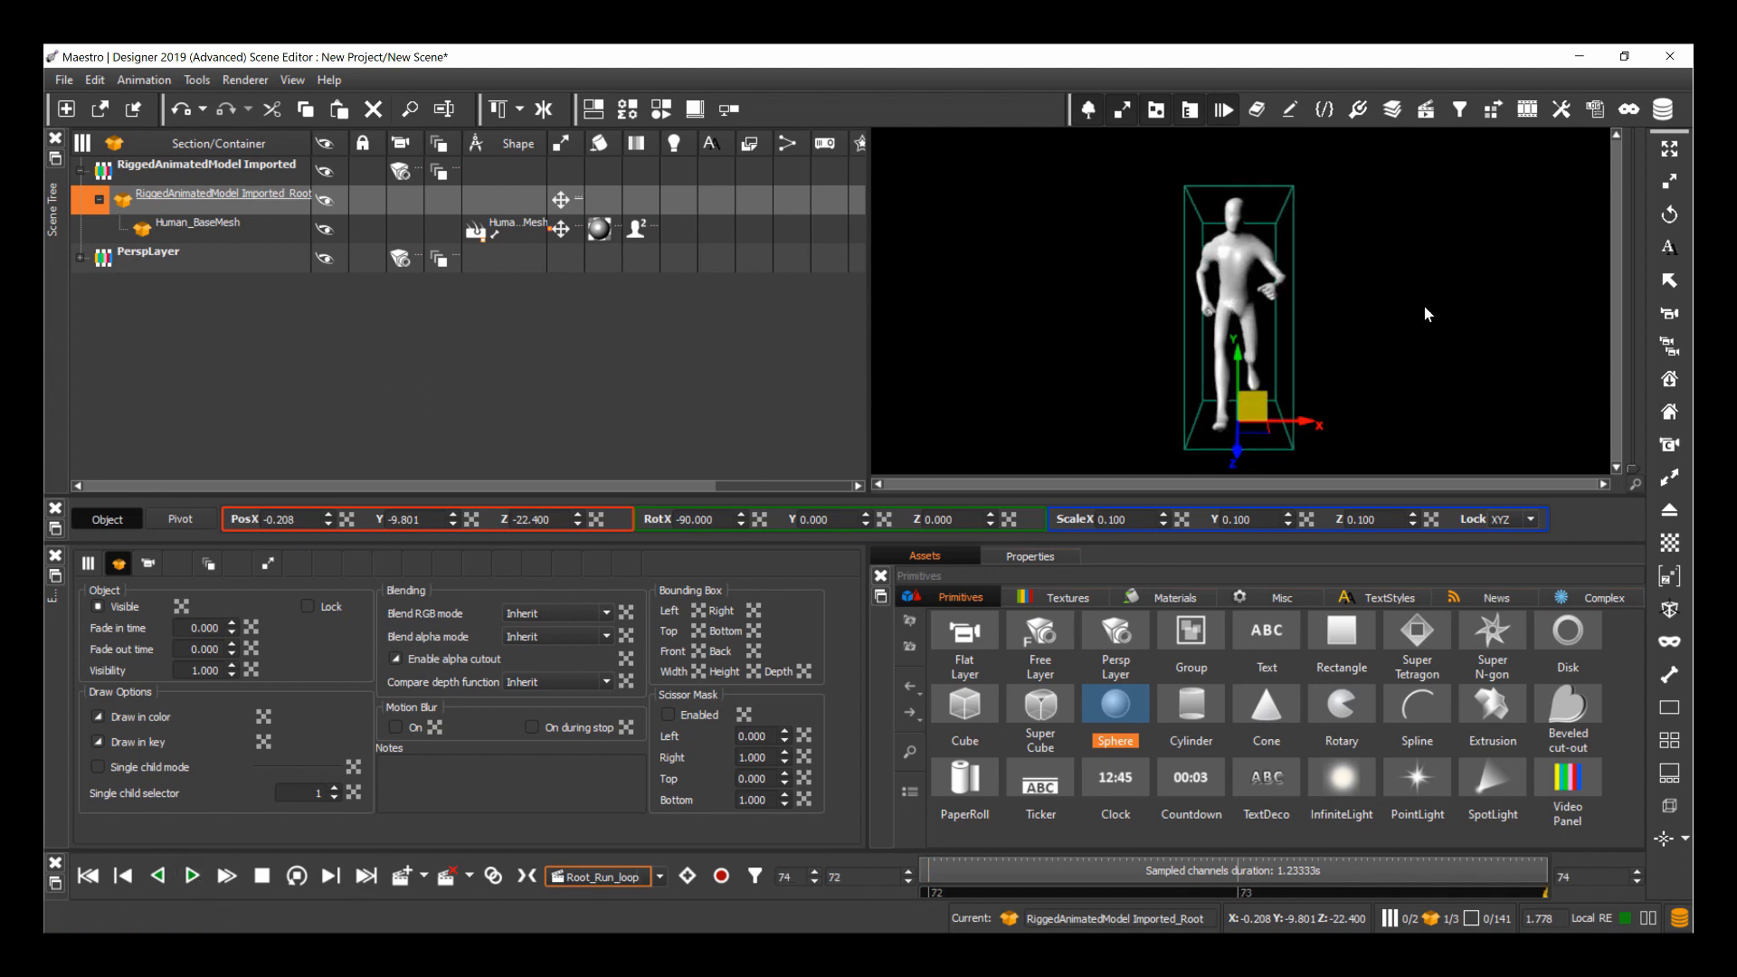
left_click(1426, 110)
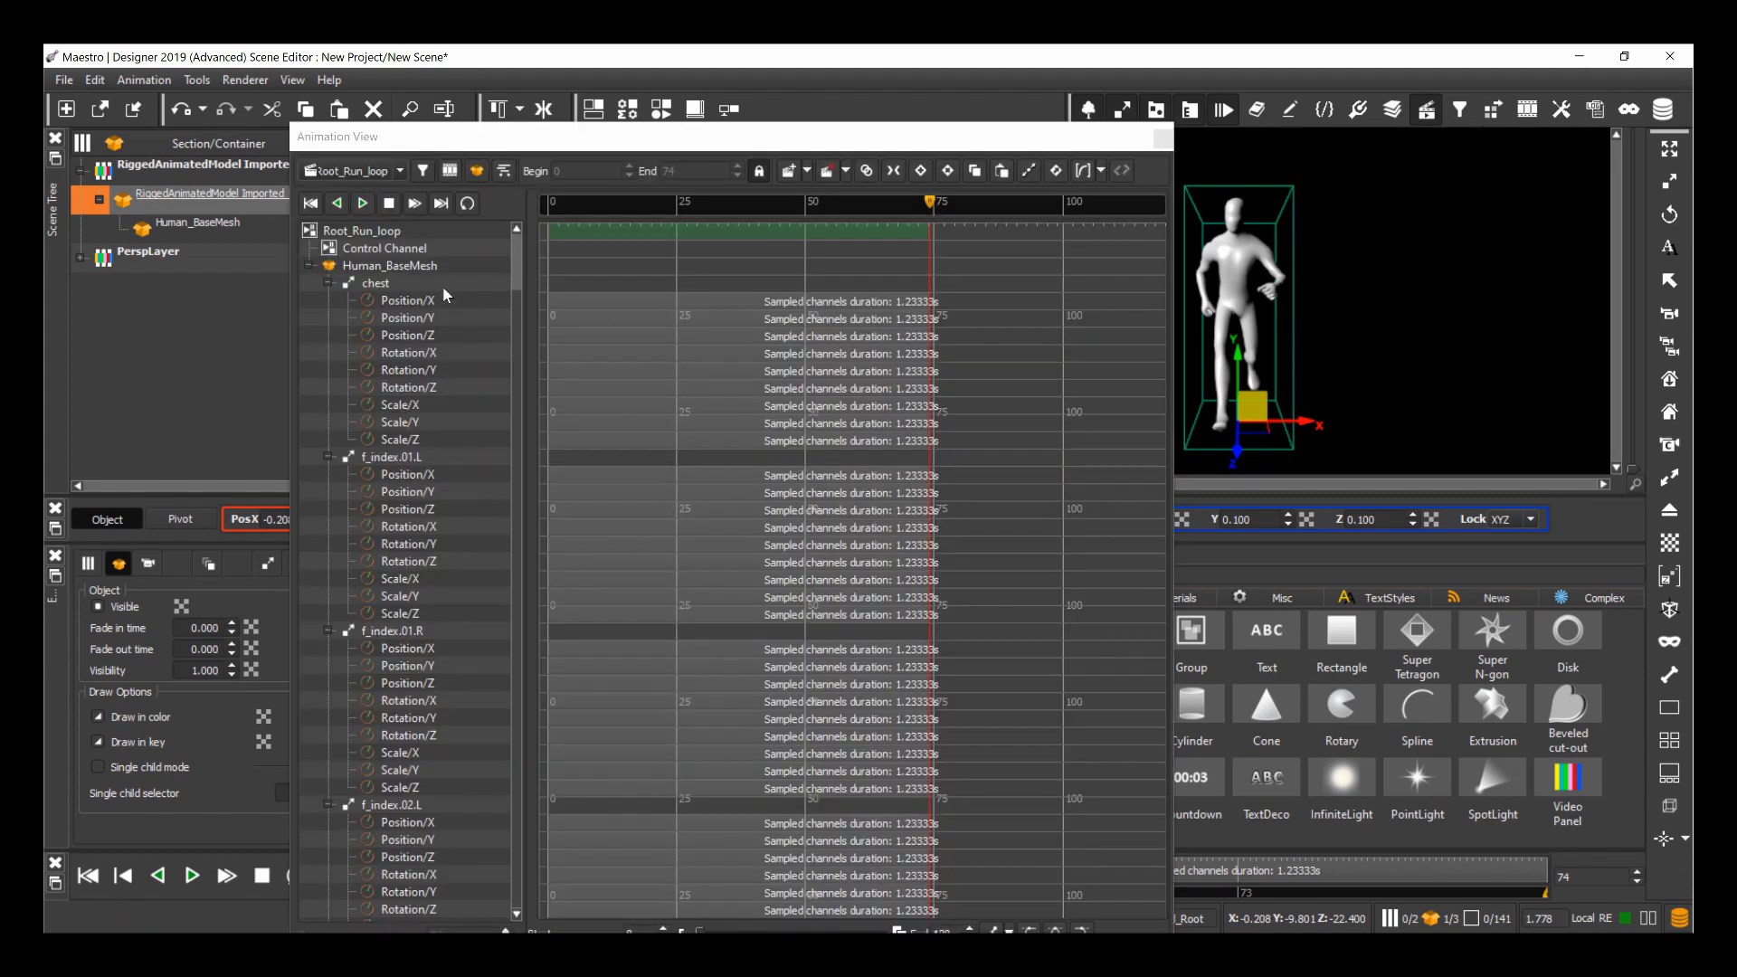
mouse_move(474, 209)
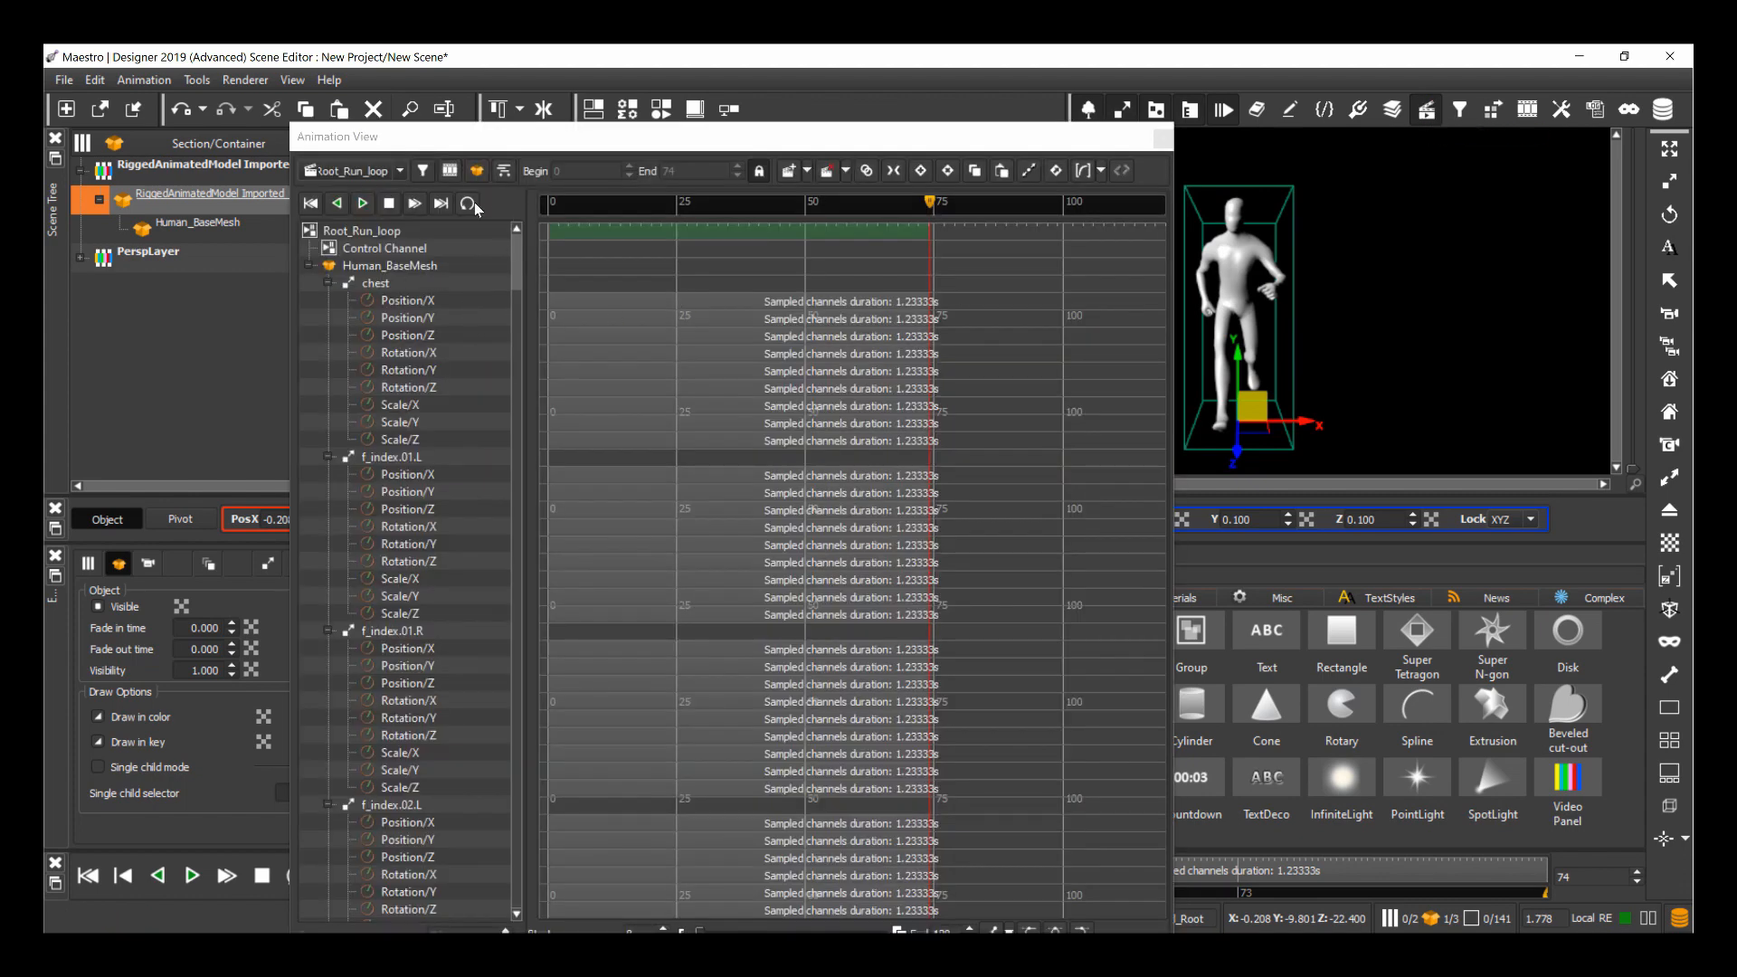
mouse_move(468, 204)
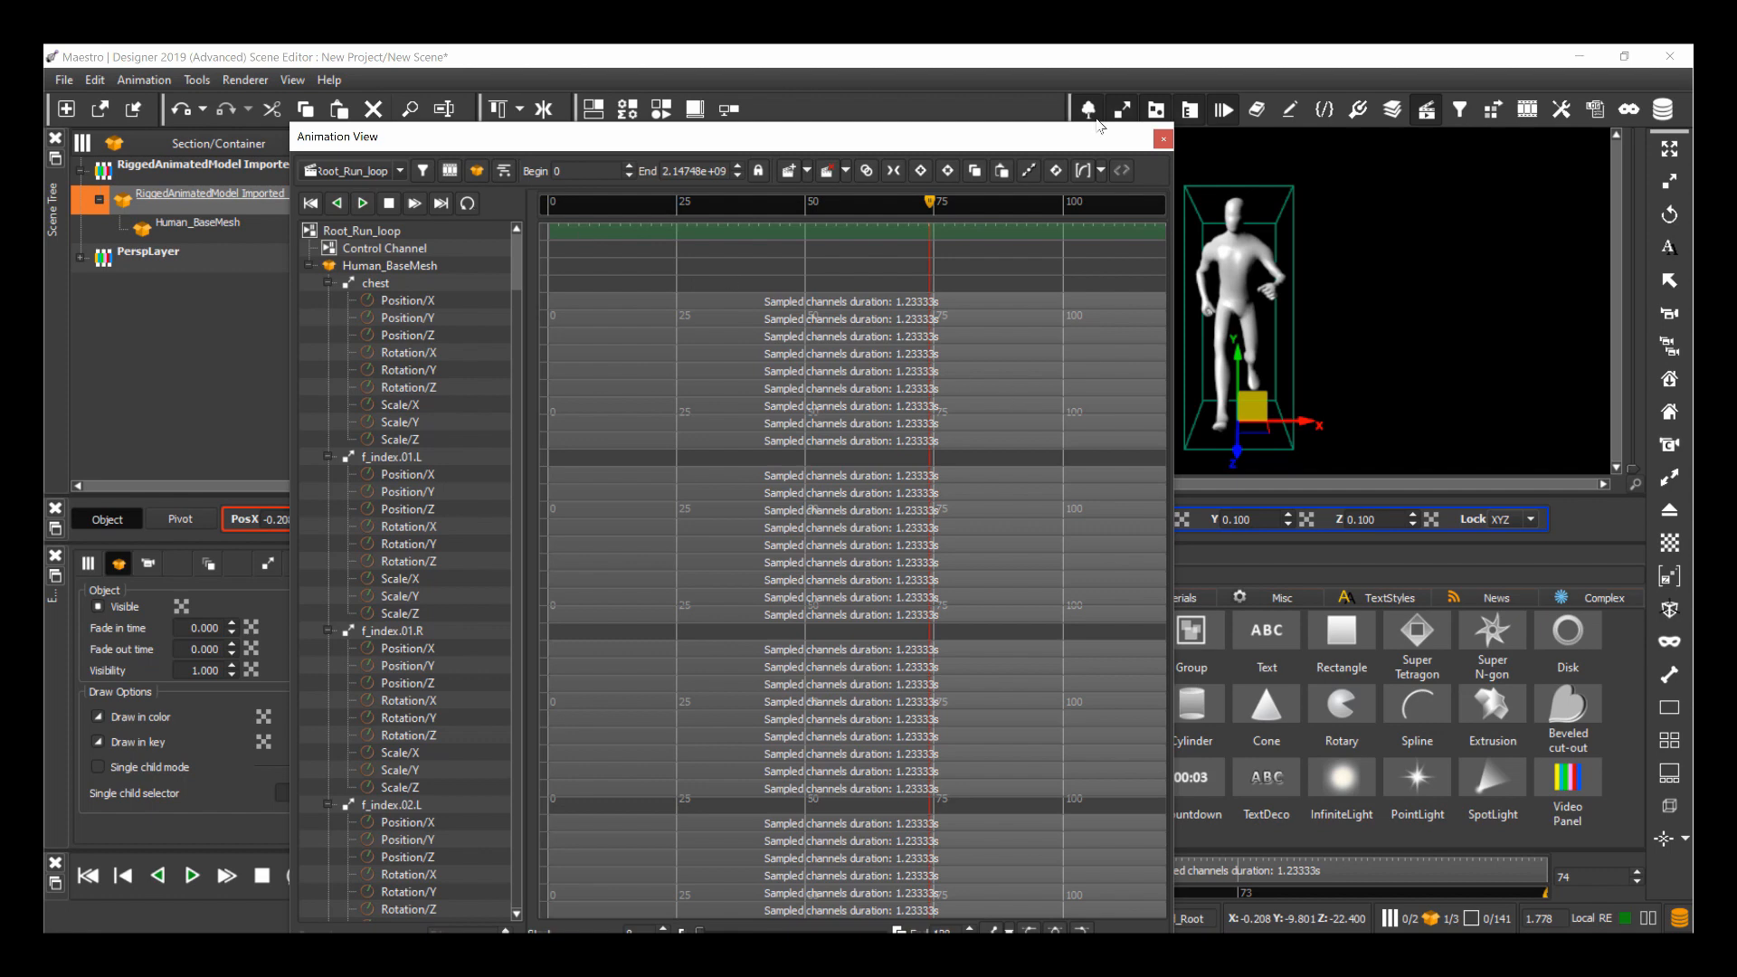
Loop Root_Run_loop infinitely and close the Animation View.
left_click(1164, 136)
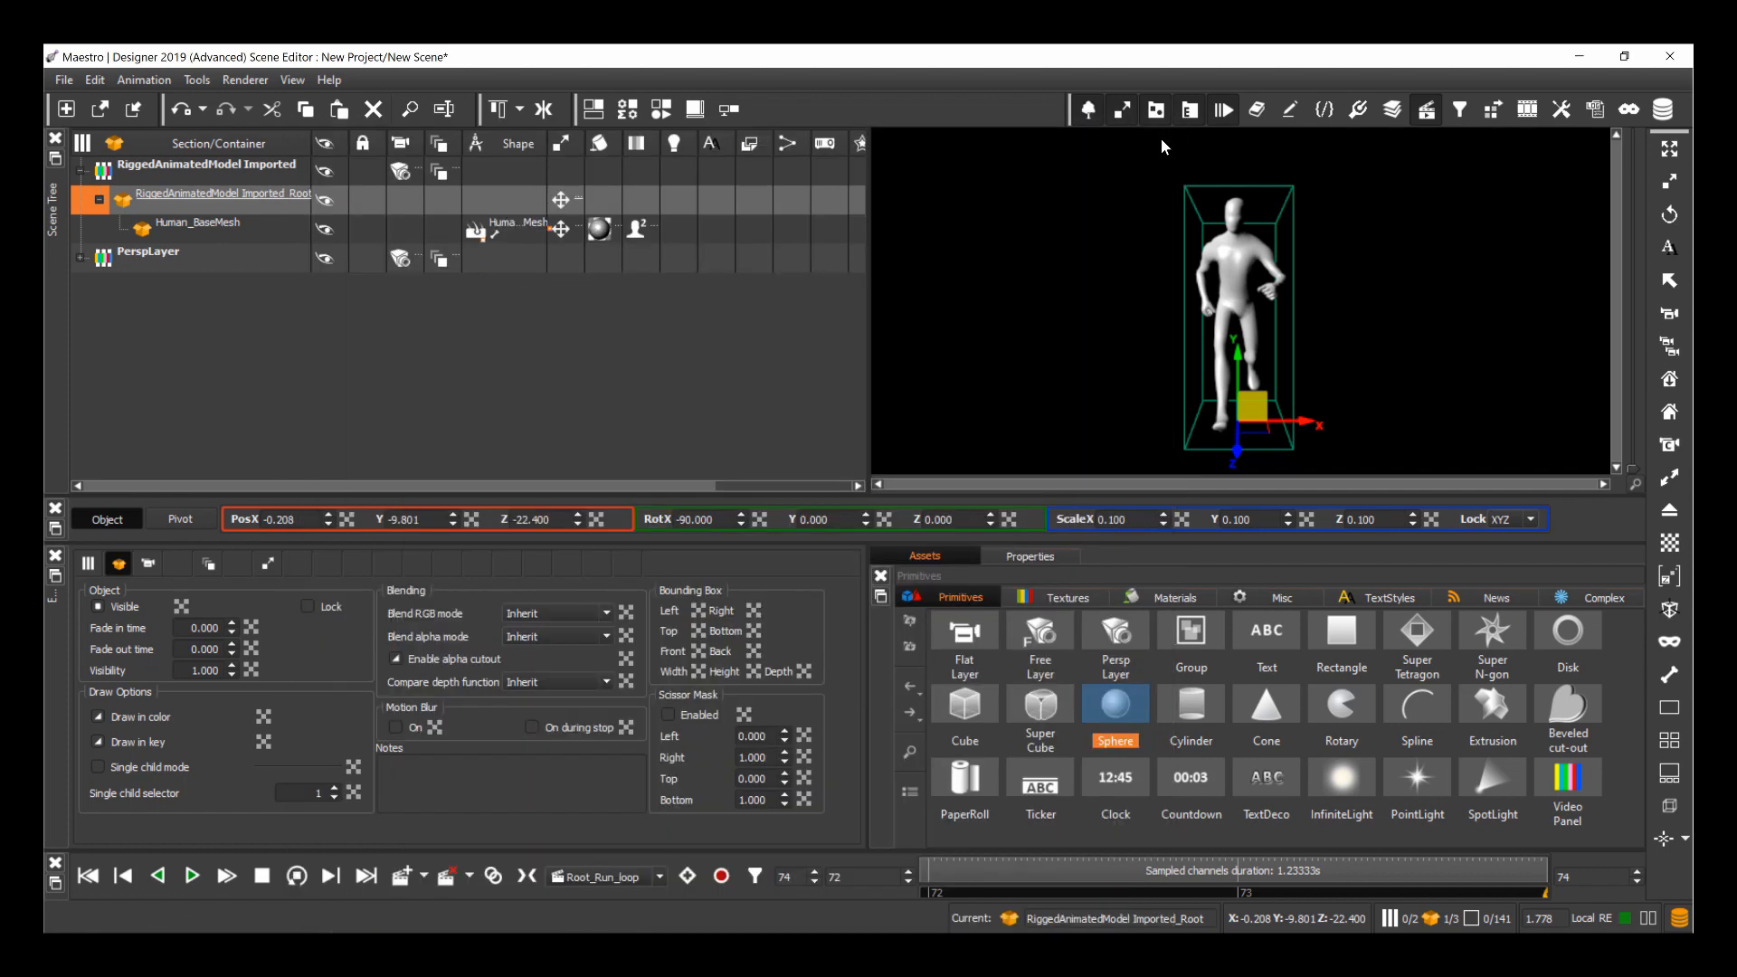
Make Root_Walk_loop the figure's current animation, play it and check its channels.
left_click(191, 877)
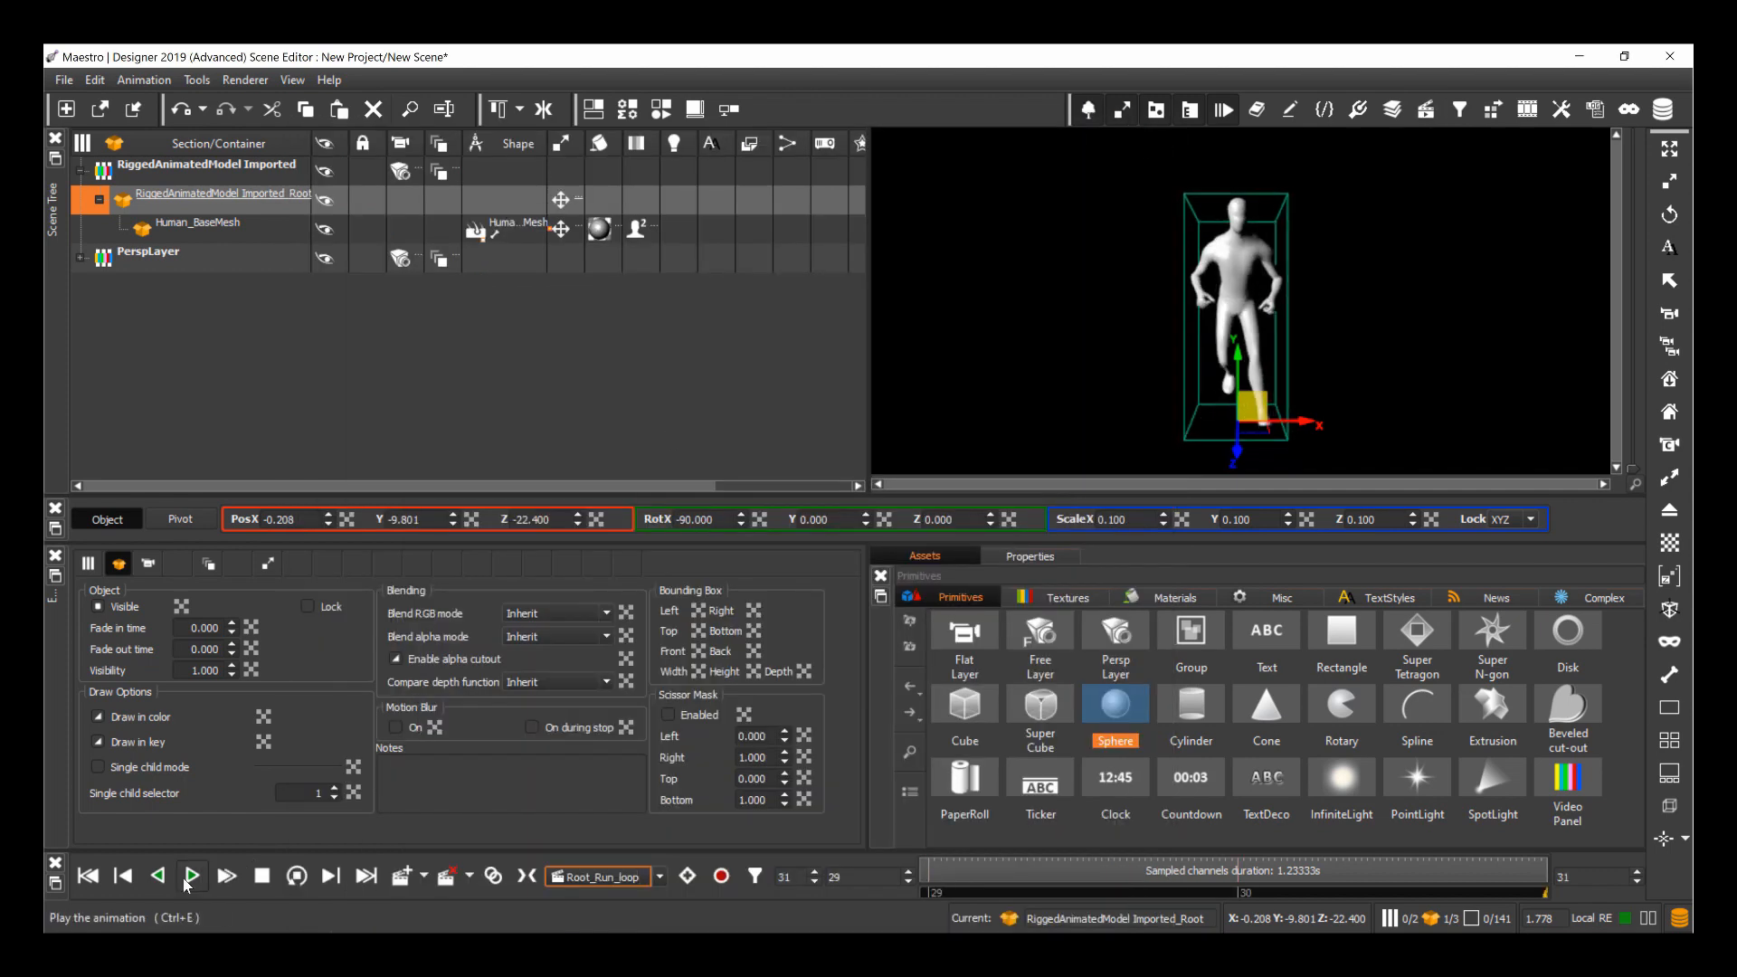
left_click(191, 877)
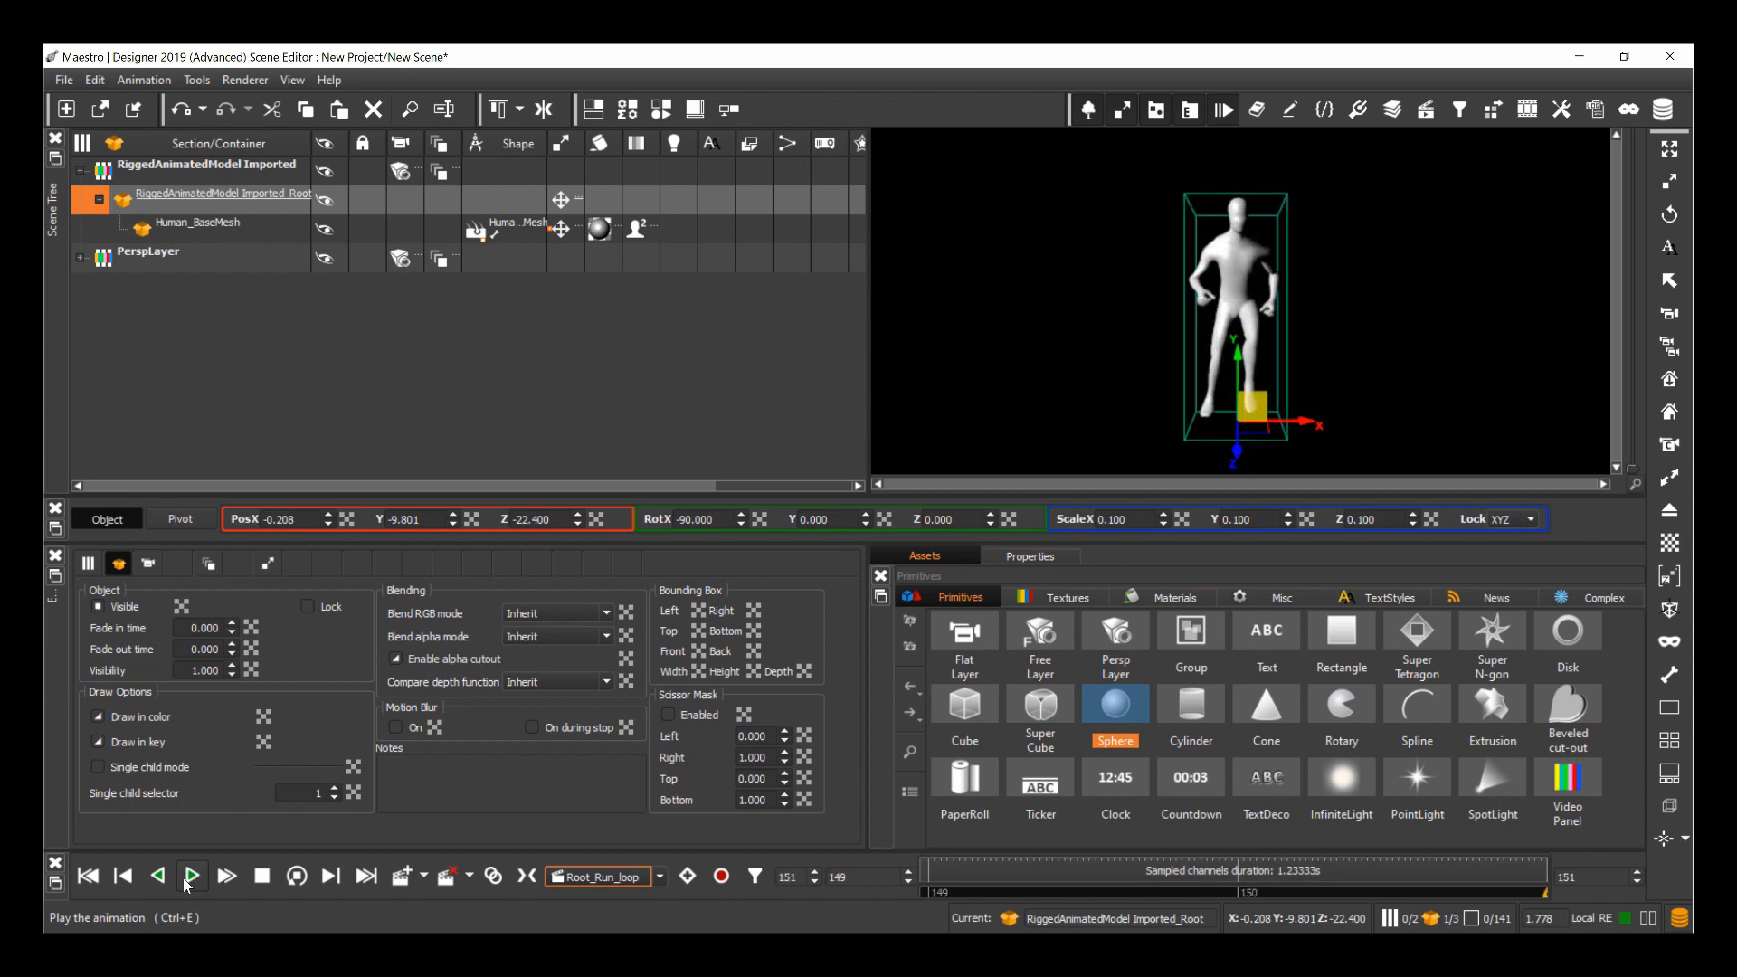
left_click(191, 877)
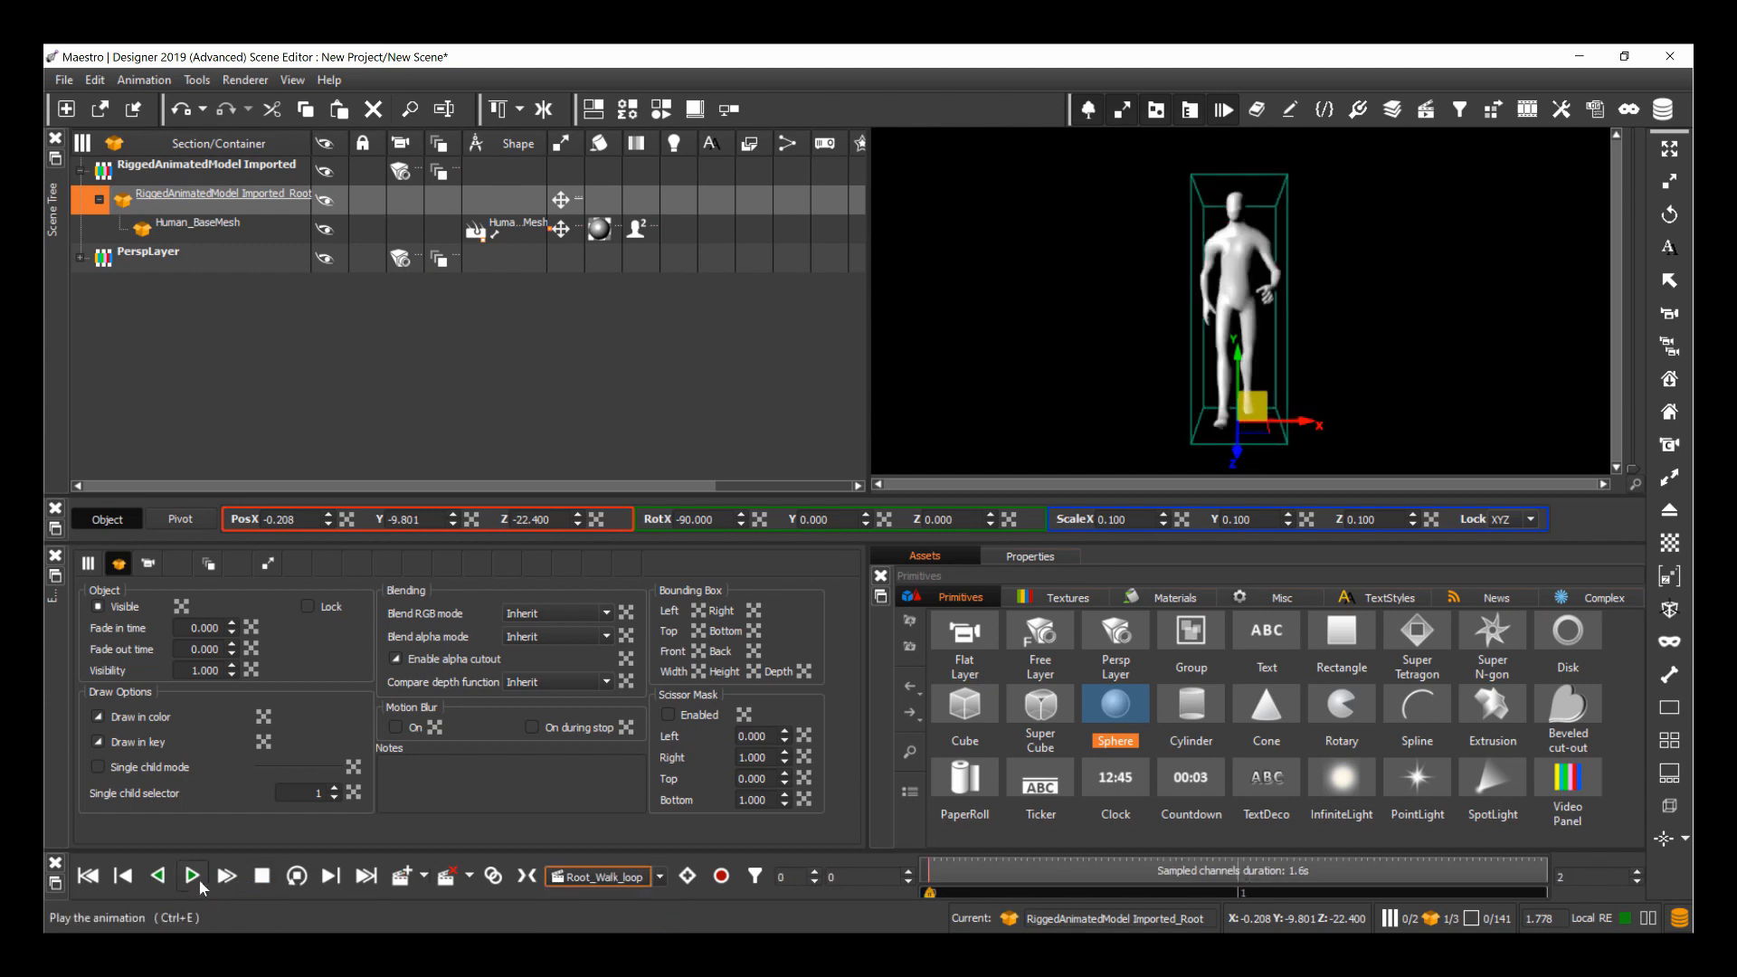
left_click(192, 875)
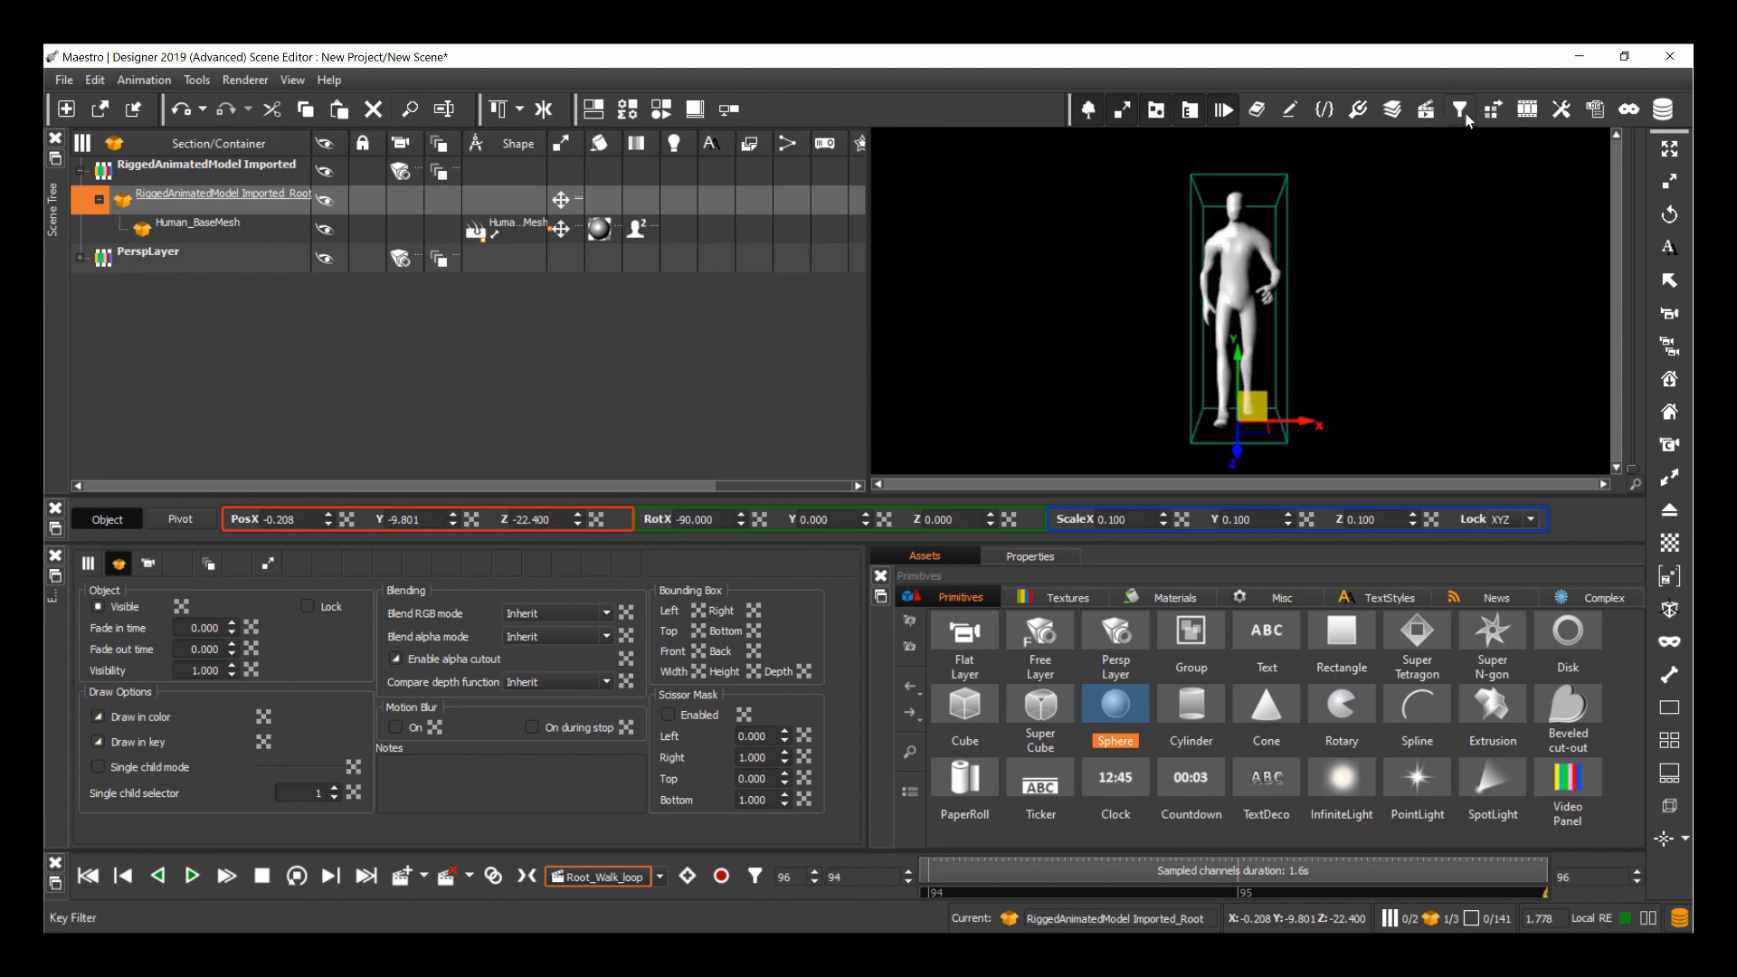
left_click(1426, 109)
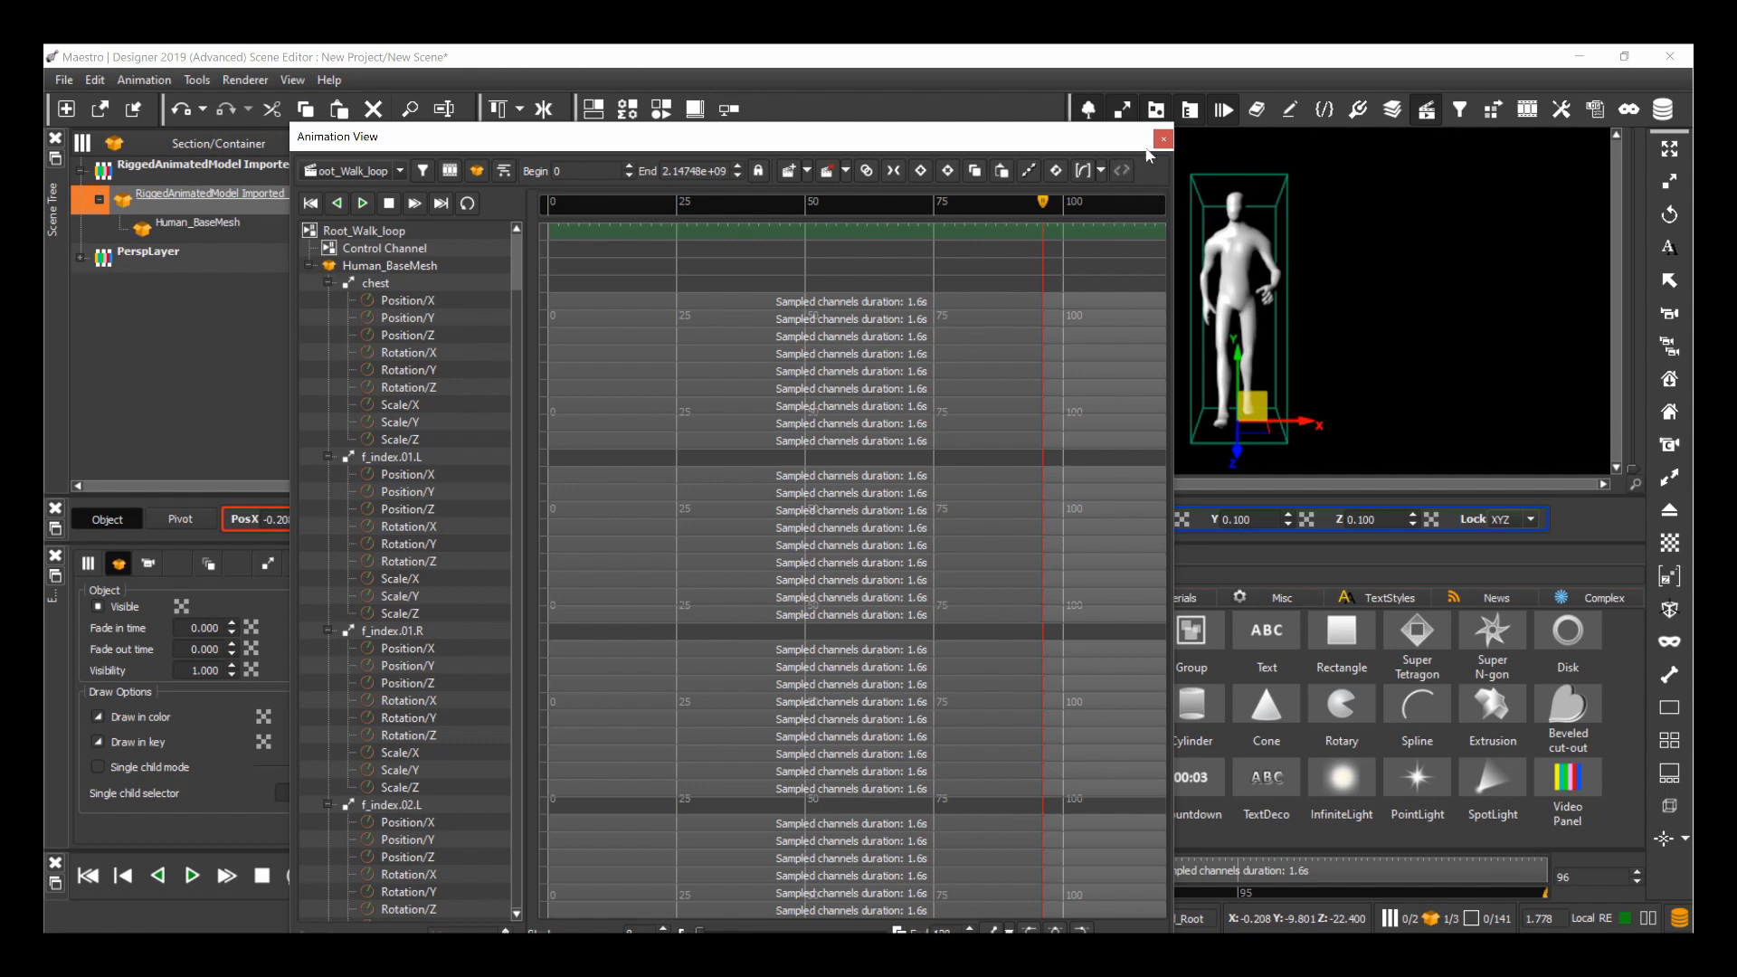
left_click(1161, 137)
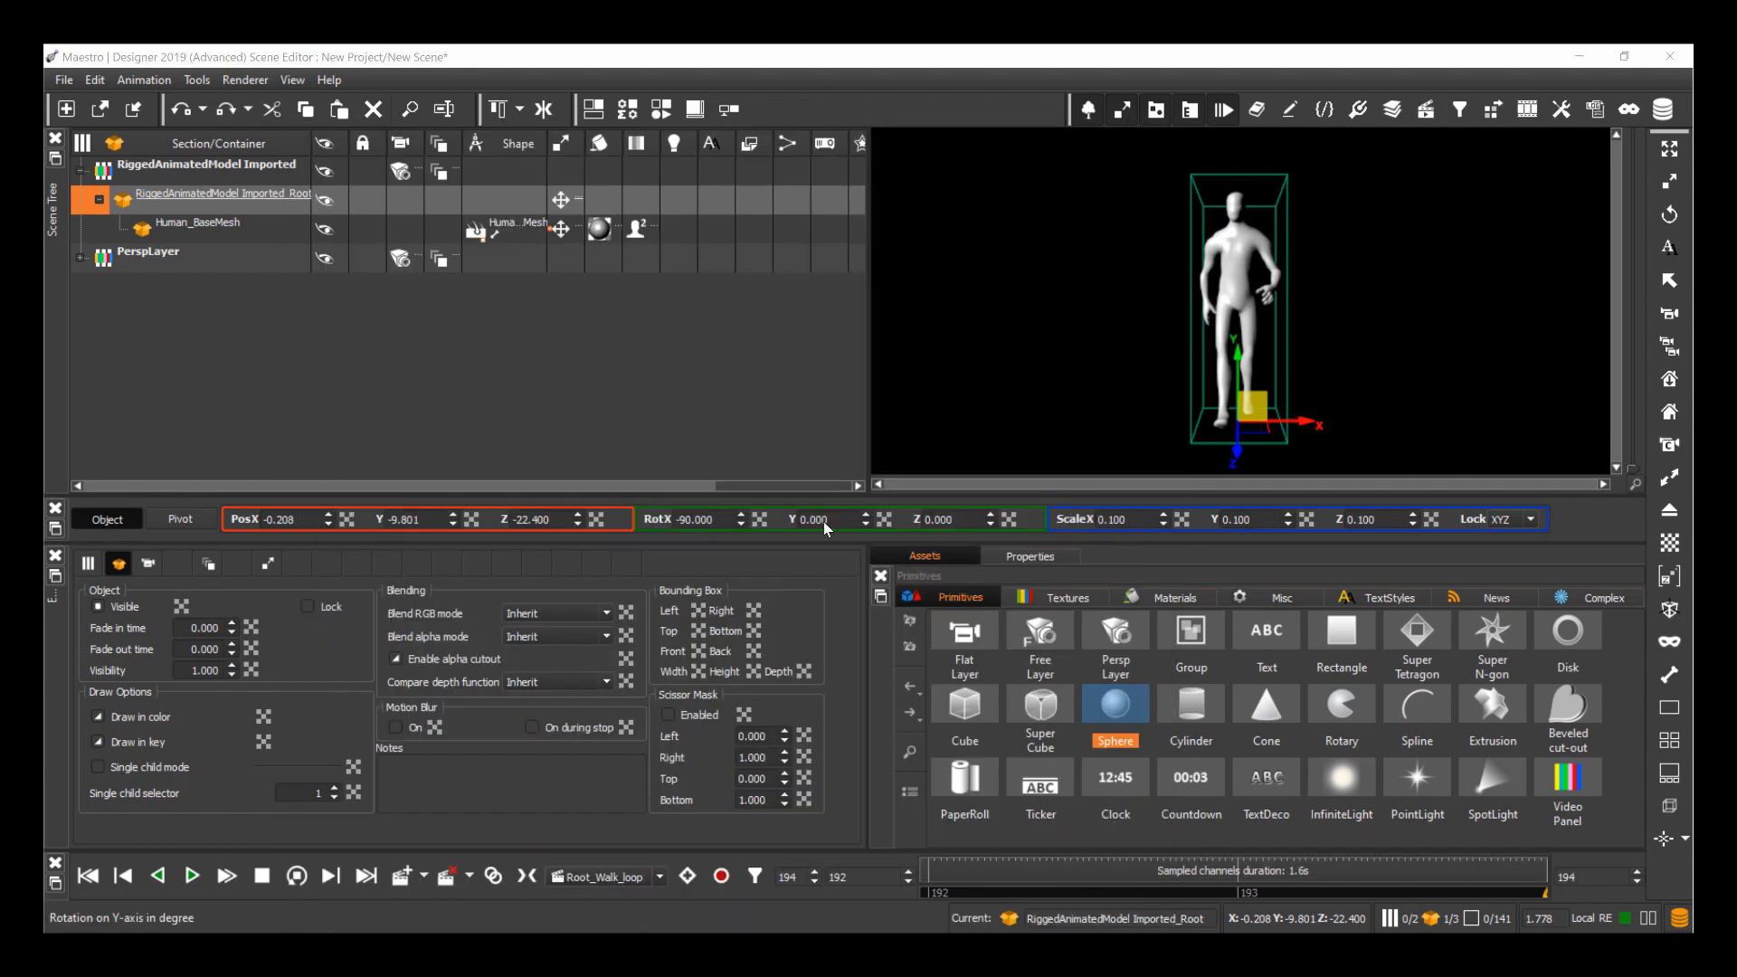
left_click(64, 79)
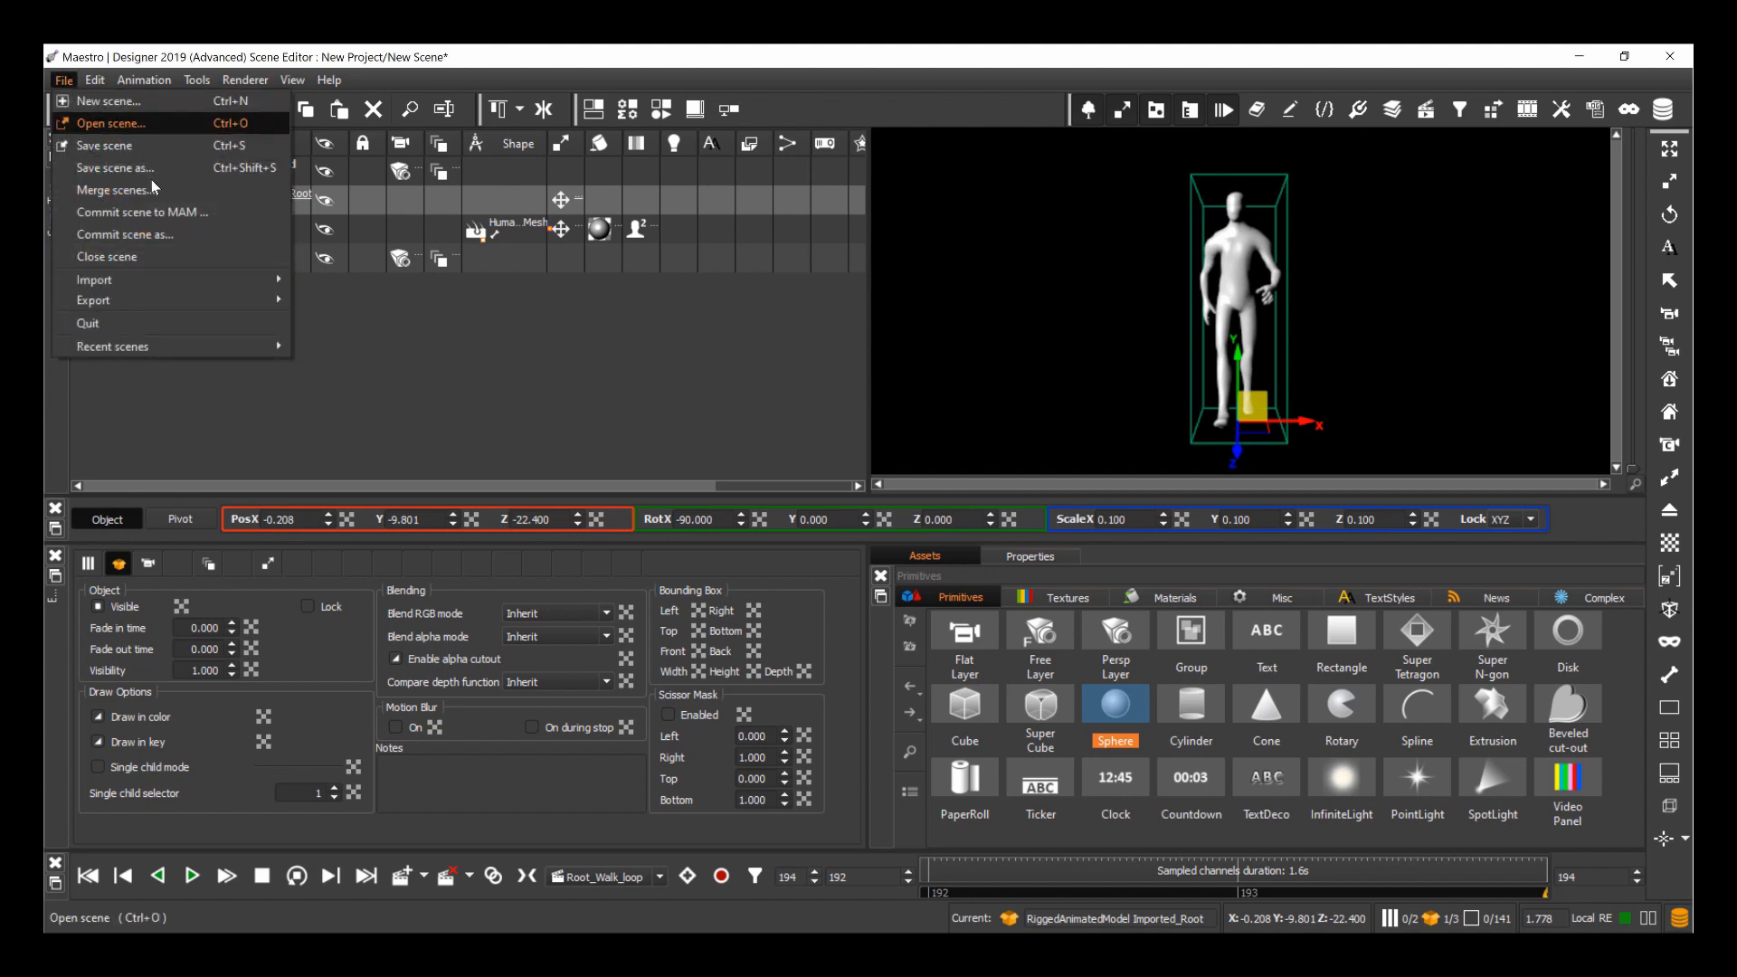
mouse_move(94, 279)
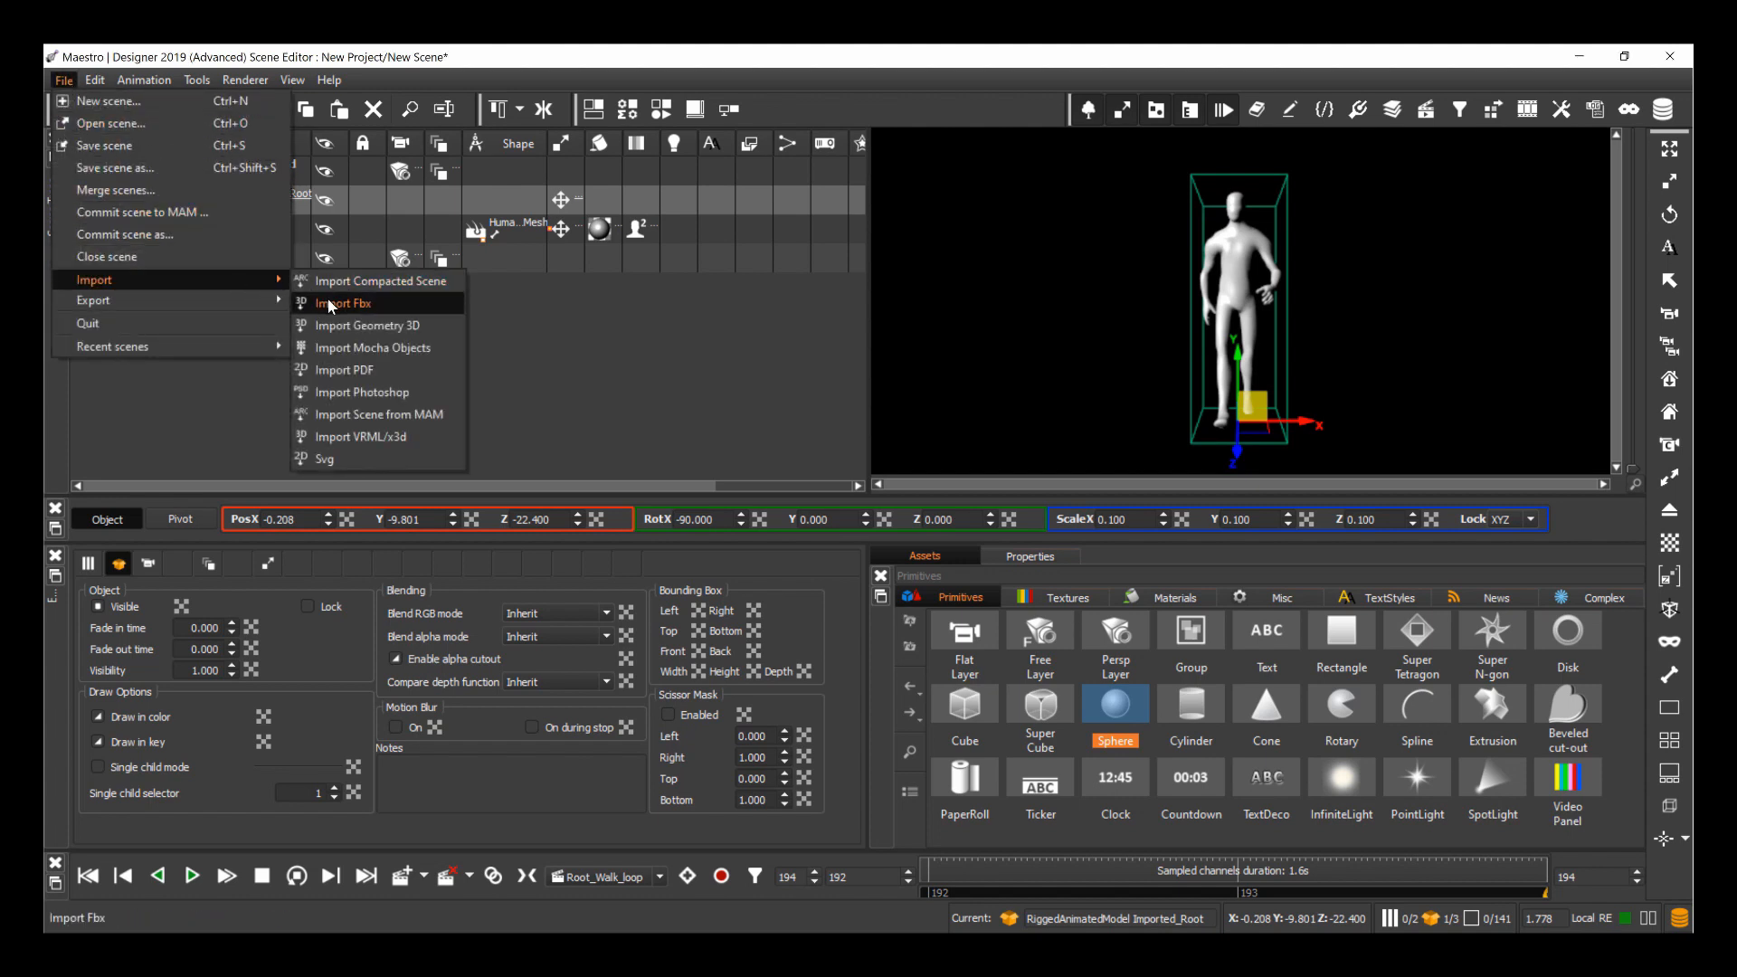
Import JamieCharles-triangles.fbx into the scene.
left_click(345, 303)
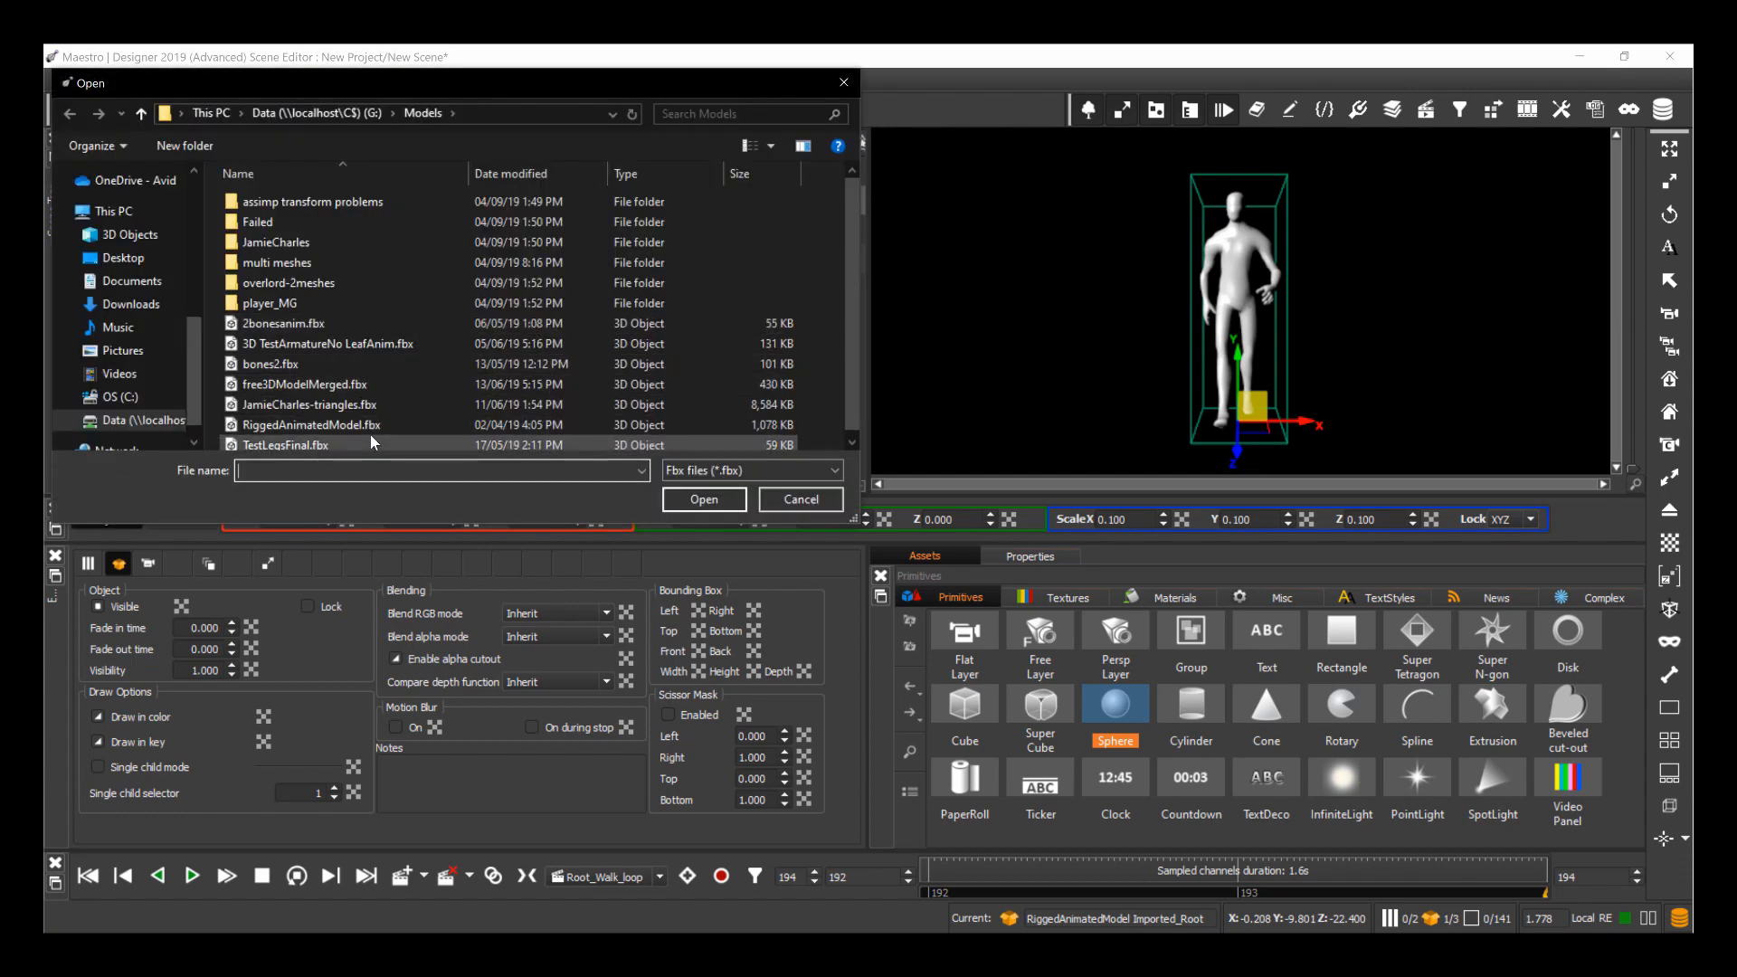
left_click(308, 403)
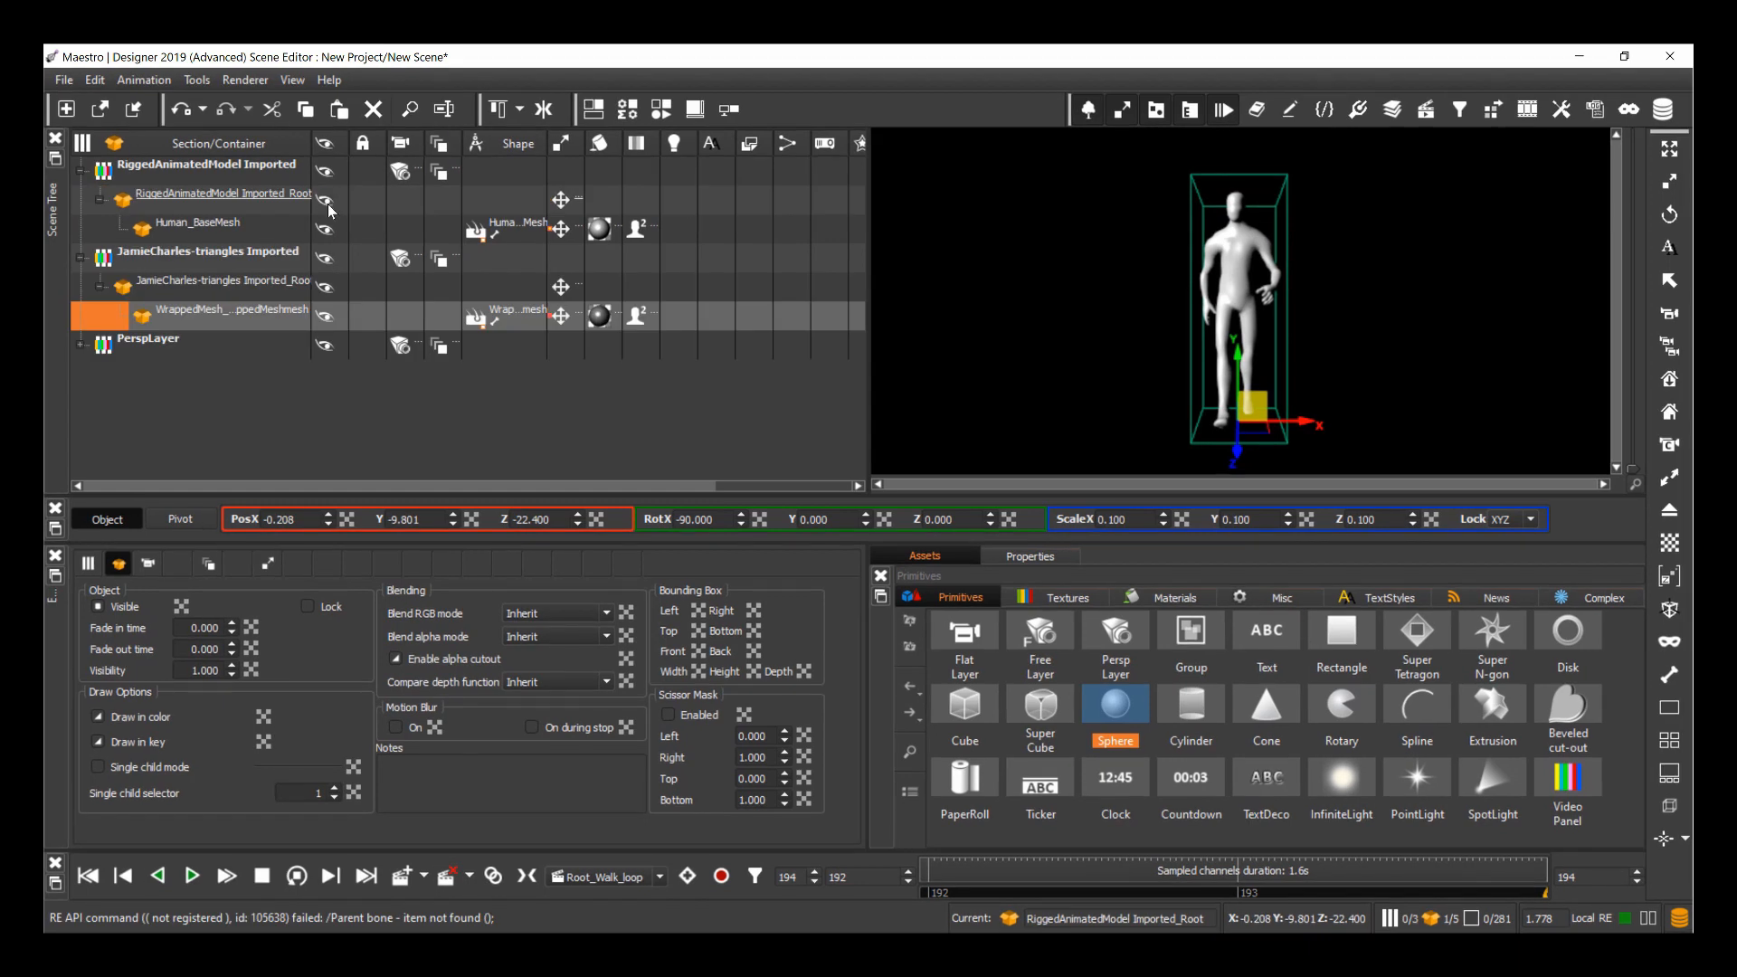
mouse_move(257, 285)
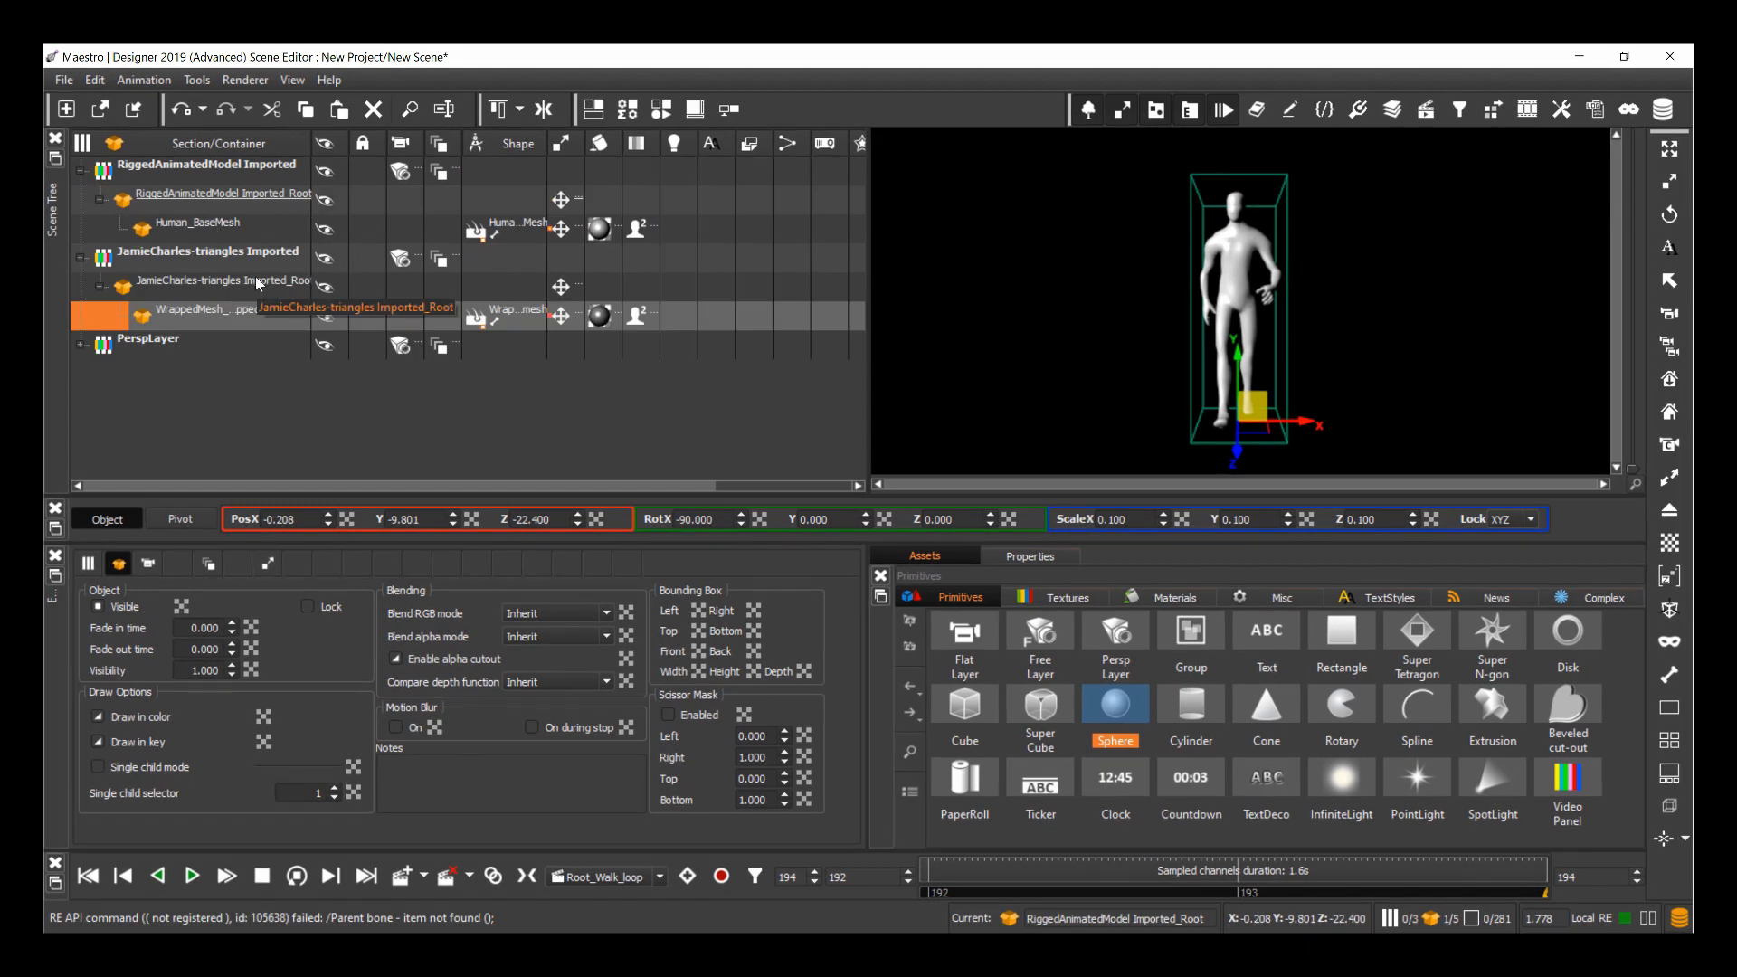
Group the JamieCharles root, scale it to 0.300 and lower it to Y -3.200.
left_click(221, 280)
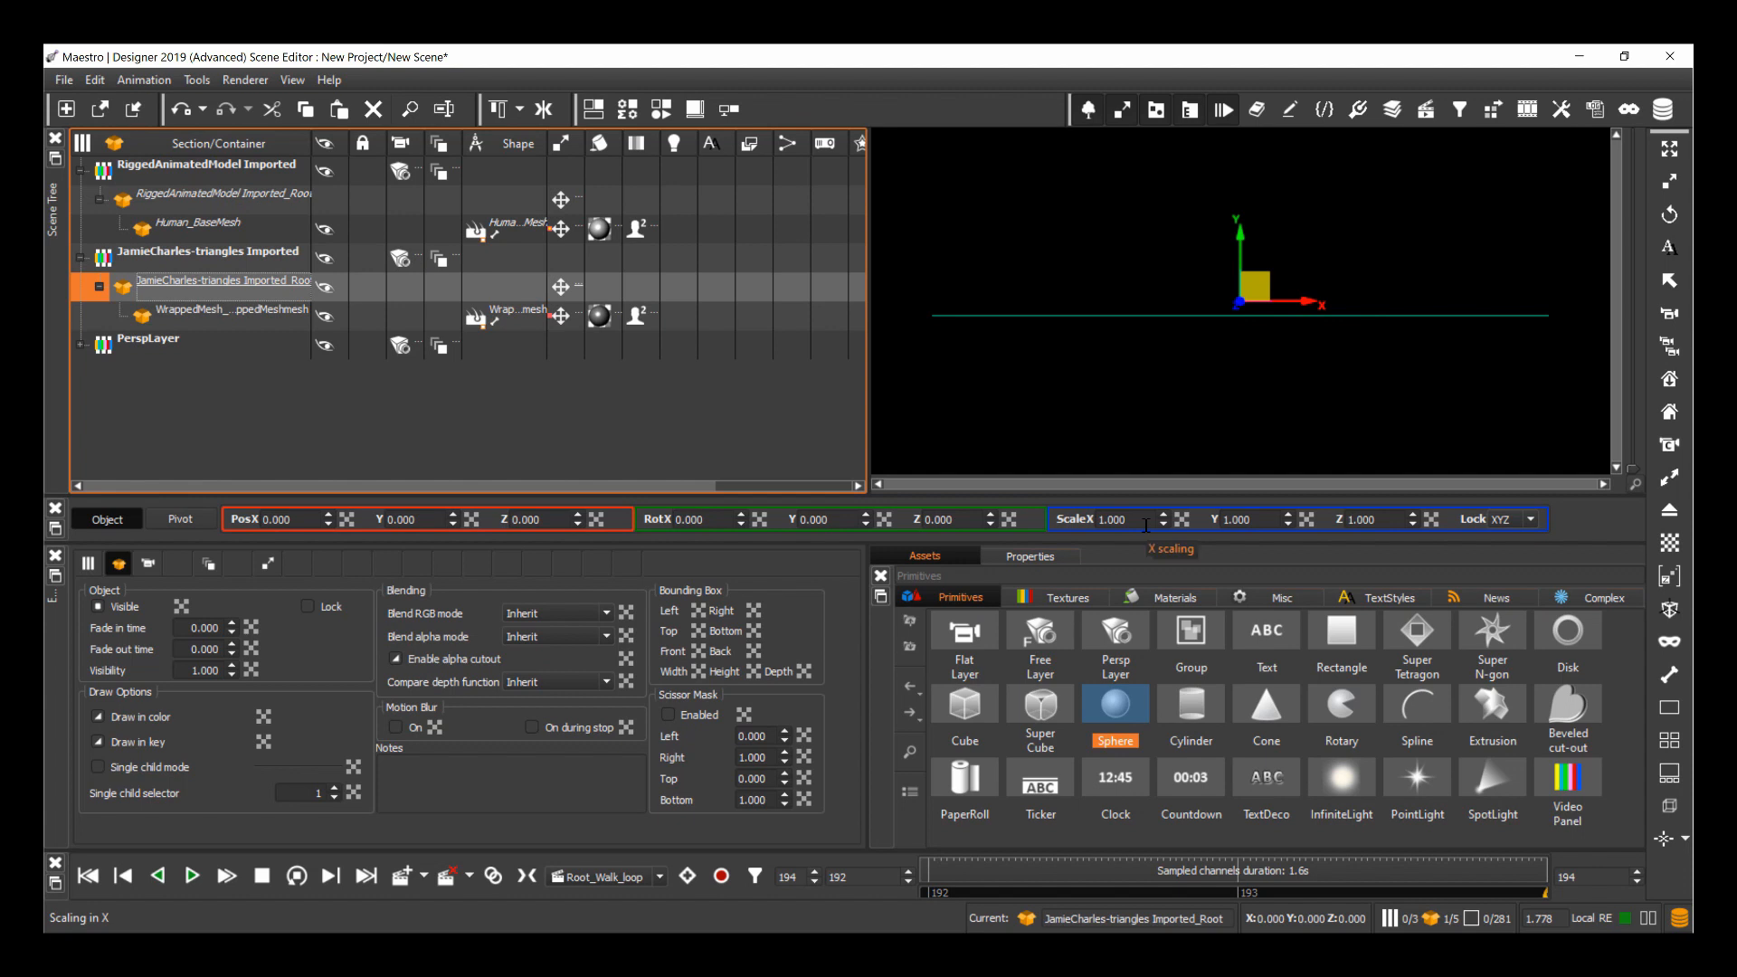
type("0.100")
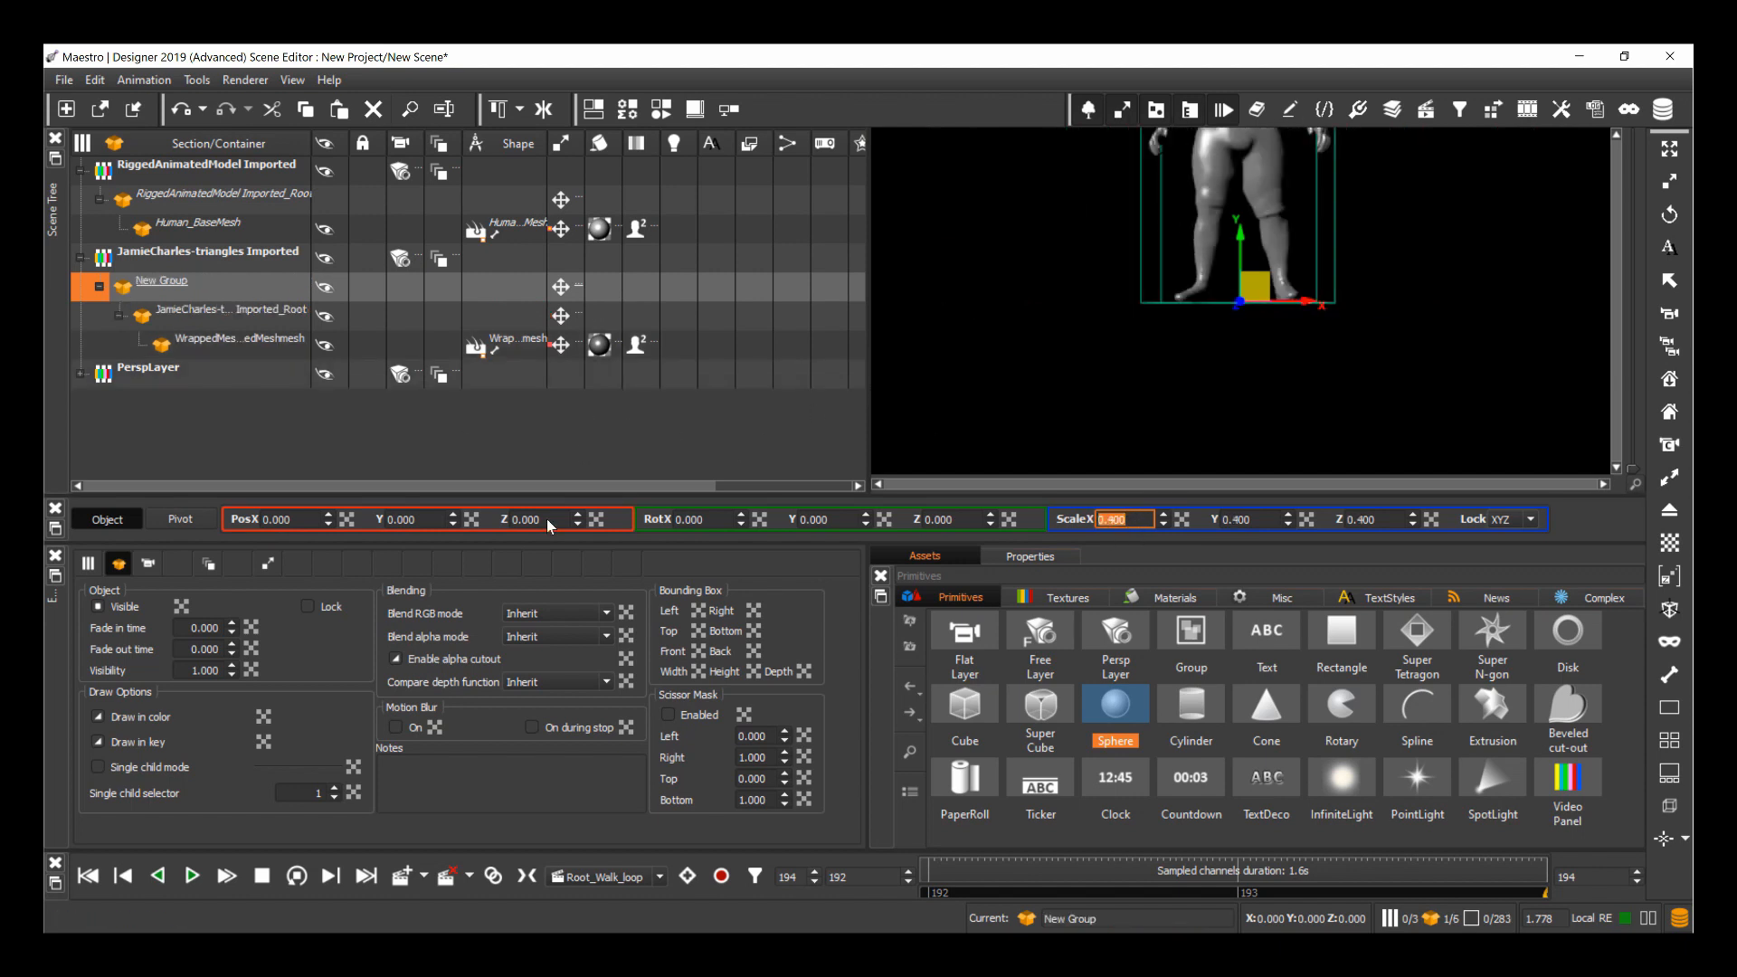
type("-2.600")
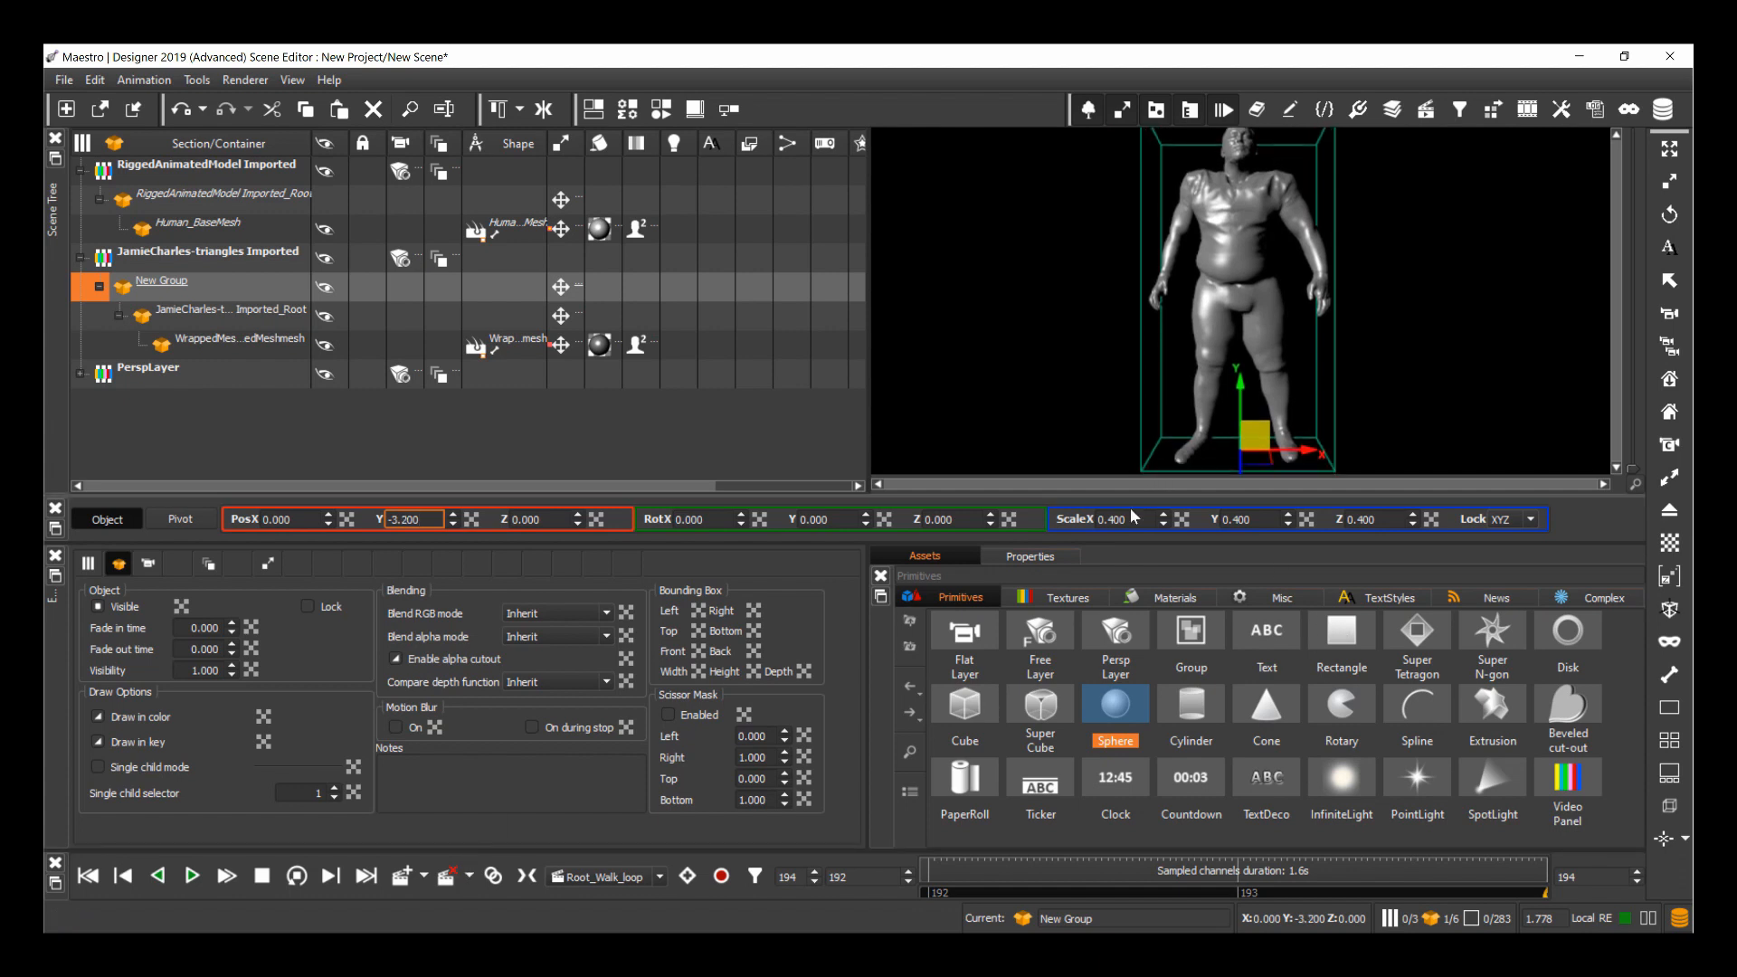
type("0.300")
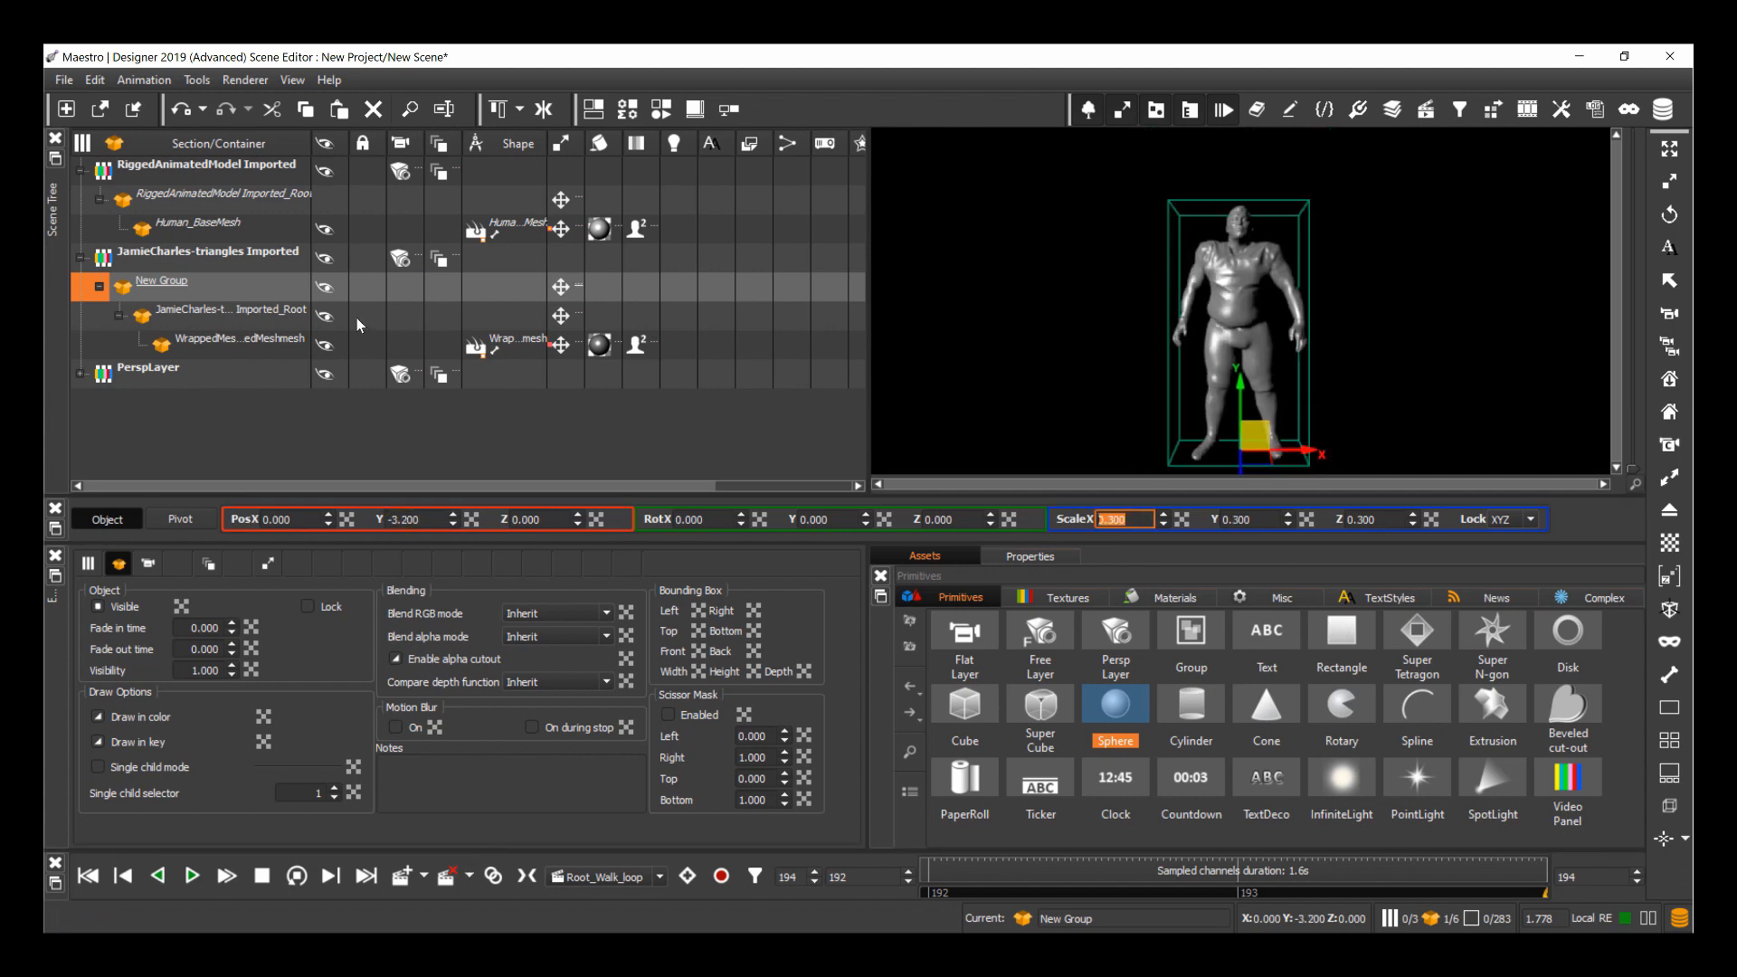
left_click(237, 337)
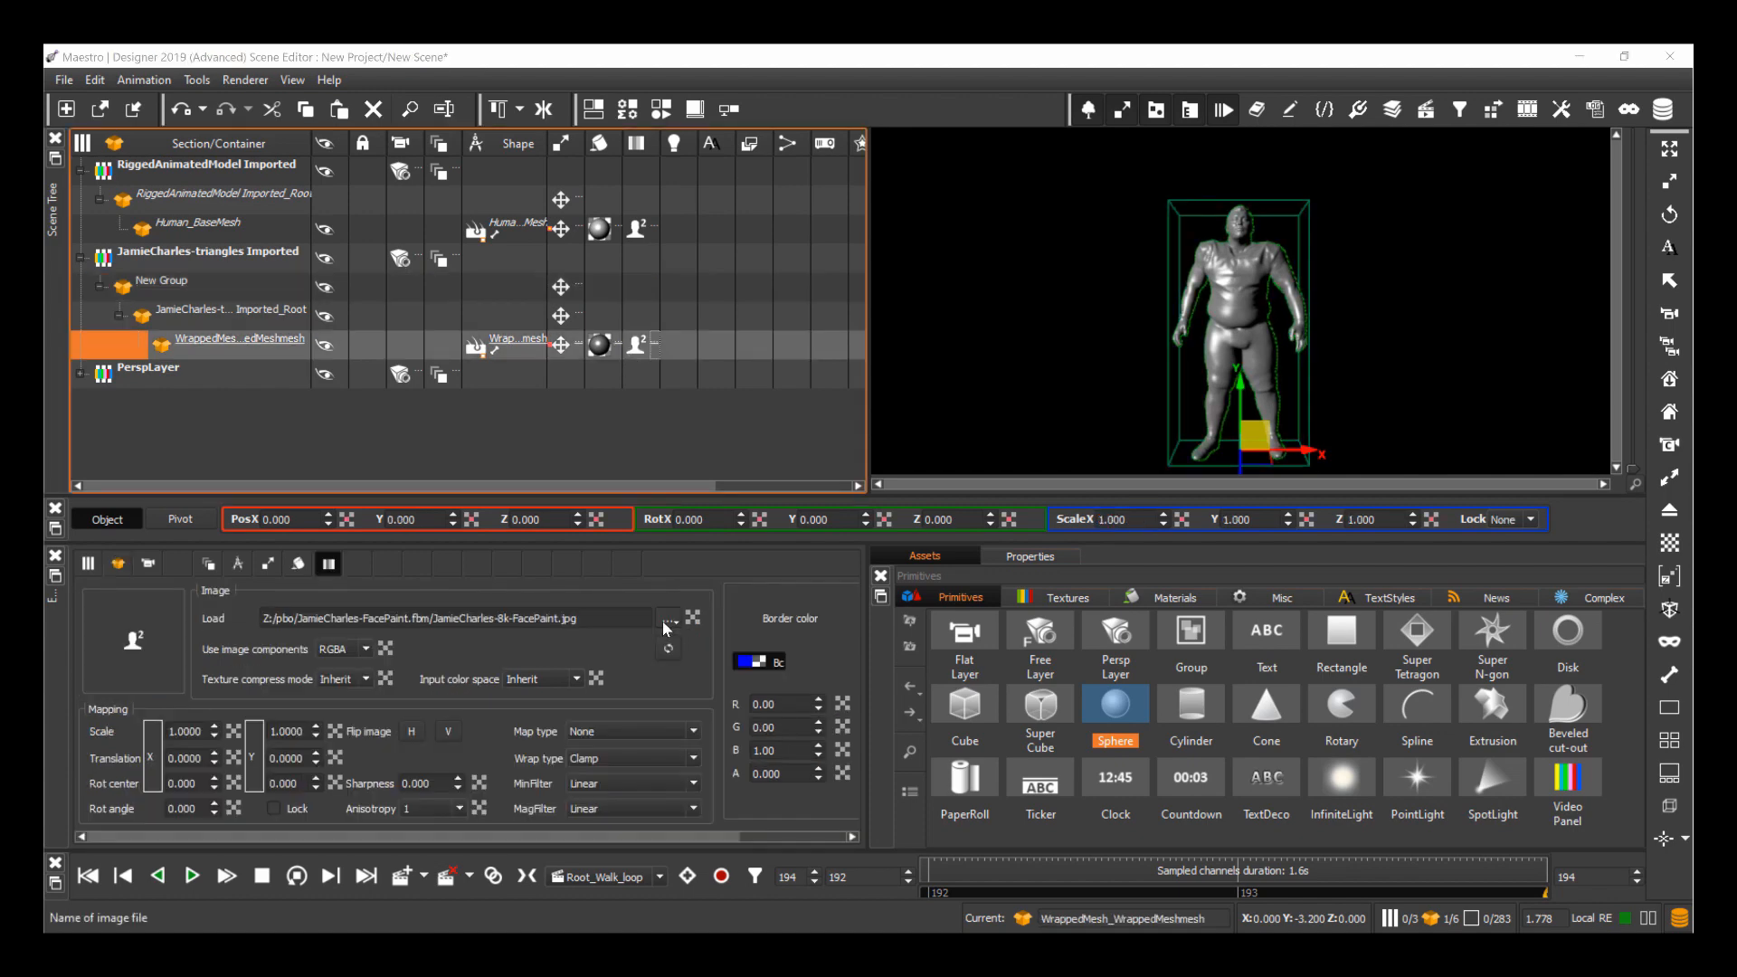
Texture WrappedMesh with JamieCharles-8k-FacePaint.jpg and tone down its specular colour.
left_click(662, 618)
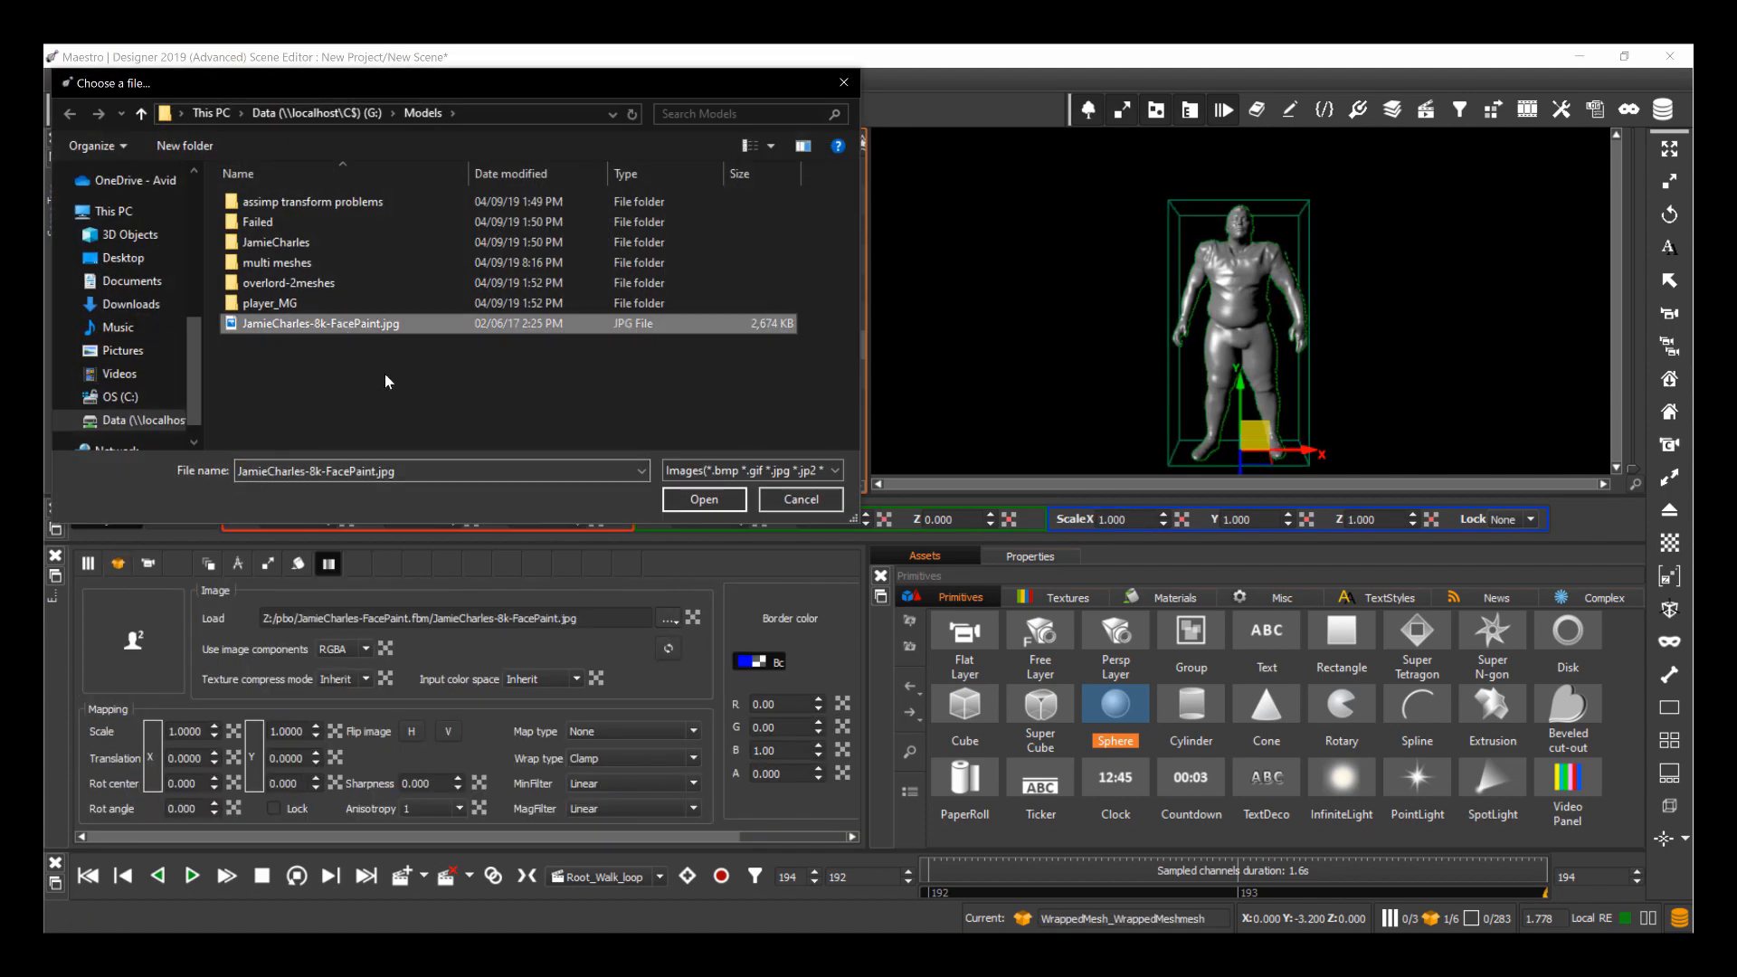
left_click(702, 500)
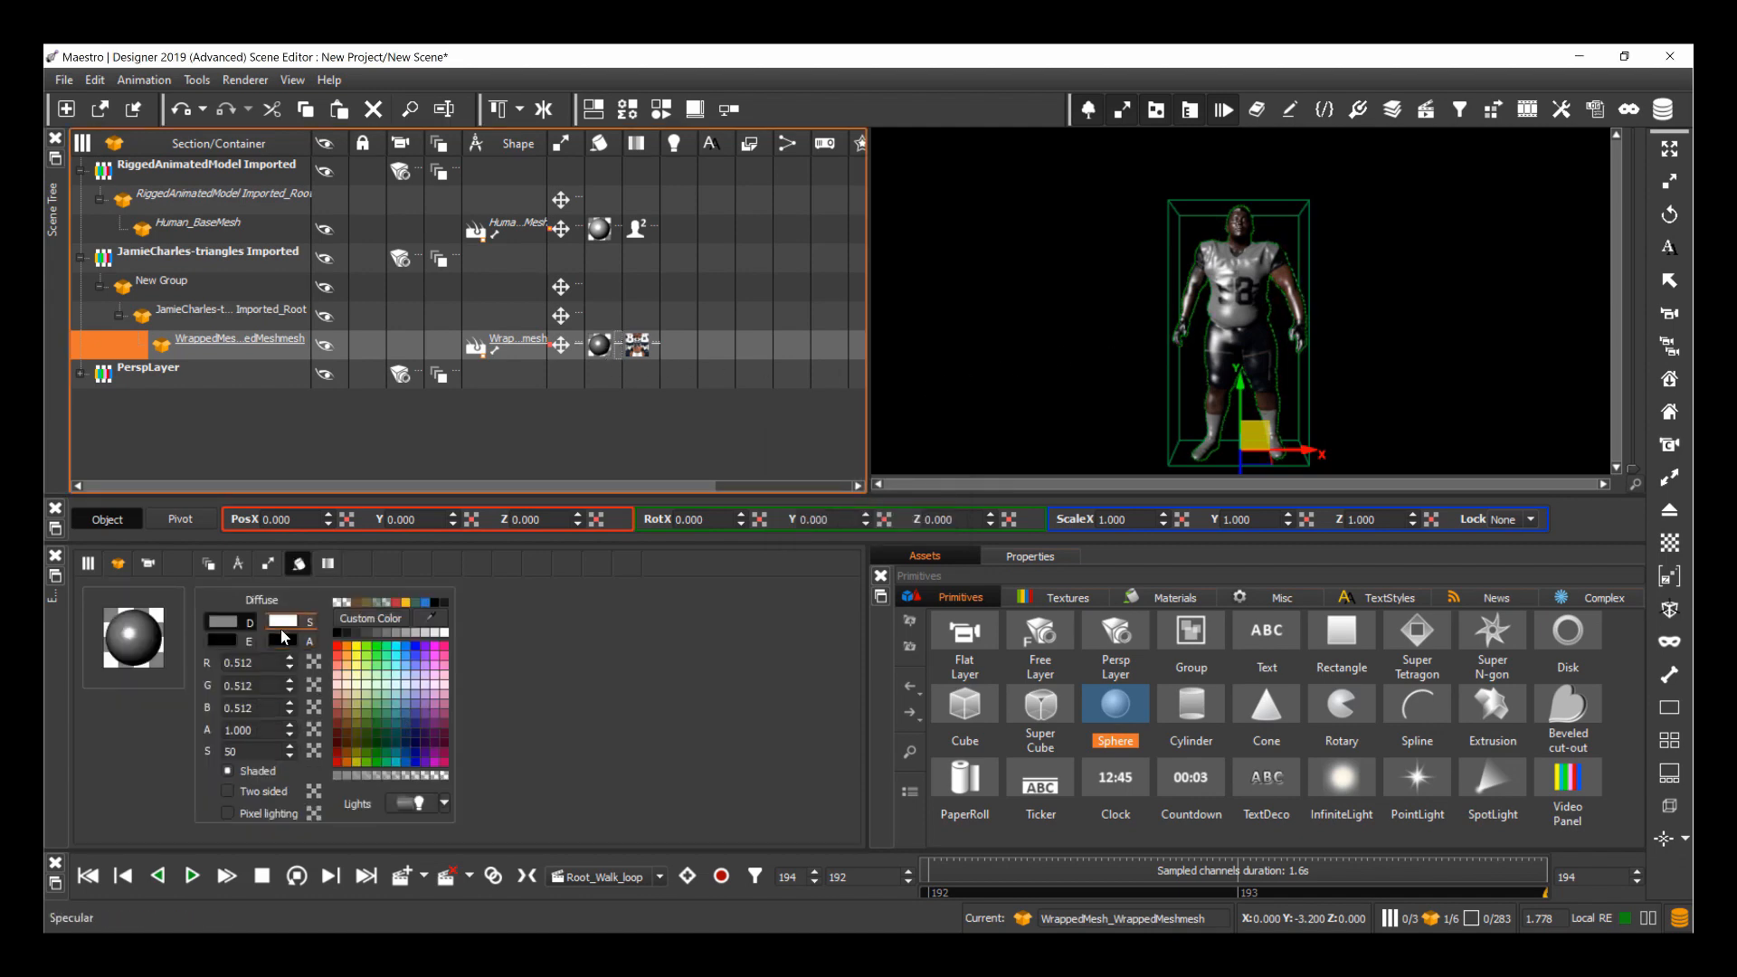
left_click(281, 622)
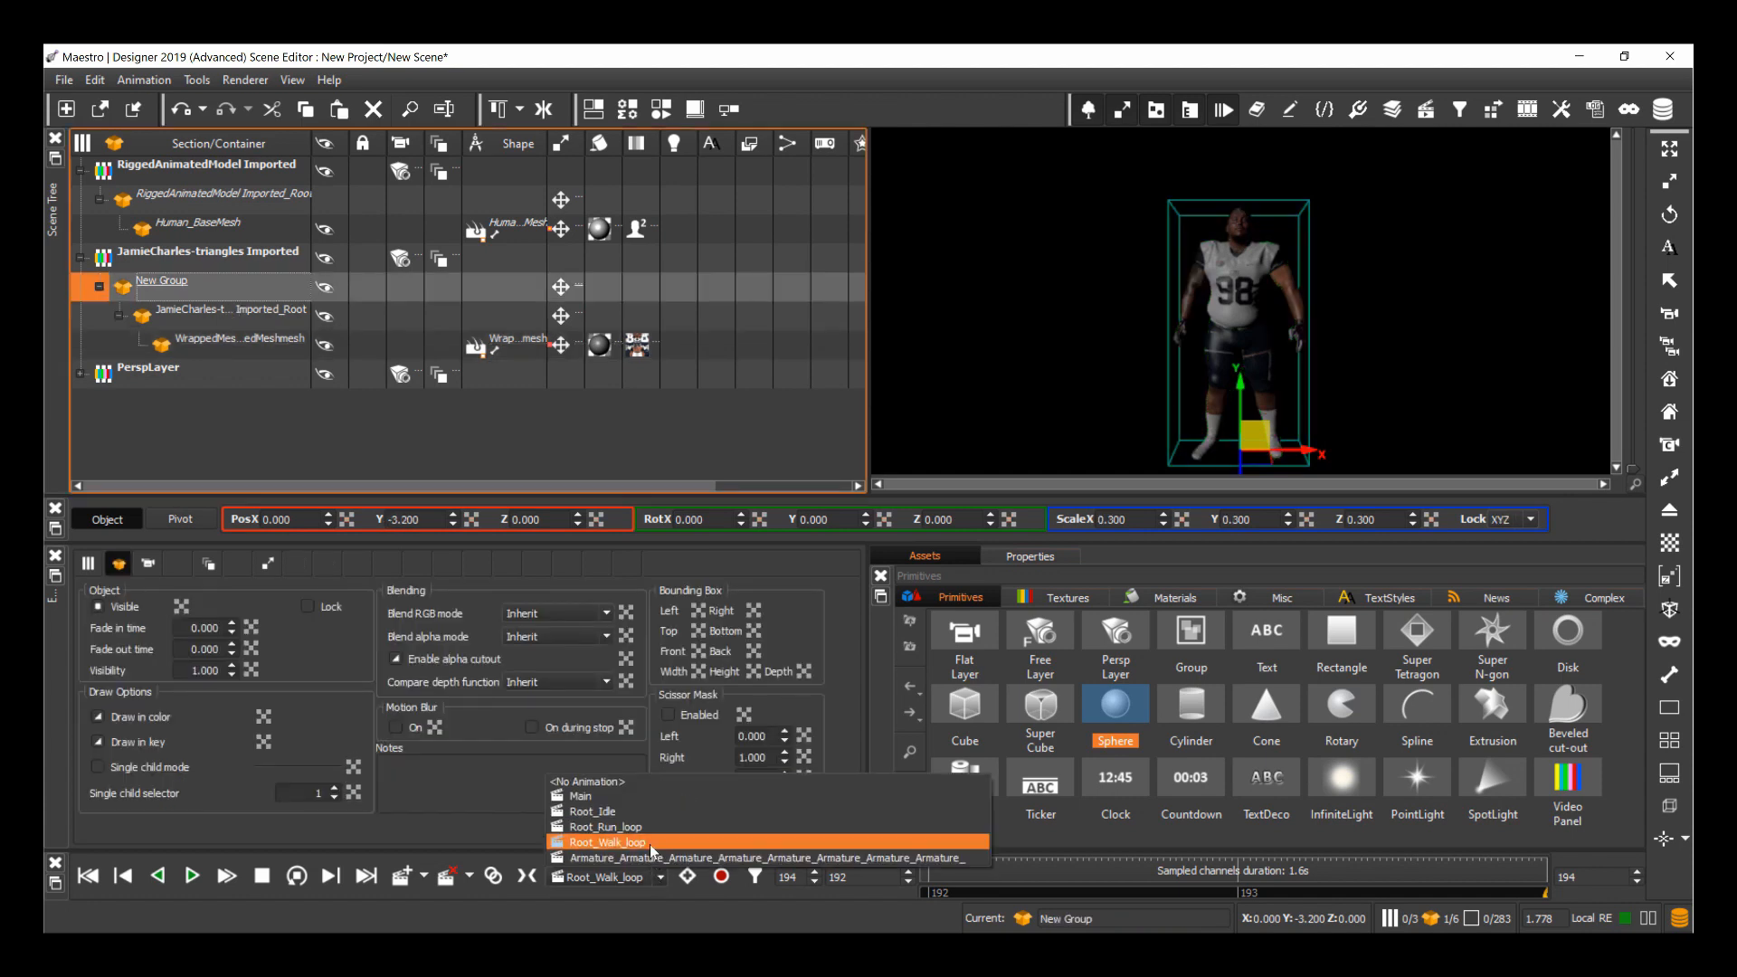
Make Armature the player group's current animation and play it.
left_click(602, 843)
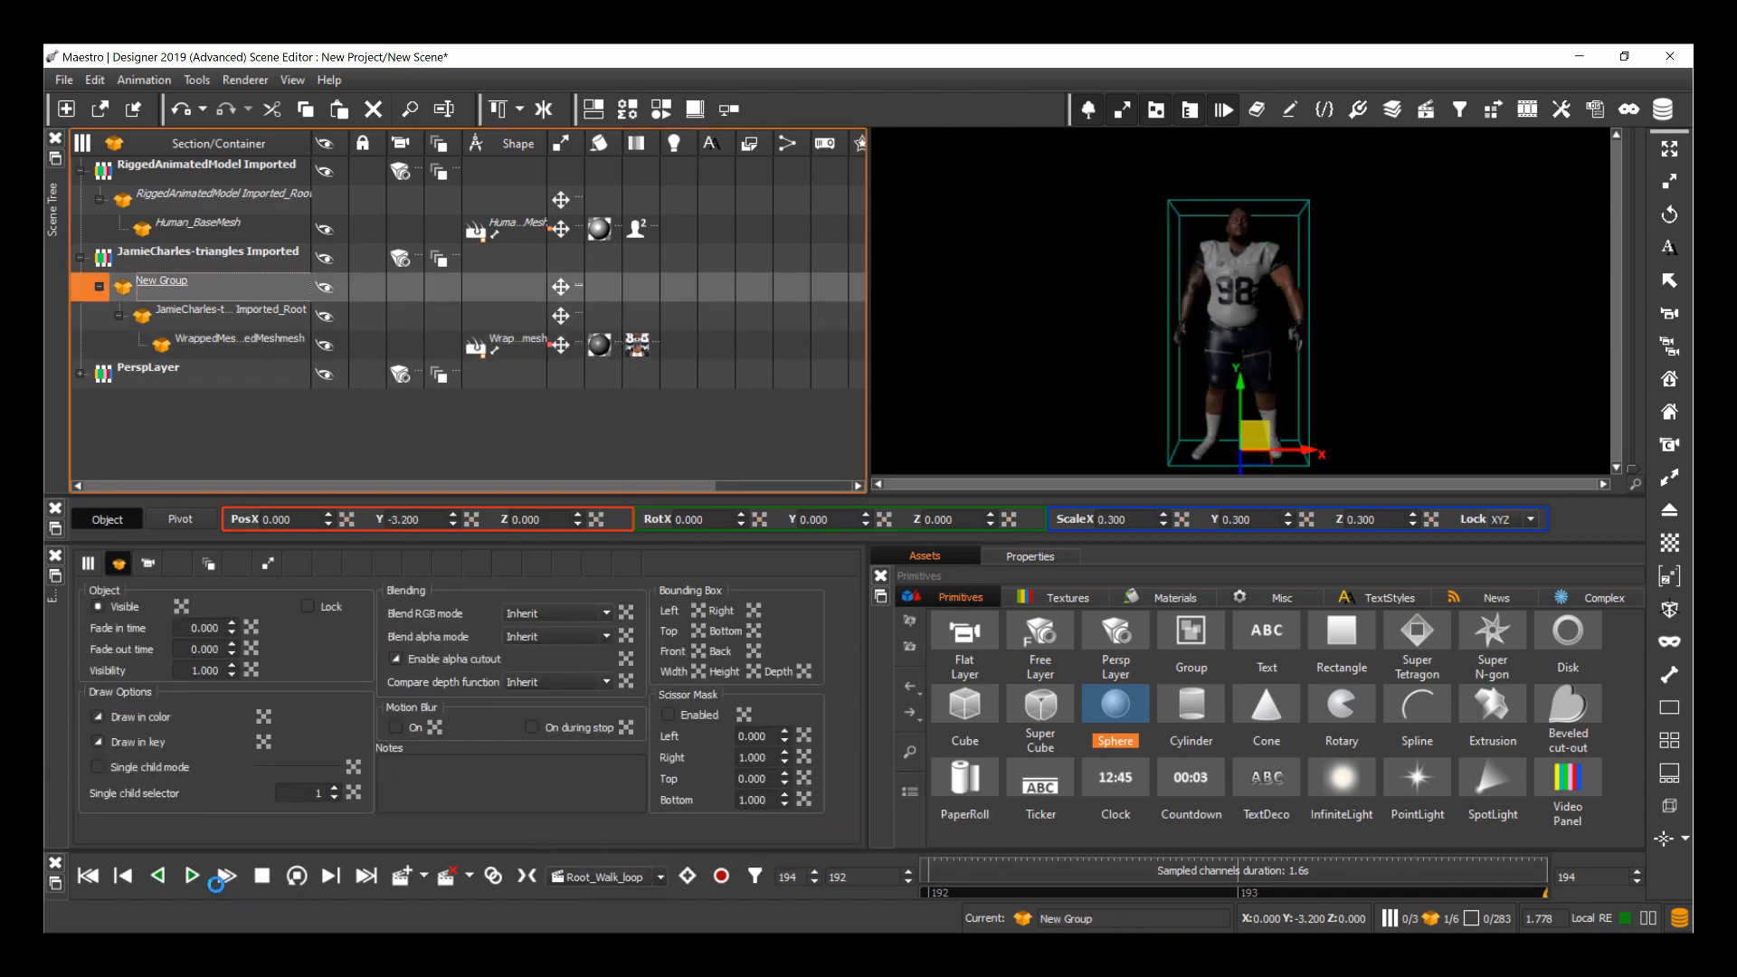
left_click(191, 876)
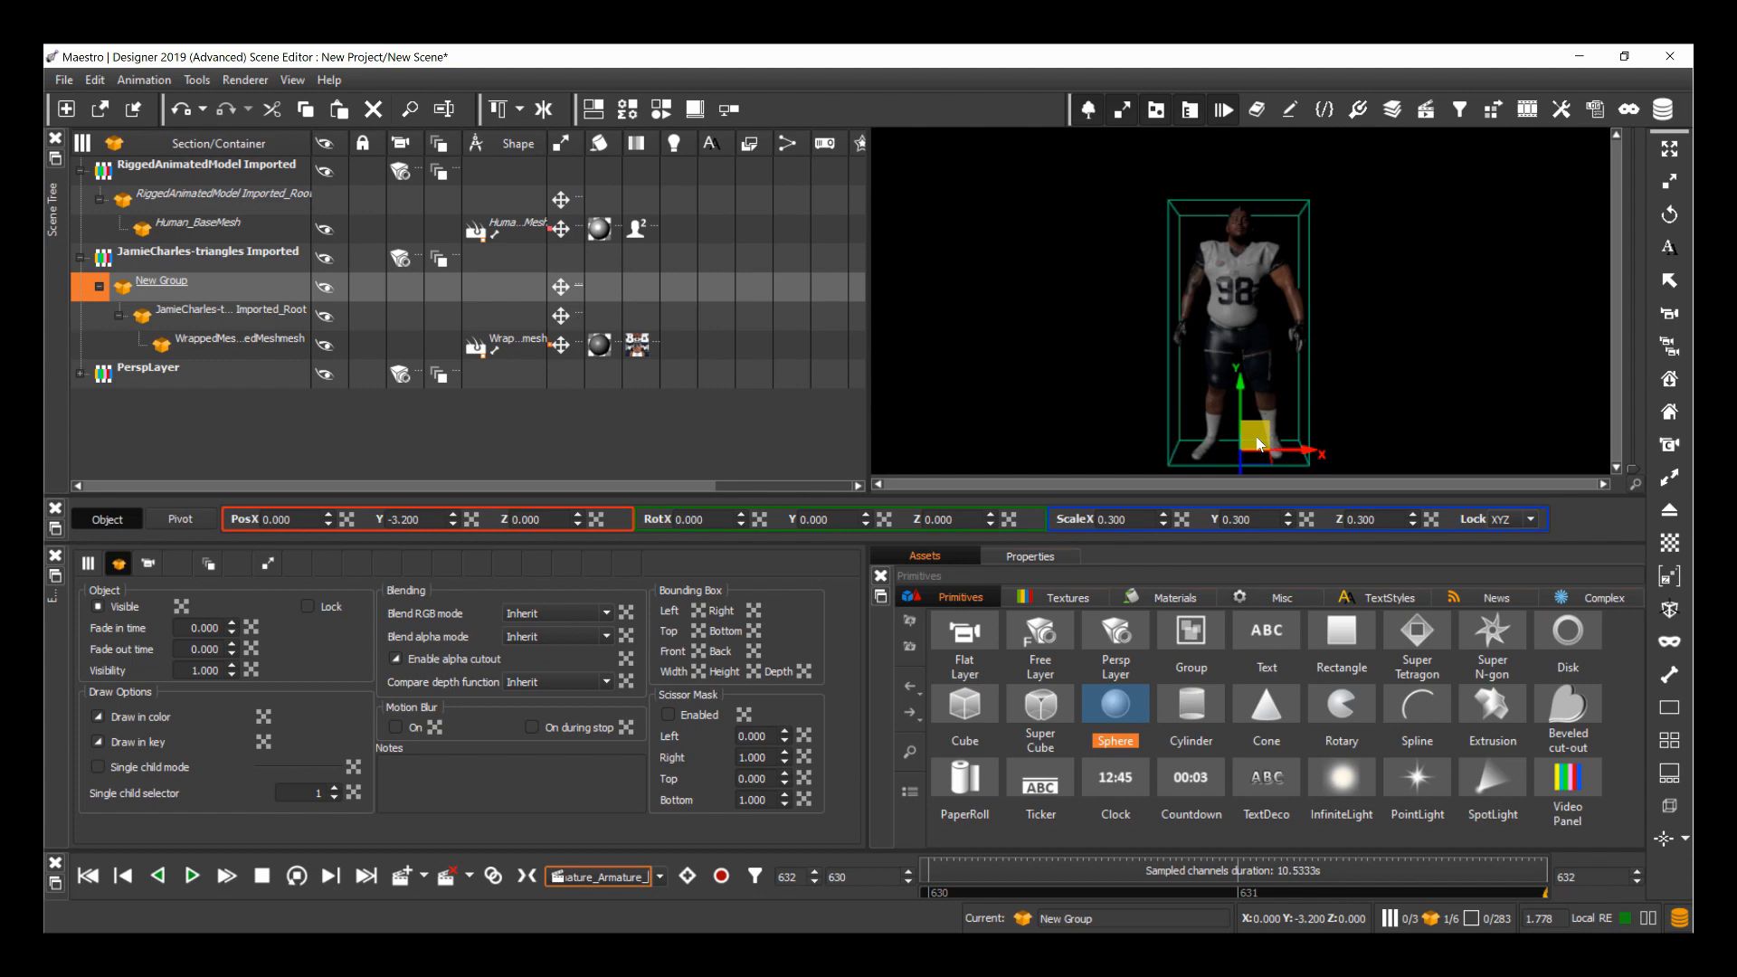
mouse_move(1252, 444)
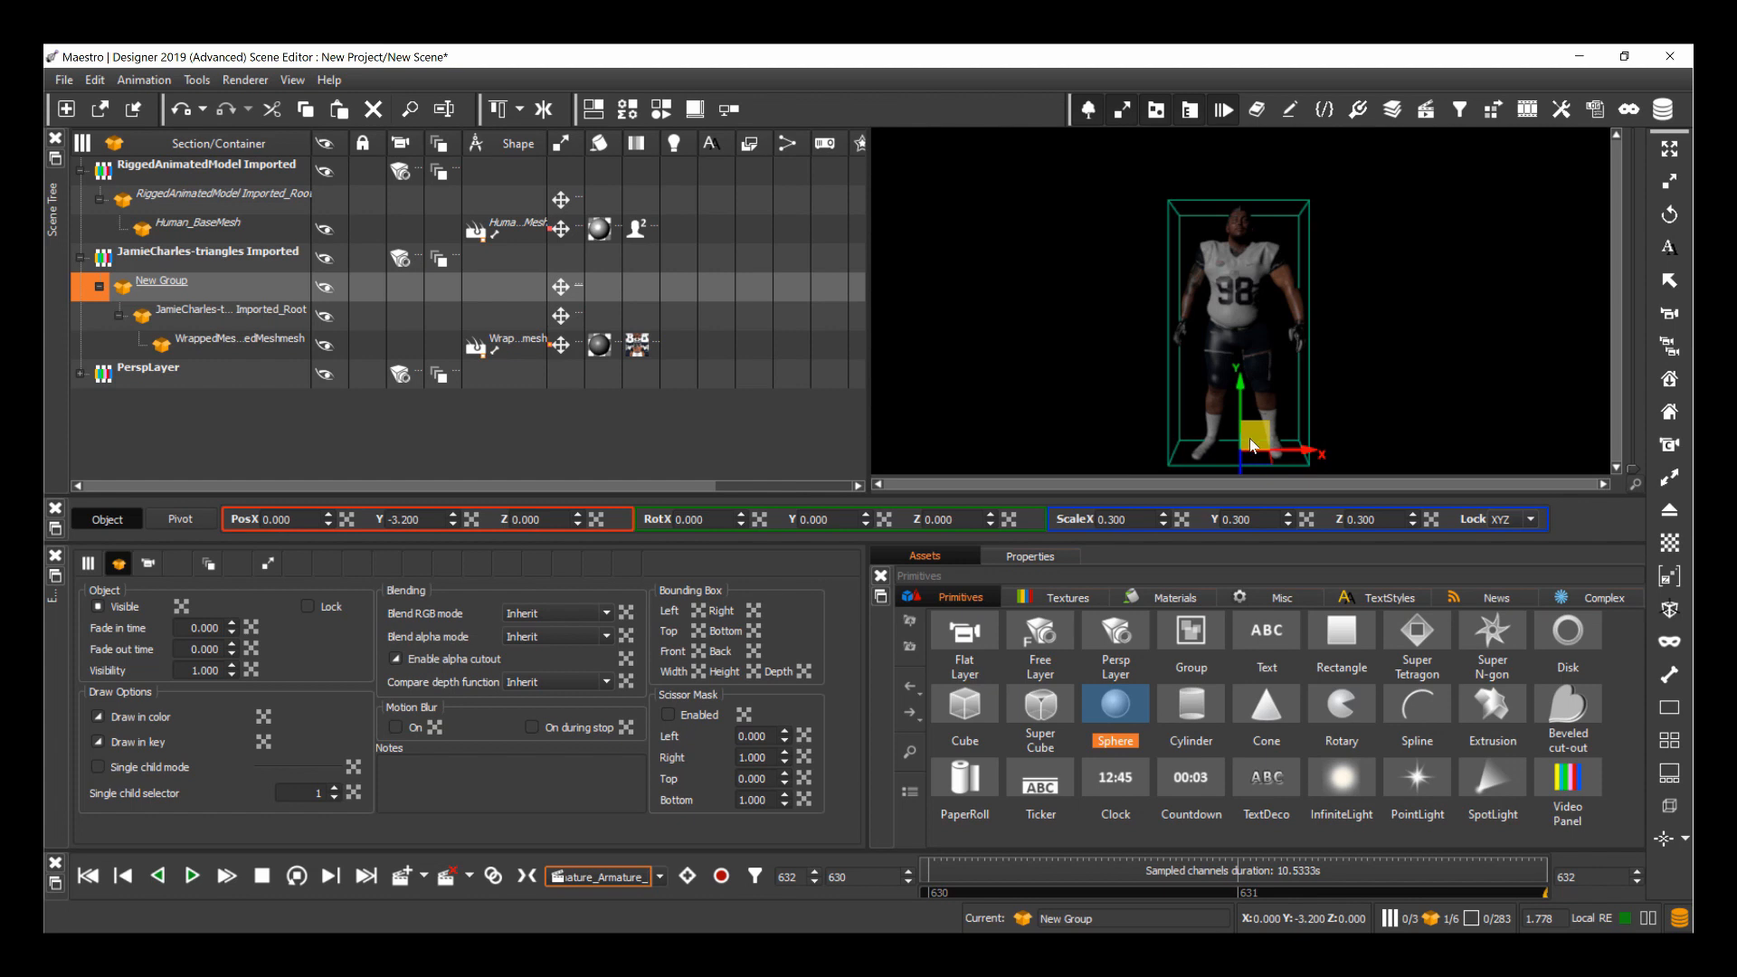